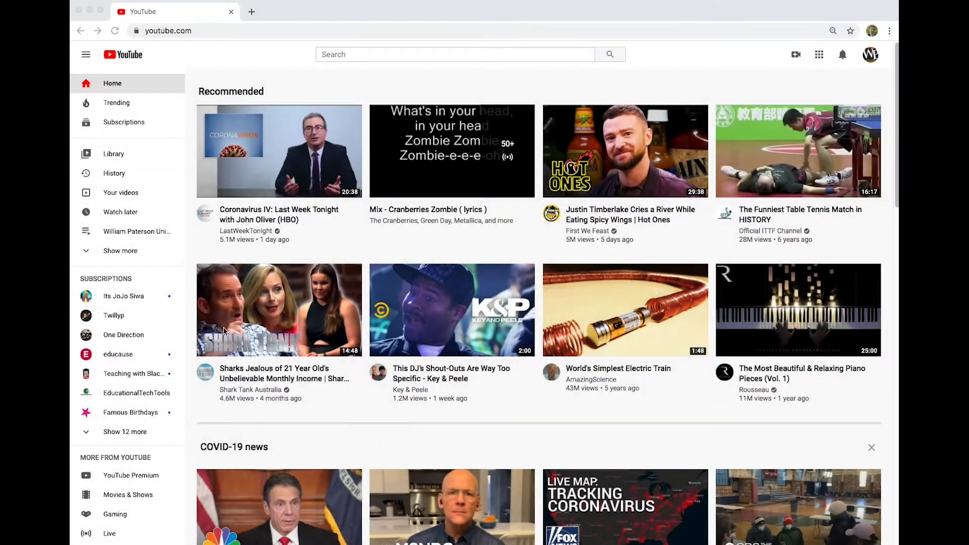
{"action": "mouse_move", "coordinate": [309, 99]}
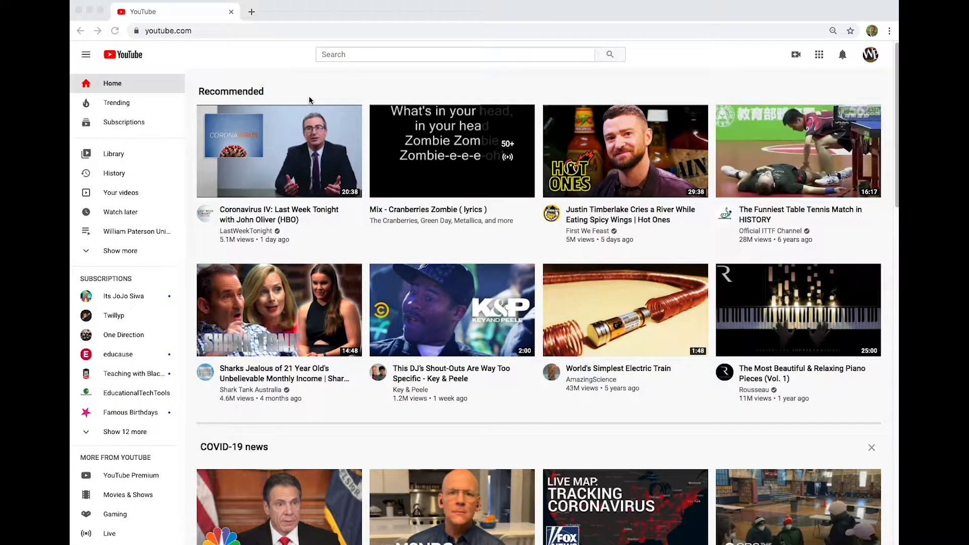
{"action": "mouse_move", "coordinate": [155, 41]}
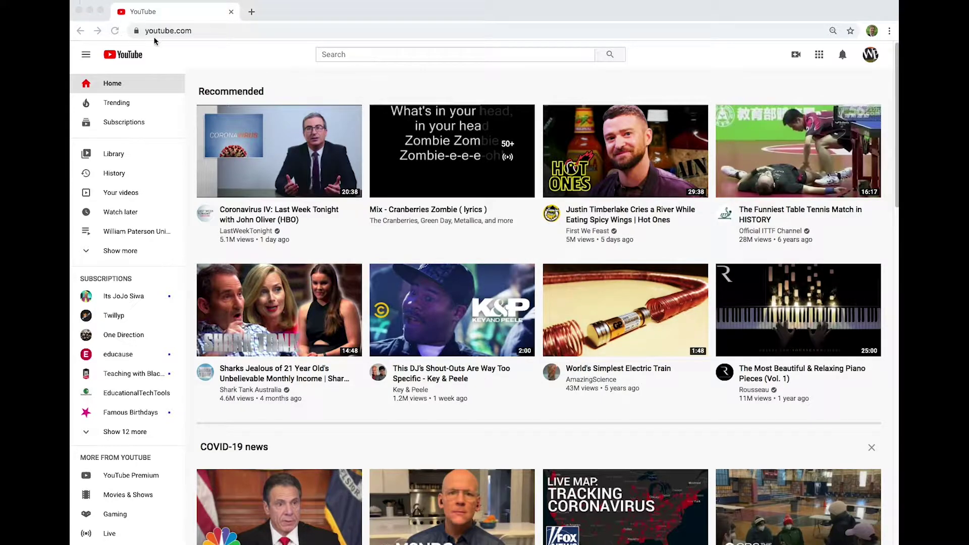
{"action": "mouse_move", "coordinate": [182, 46]}
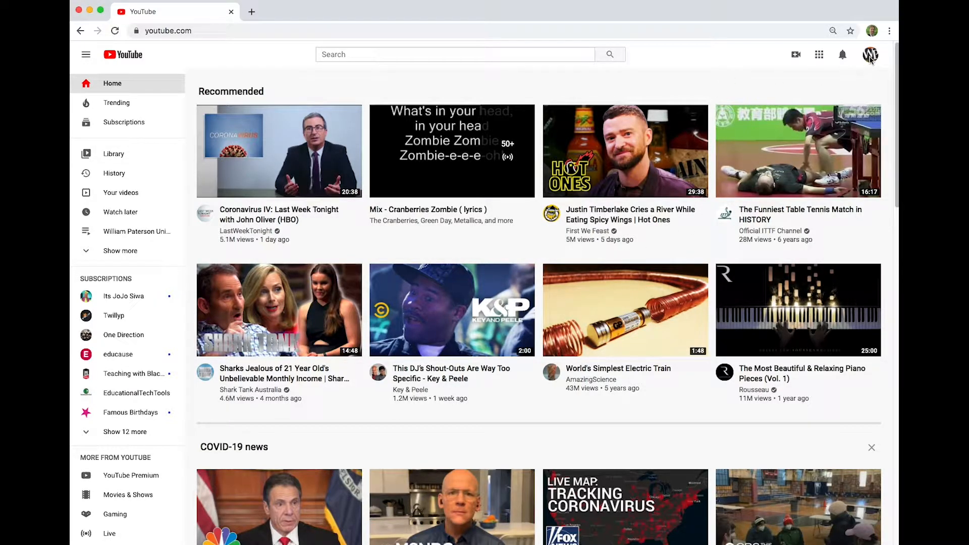
Check the account menu, then start a new live stream from the Create menu via Go live
{"action": "left_click", "coordinate": [872, 55]}
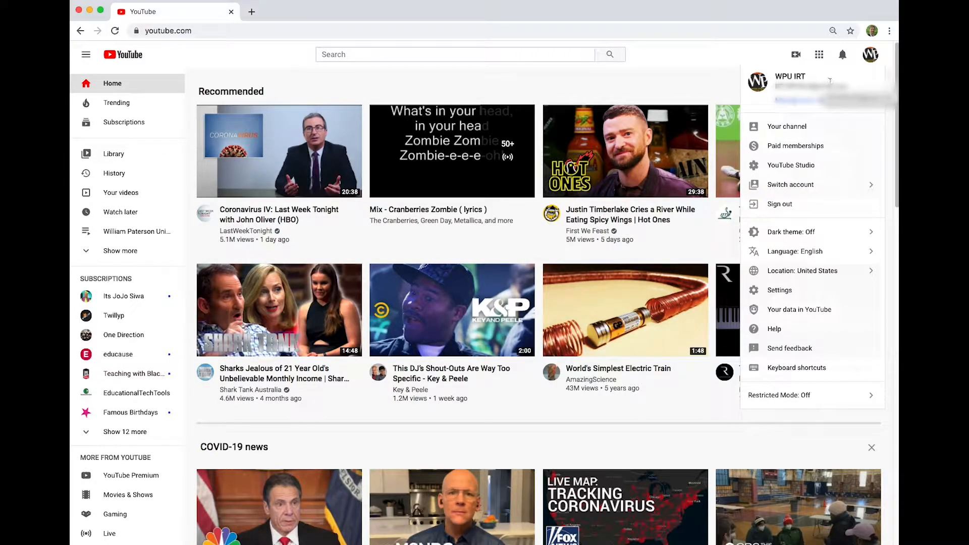
{"action": "mouse_move", "coordinate": [822, 182]}
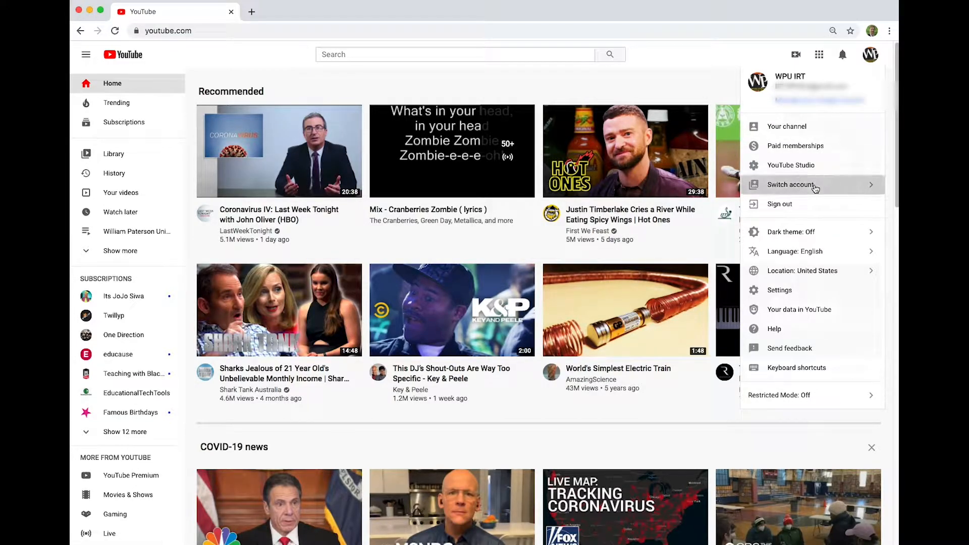
{"action": "left_click", "coordinate": [791, 185]}
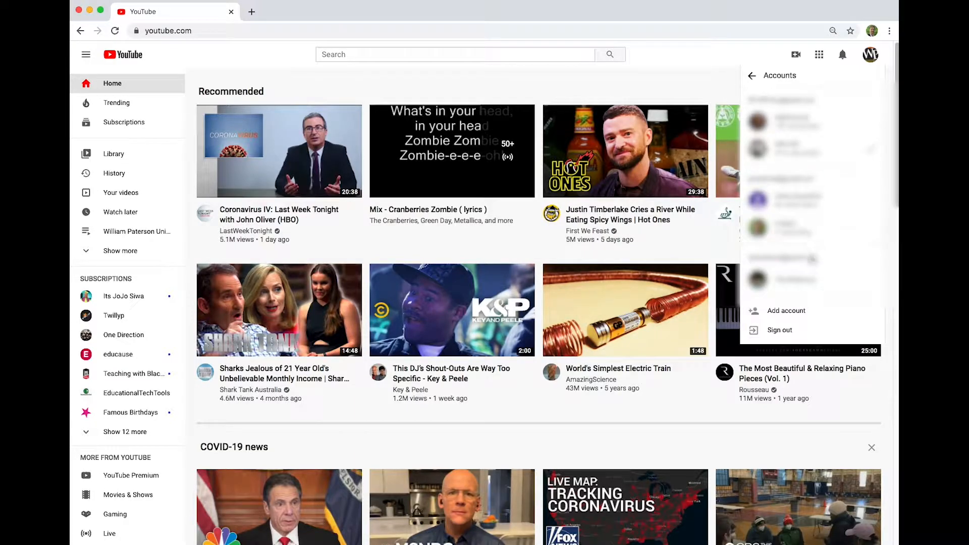
{"action": "mouse_move", "coordinate": [812, 229]}
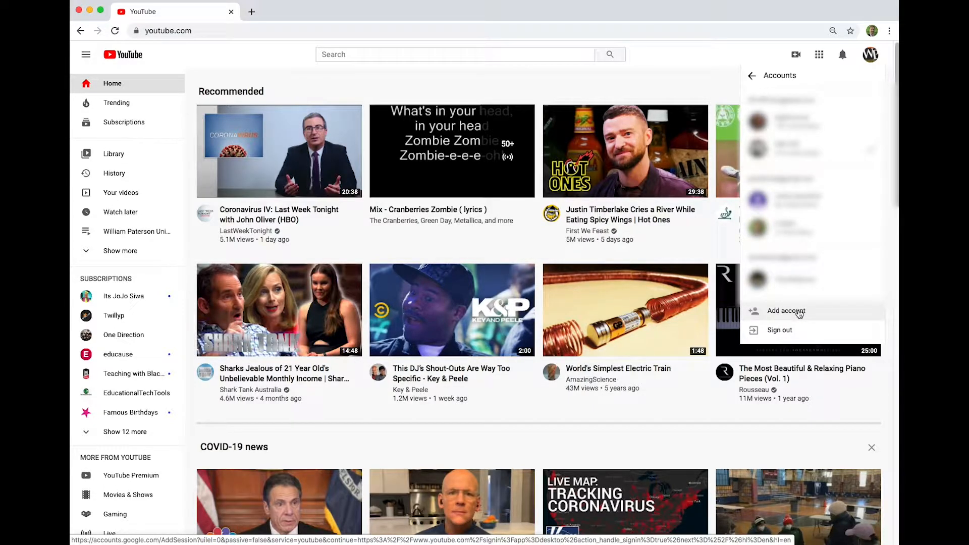
{"action": "mouse_move", "coordinate": [789, 314]}
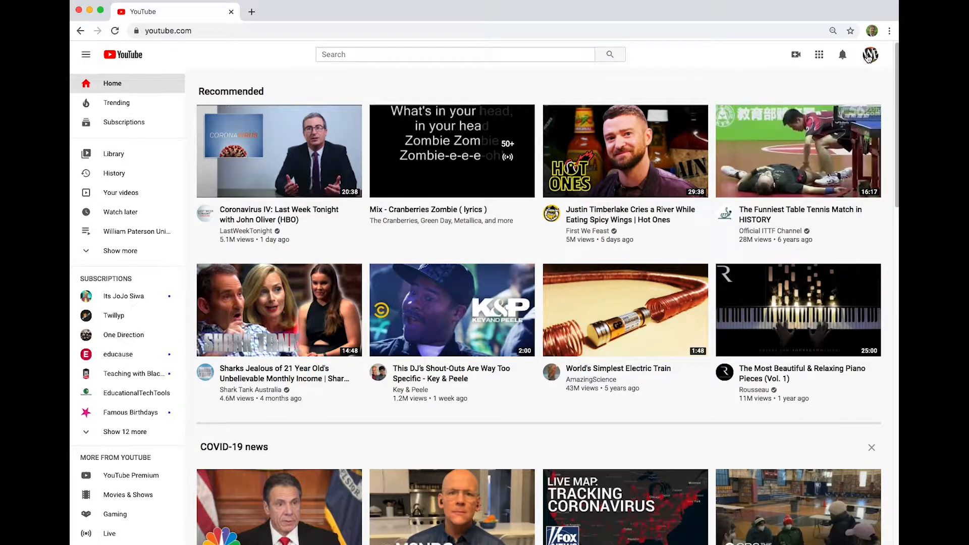
{"action": "mouse_move", "coordinate": [795, 54]}
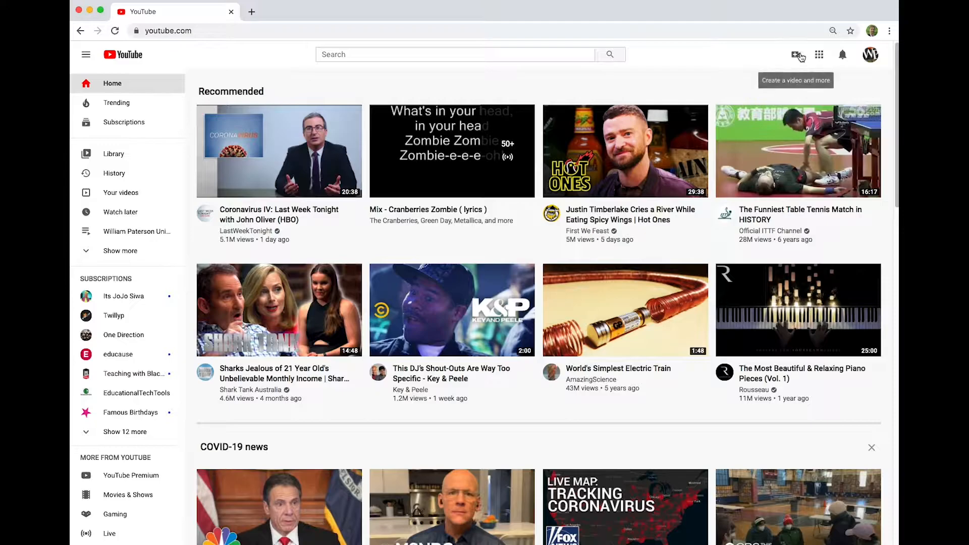
{"action": "left_click", "coordinate": [793, 54]}
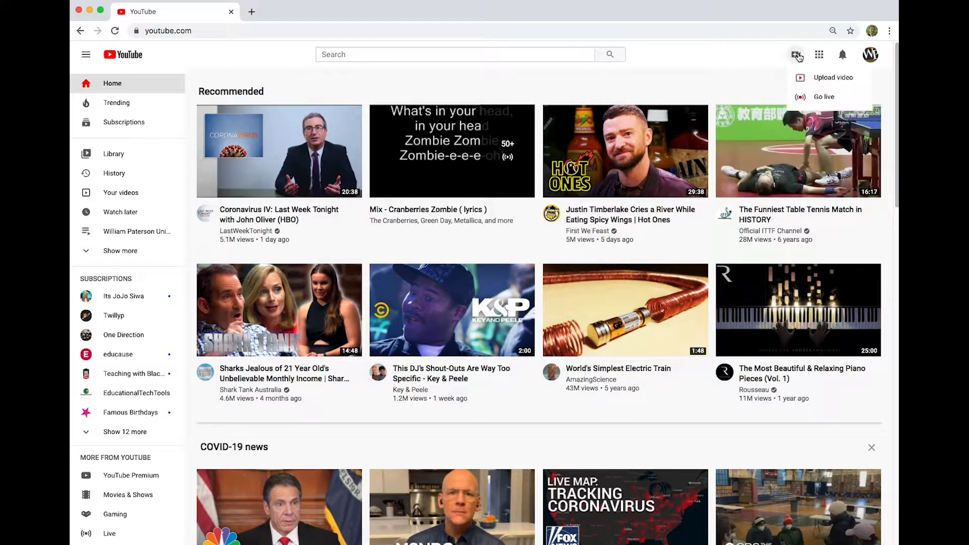
{"action": "mouse_move", "coordinate": [849, 85]}
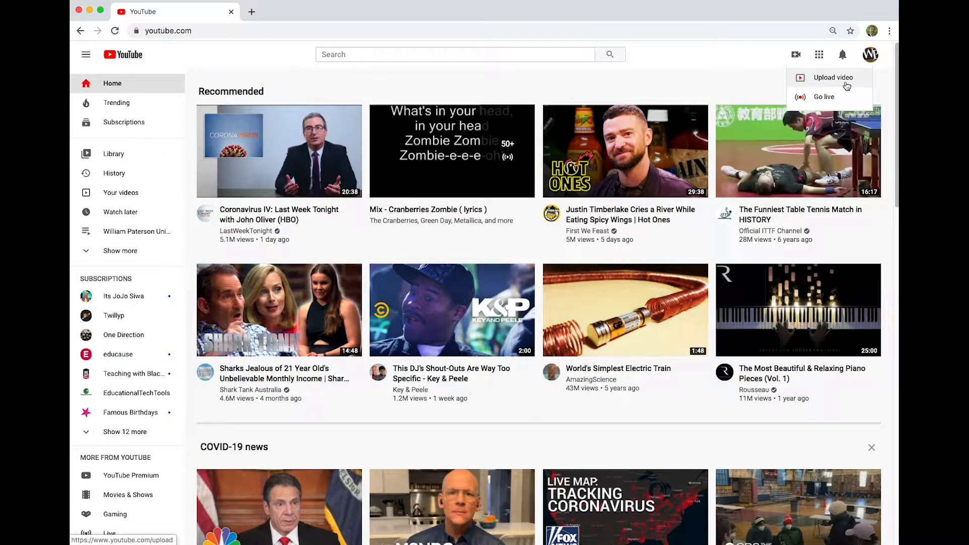
{"action": "mouse_move", "coordinate": [833, 101]}
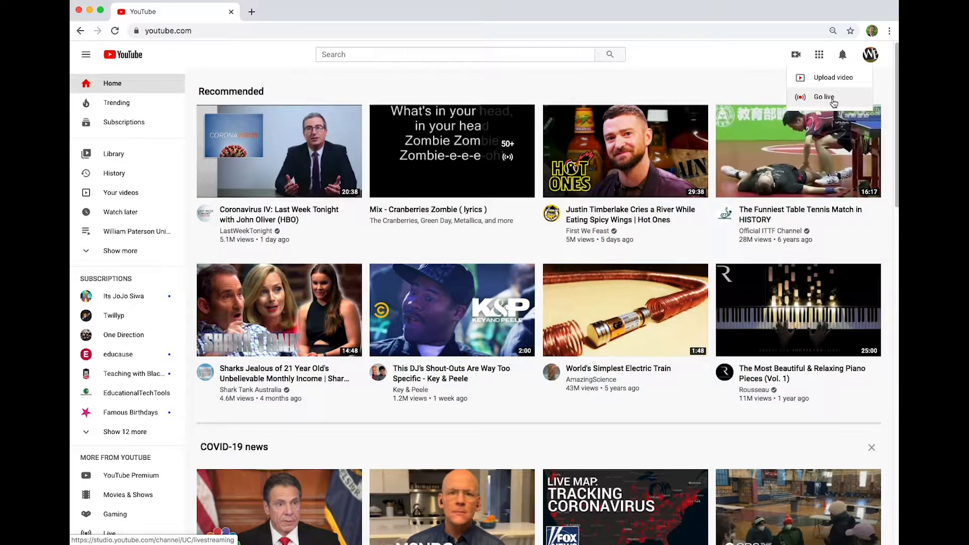
{"action": "left_click", "coordinate": [823, 97]}
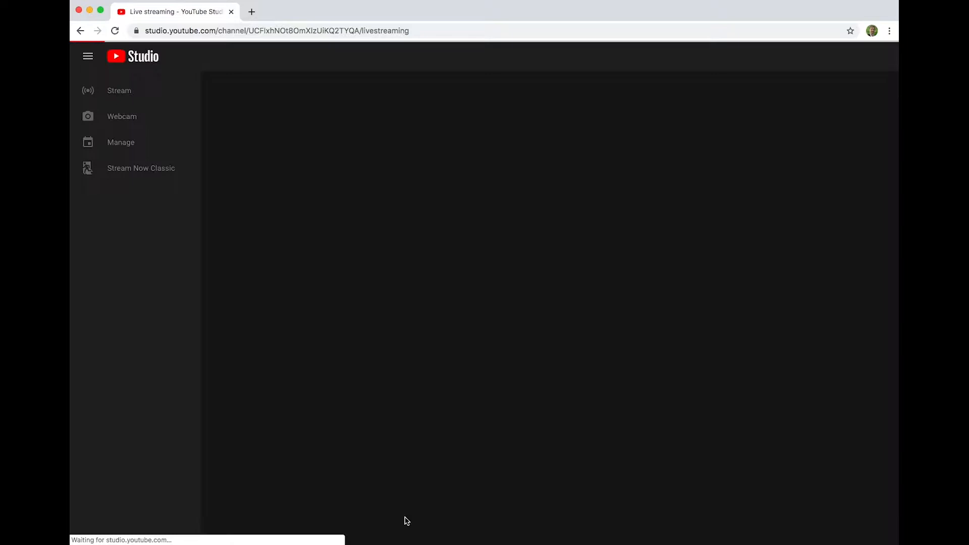
Choose Webcam in the live streaming sidebar to bring up the webcam stream info form
{"action": "left_click", "coordinate": [121, 118]}
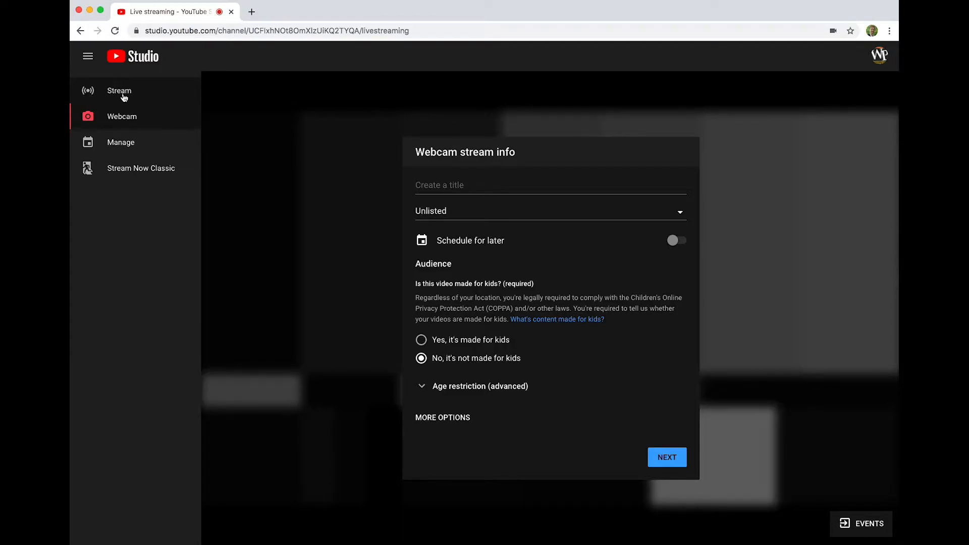
{"action": "mouse_move", "coordinate": [146, 99]}
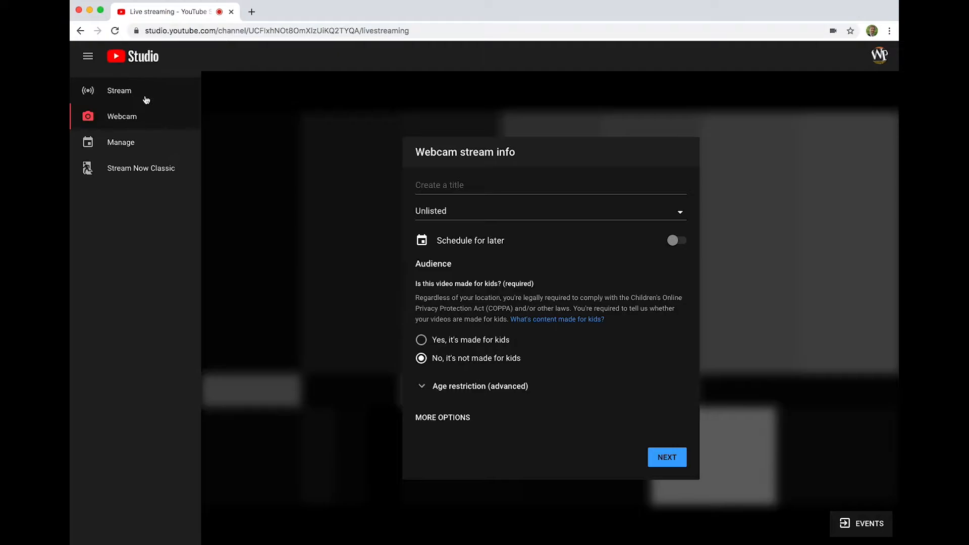
{"action": "mouse_move", "coordinate": [125, 121]}
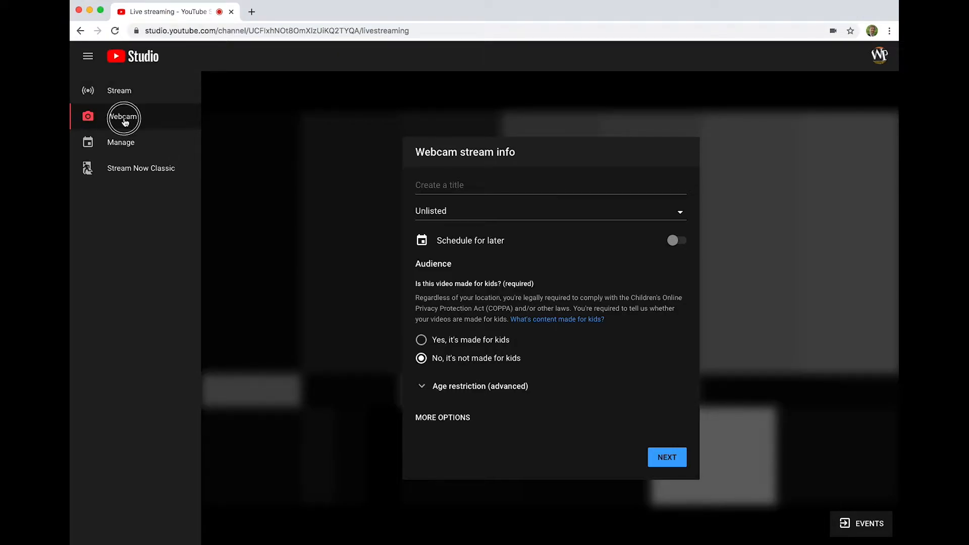
{"action": "left_click", "coordinate": [123, 120]}
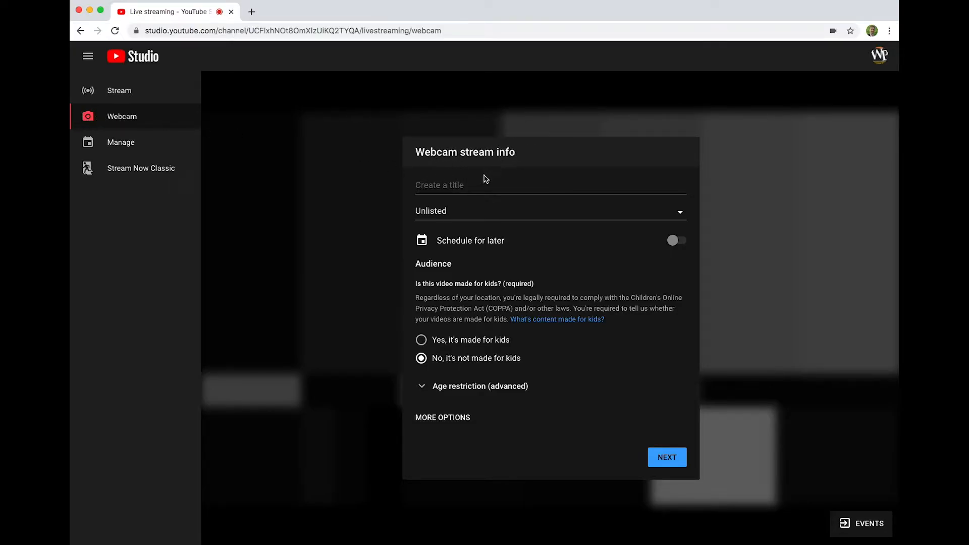
Enter 'webcam test 2' as the webcam stream title
{"action": "type", "text": "w"}
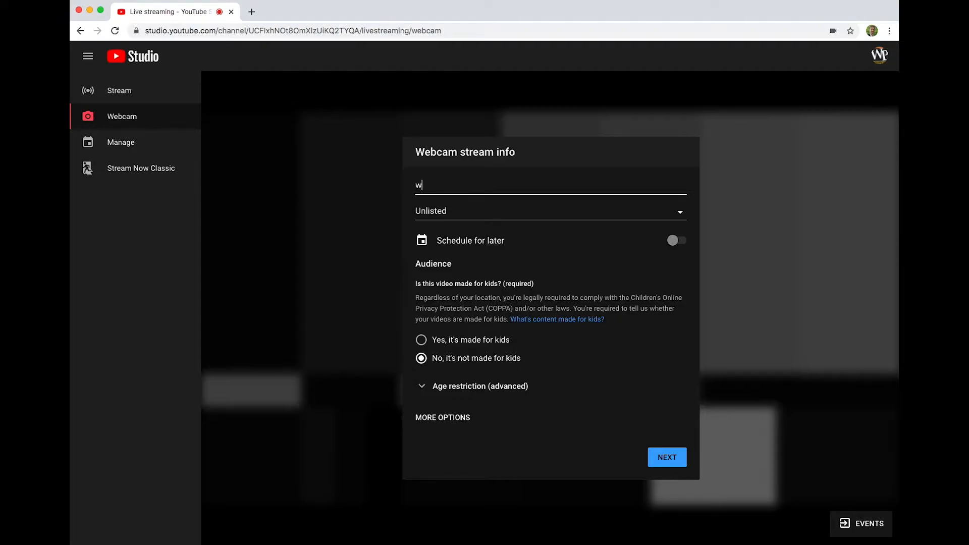
{"action": "type", "text": "ebcam t"}
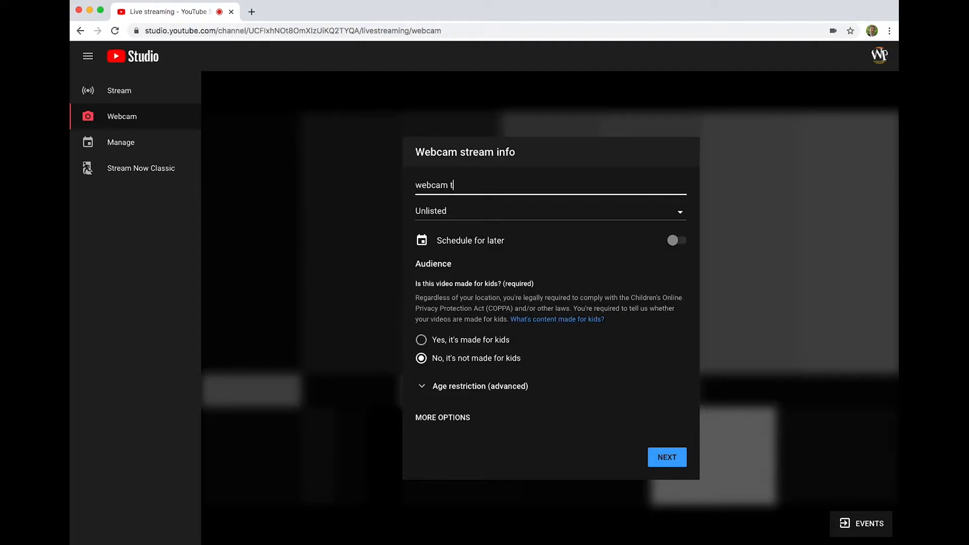
{"action": "type", "text": "est 2"}
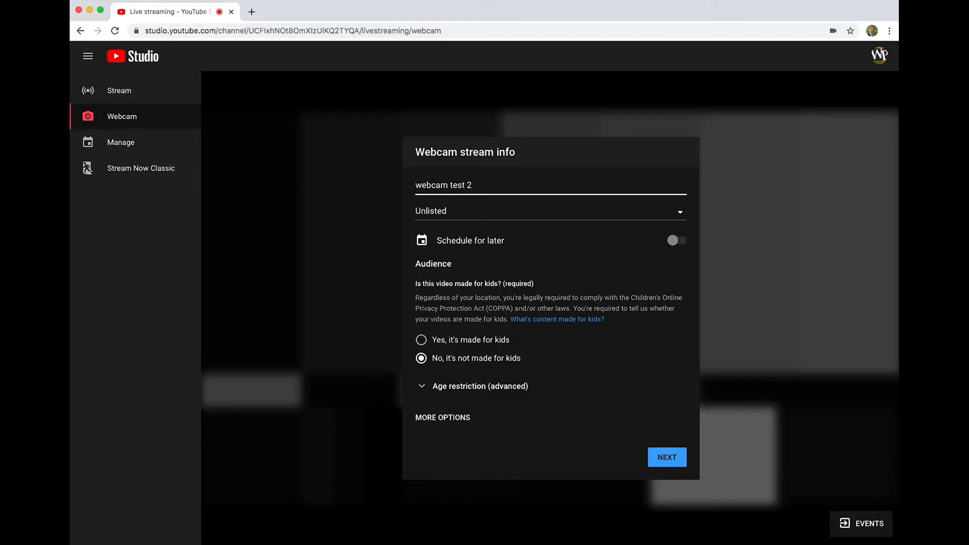
{"action": "mouse_move", "coordinate": [439, 217]}
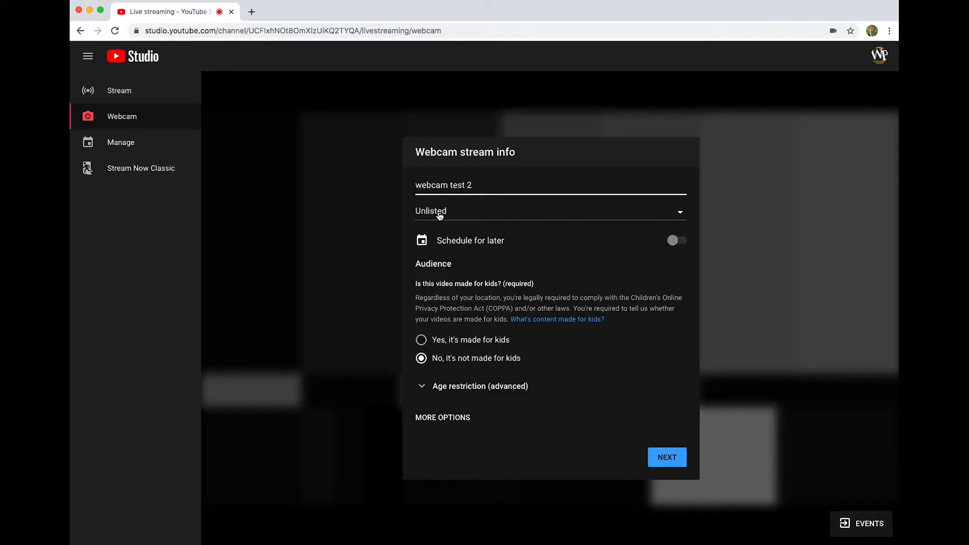
Show the visibility choices (public, unlisted, private) with Unlisted kept
{"action": "left_click", "coordinate": [551, 211]}
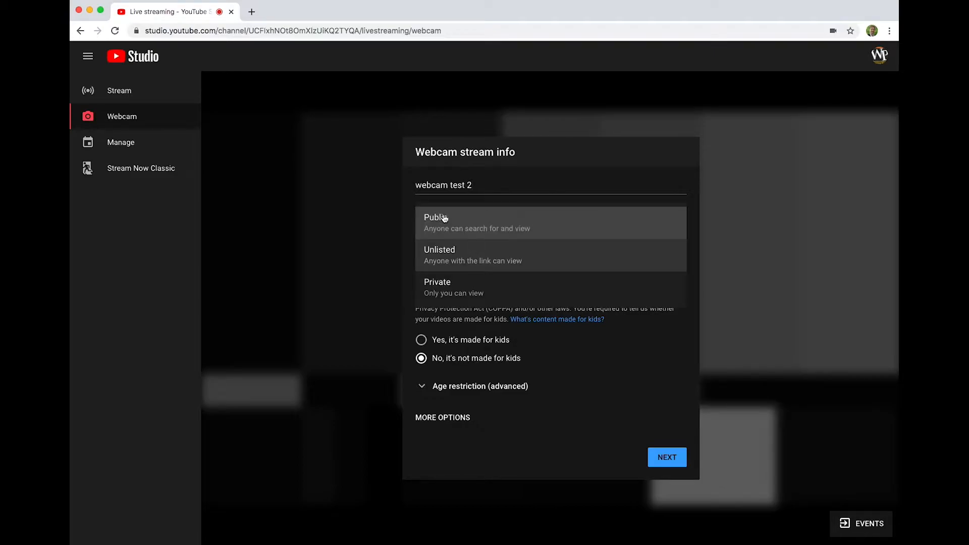
{"action": "mouse_move", "coordinate": [488, 228]}
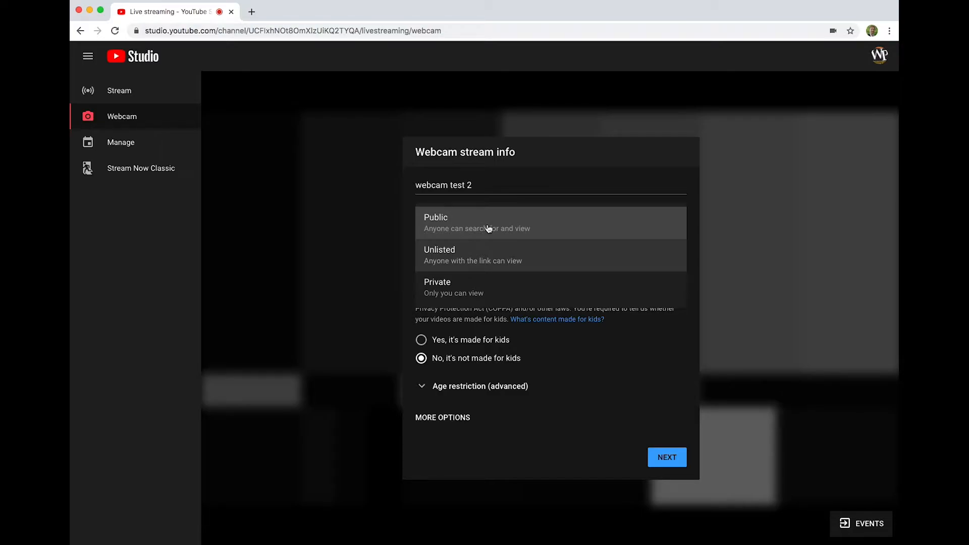
{"action": "mouse_move", "coordinate": [484, 255]}
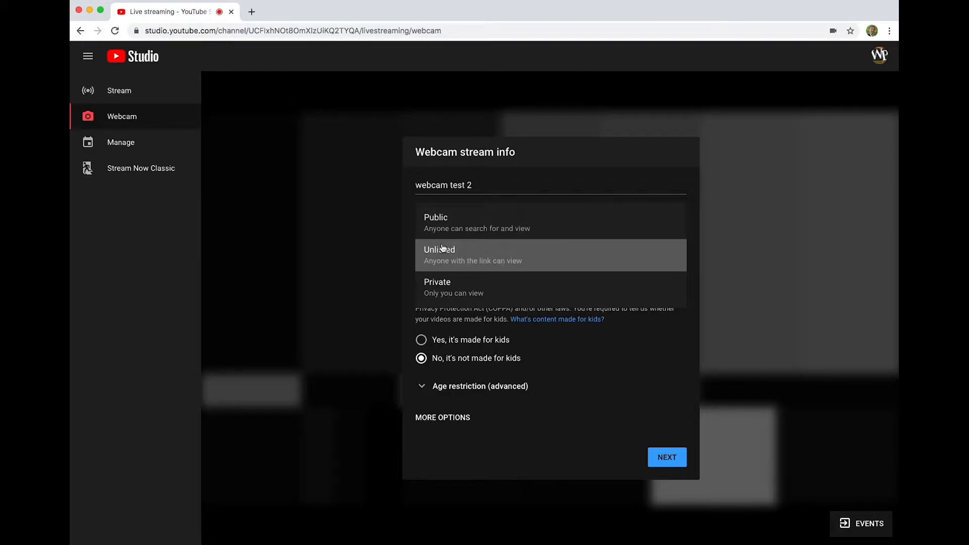
{"action": "mouse_move", "coordinate": [446, 252]}
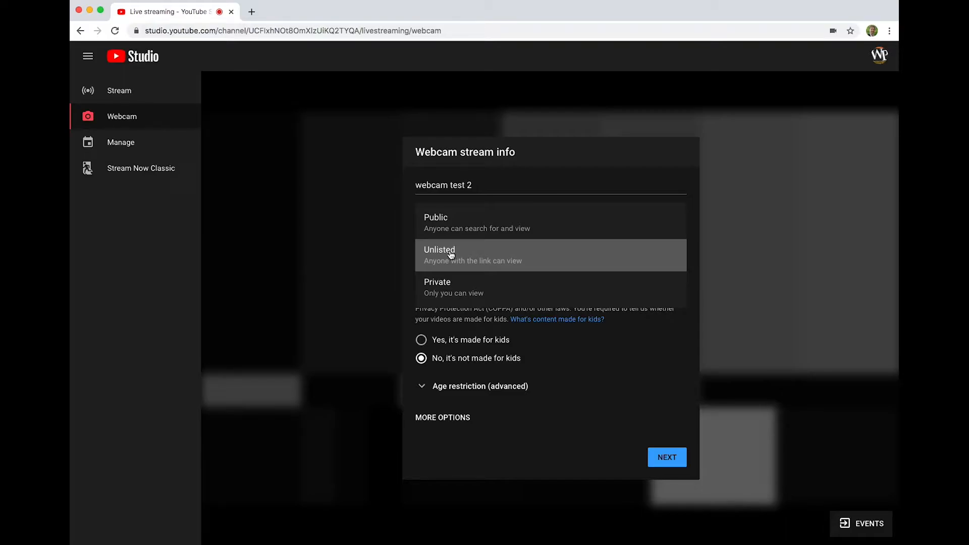
{"action": "mouse_move", "coordinate": [548, 254]}
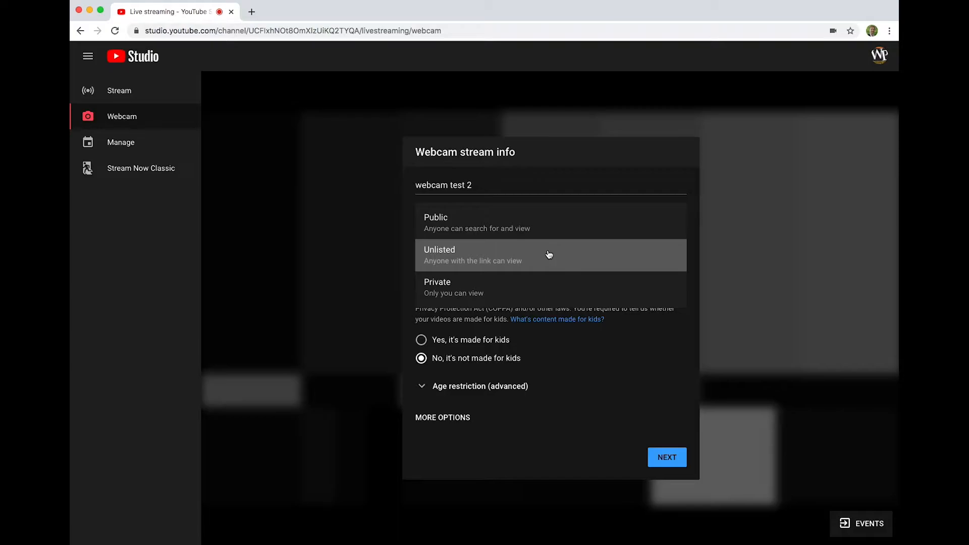
{"action": "mouse_move", "coordinate": [532, 287]}
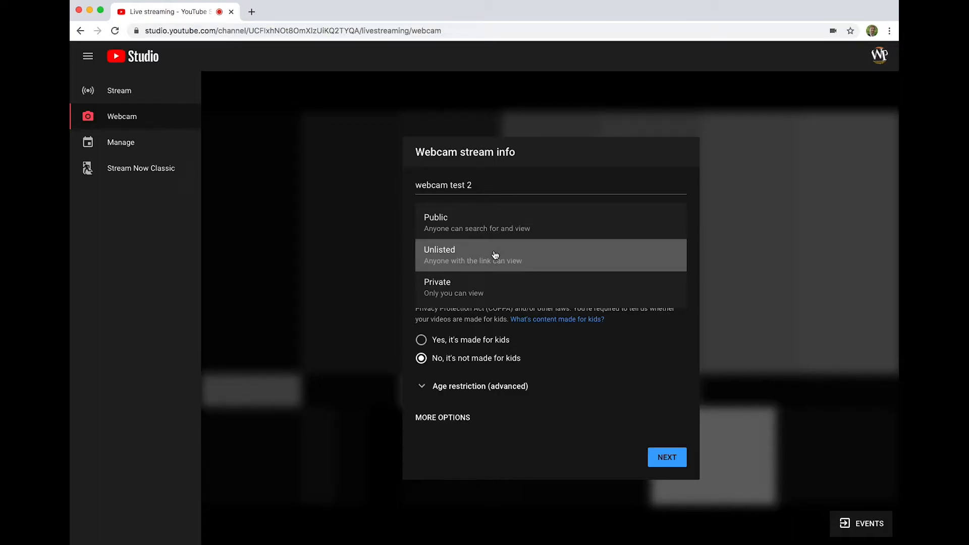
{"action": "mouse_move", "coordinate": [501, 257]}
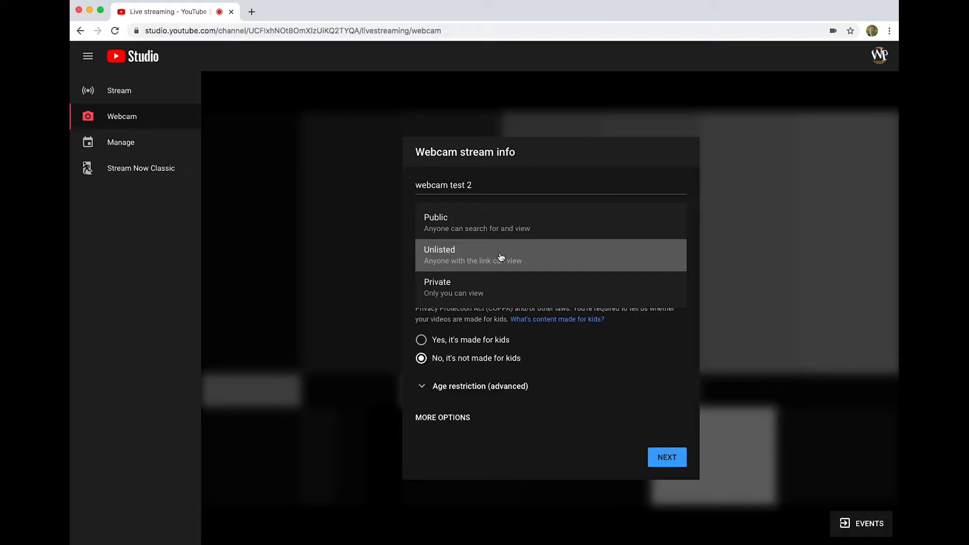
{"action": "mouse_move", "coordinate": [540, 258]}
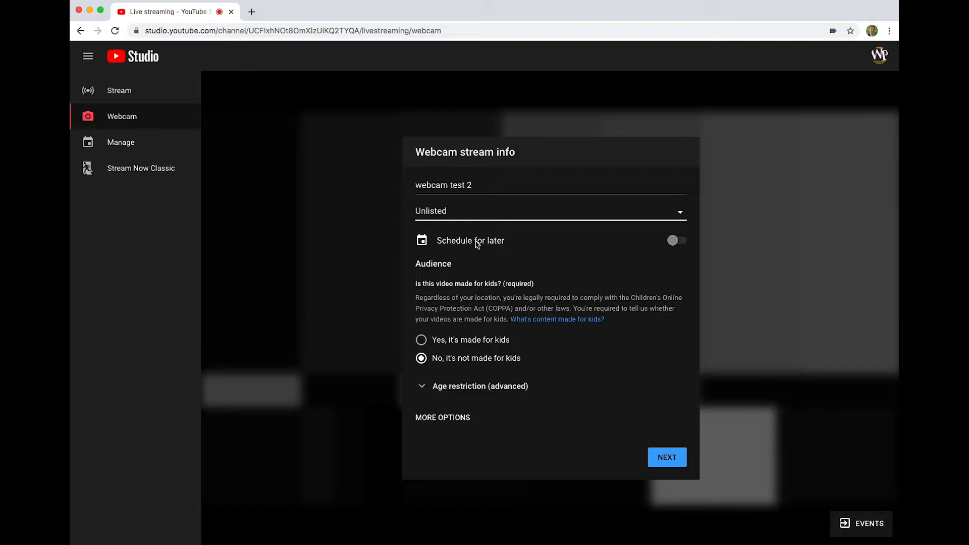
{"action": "mouse_move", "coordinate": [508, 244]}
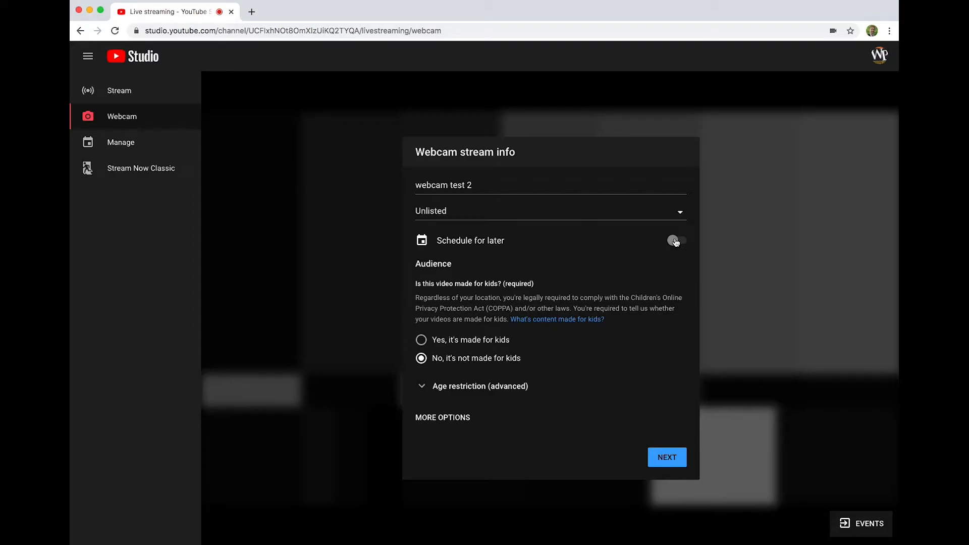
Schedule the stream for later on Wednesday, April 15 at 9:00 AM
{"action": "left_click", "coordinate": [675, 240]}
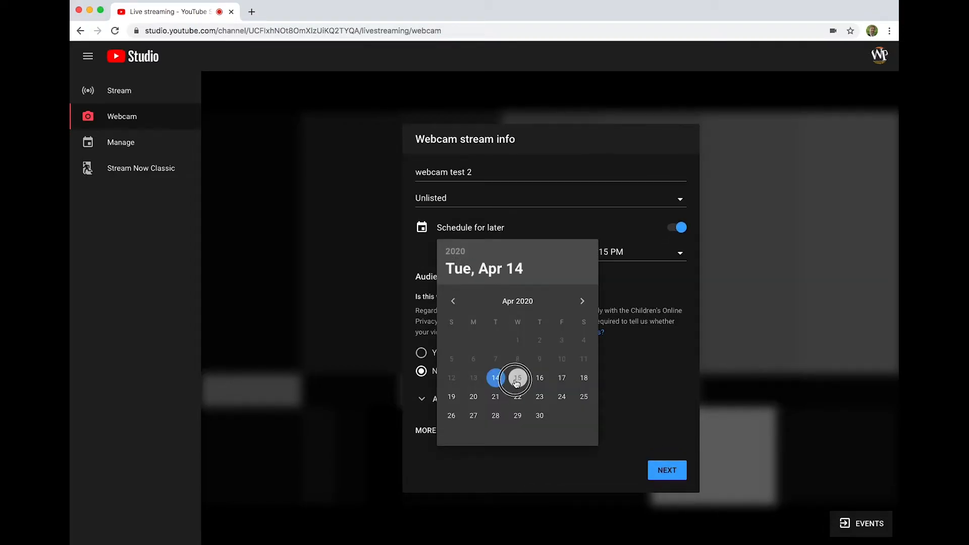
{"action": "left_click", "coordinate": [518, 377]}
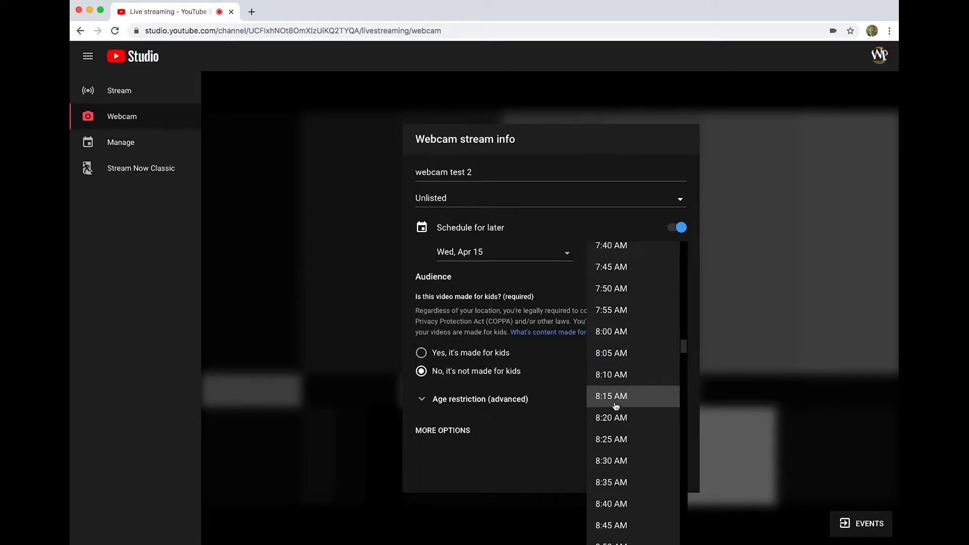
{"action": "scroll", "scroll_direction": "down", "scroll_amount": 3}
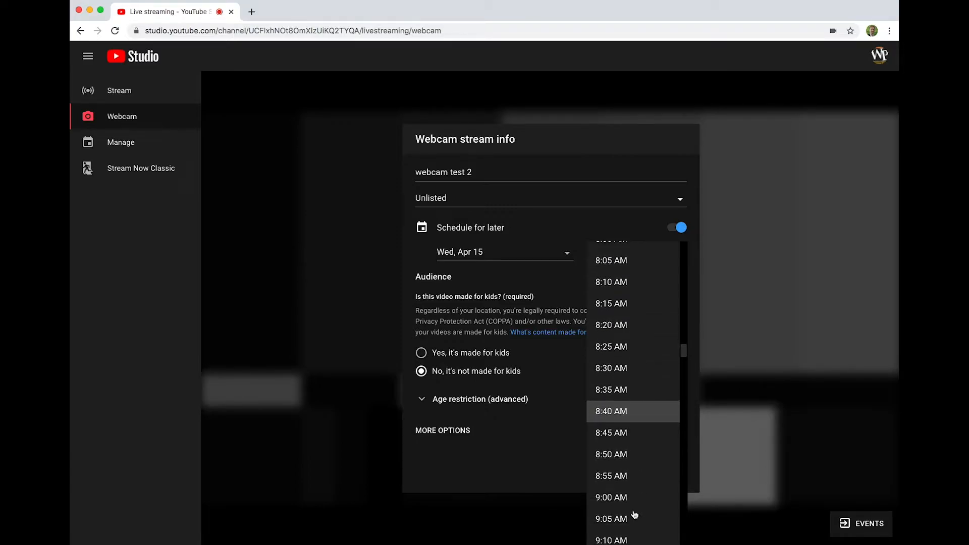
{"action": "left_click", "coordinate": [612, 498]}
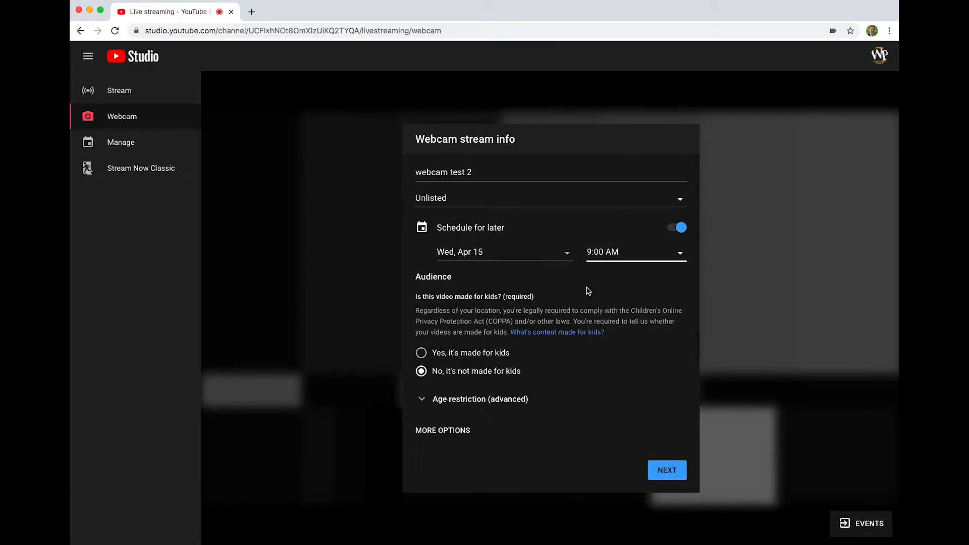
{"action": "mouse_move", "coordinate": [559, 287]}
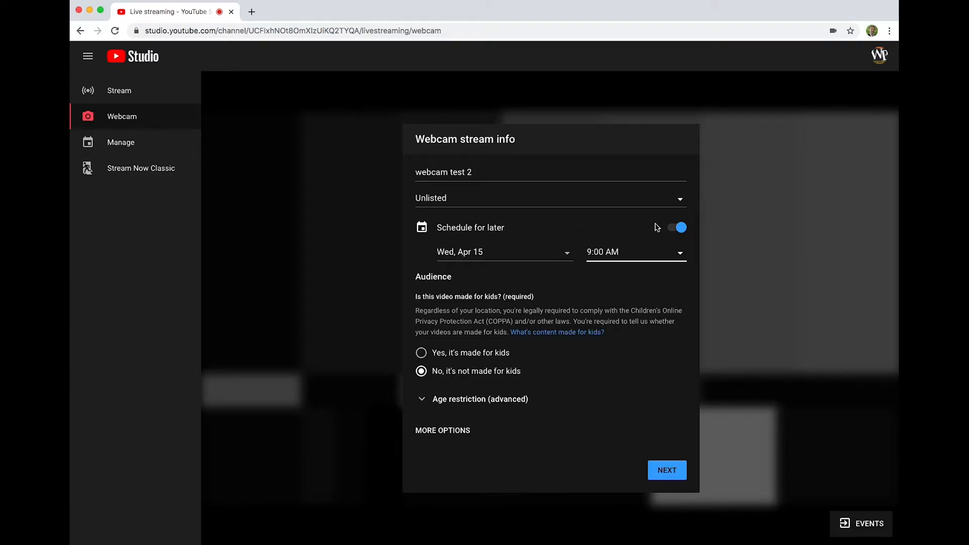
Switch off Schedule for later so the stream has no set date and time
{"action": "left_click", "coordinate": [678, 228]}
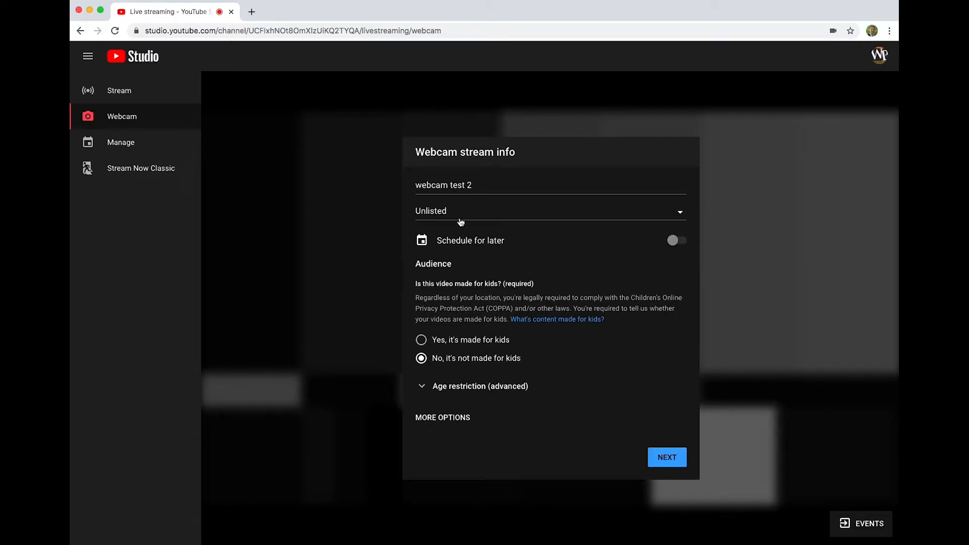
{"action": "mouse_move", "coordinate": [582, 261]}
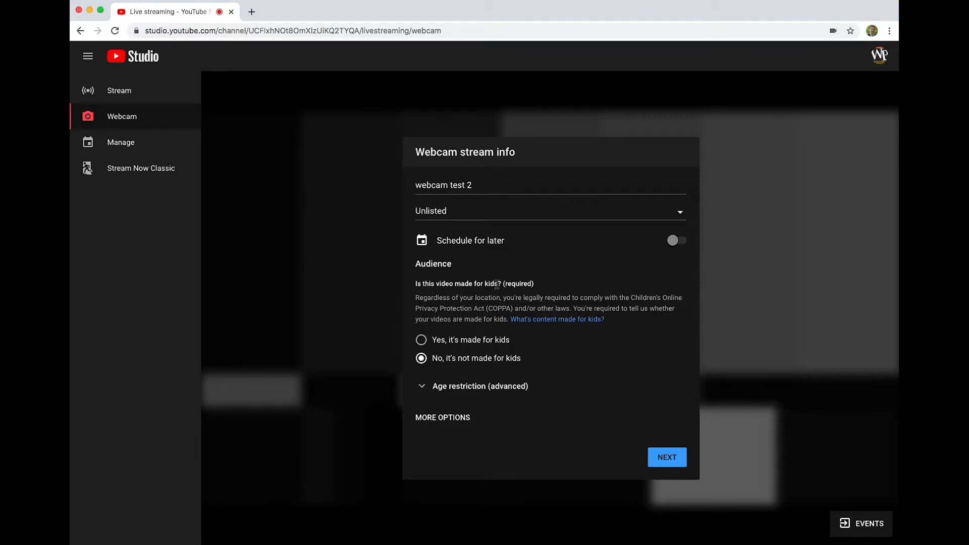
{"action": "mouse_move", "coordinate": [489, 293]}
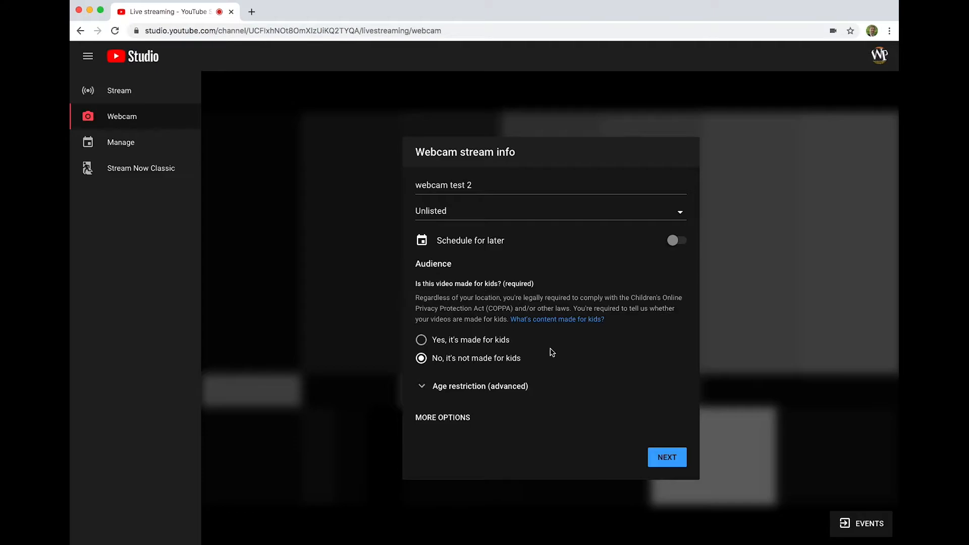
{"action": "mouse_move", "coordinate": [503, 351]}
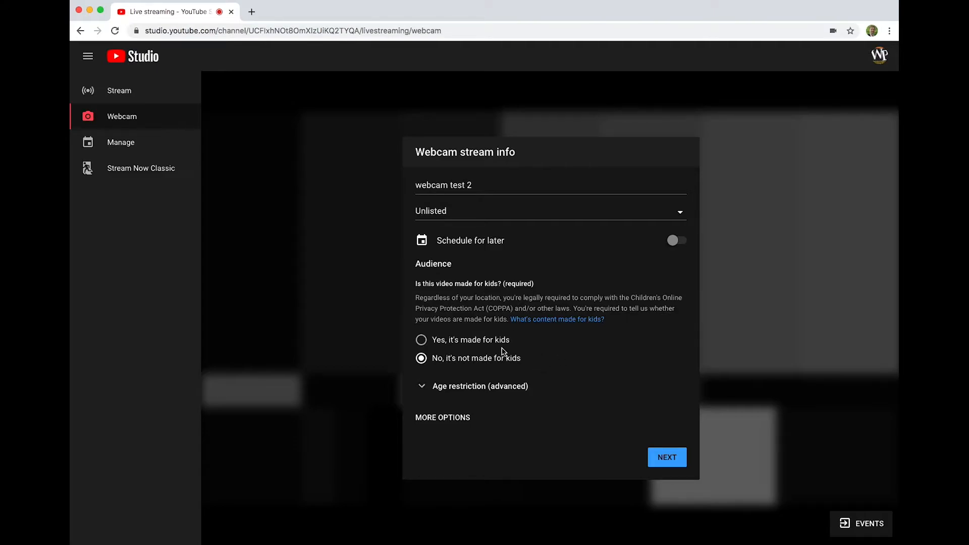
{"action": "mouse_move", "coordinate": [449, 363]}
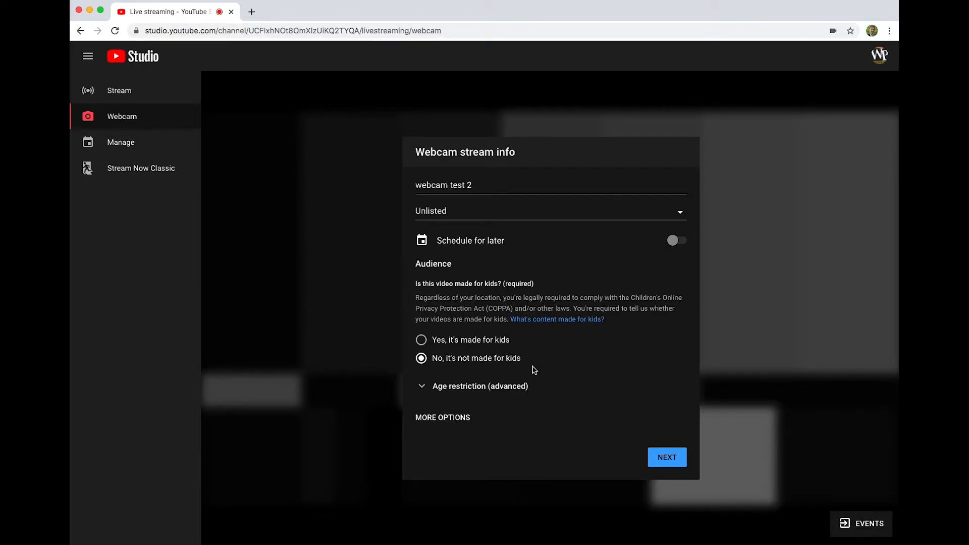
{"action": "mouse_move", "coordinate": [525, 362]}
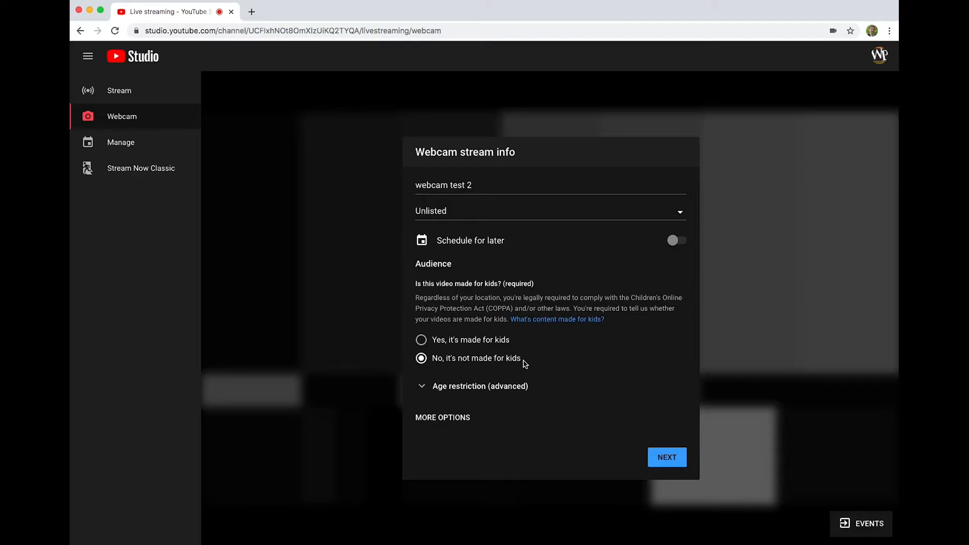
{"action": "mouse_move", "coordinate": [488, 363]}
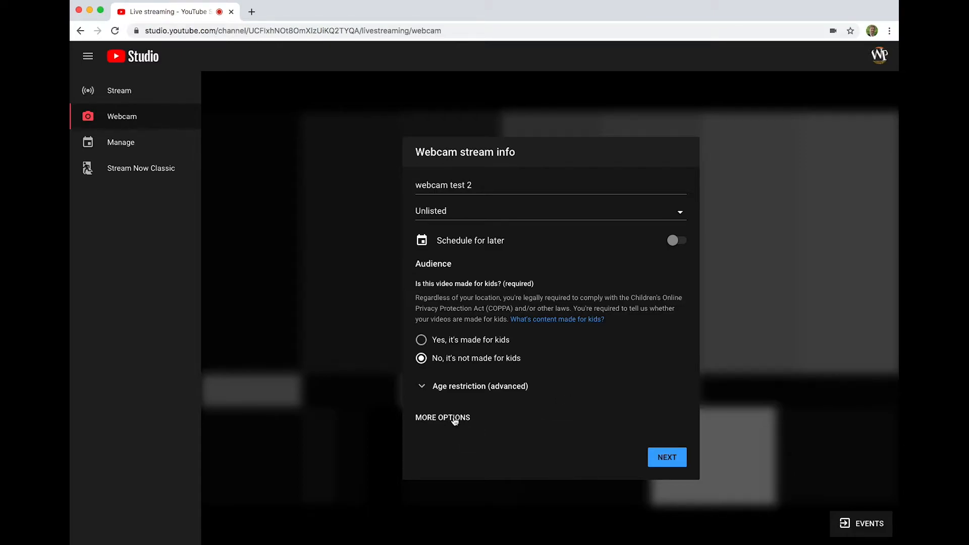
Reveal more options and settle the camera on FaceTime HD Camera (Display) after trying FaceTime HD Camera (05ac:8600)
{"action": "left_click", "coordinate": [442, 418]}
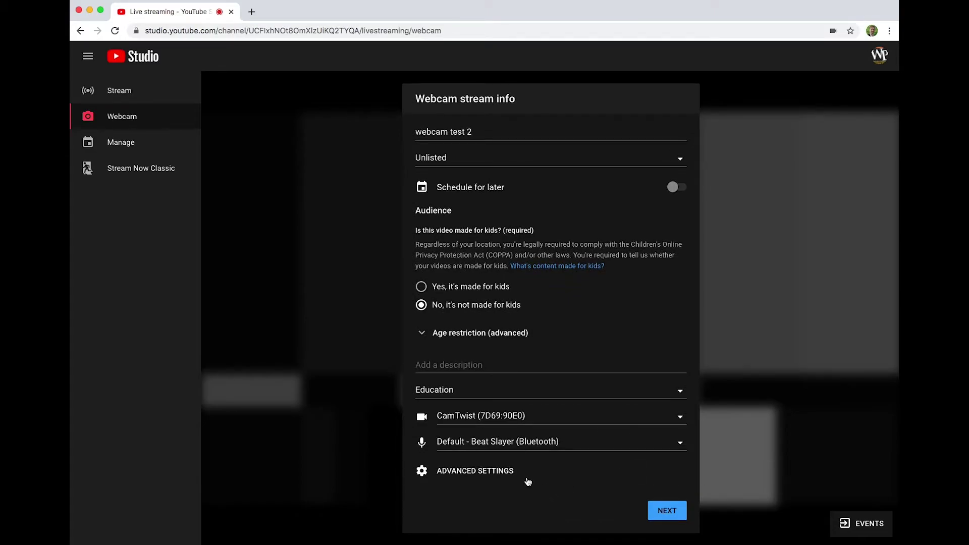
{"action": "mouse_move", "coordinate": [611, 450]}
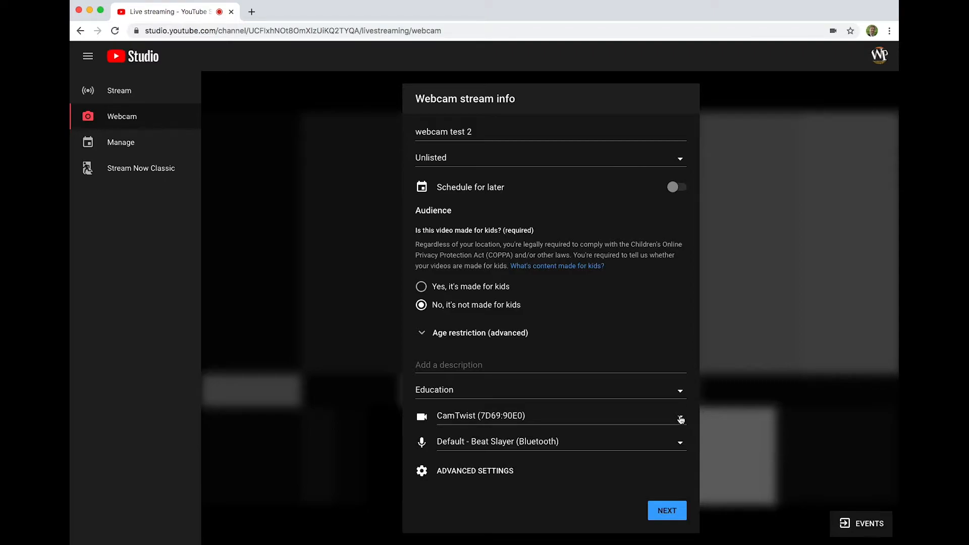
{"action": "mouse_move", "coordinate": [683, 417]}
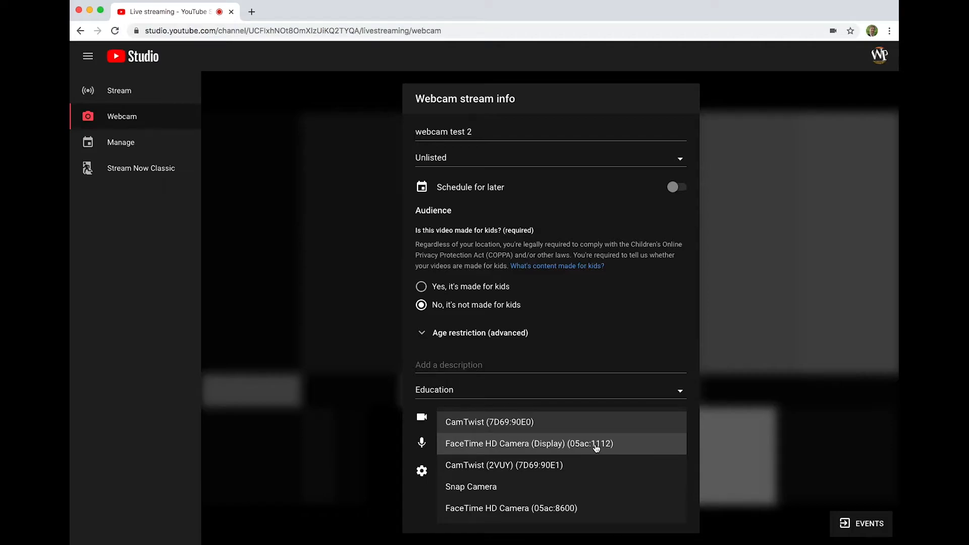
{"action": "left_click", "coordinate": [595, 447]}
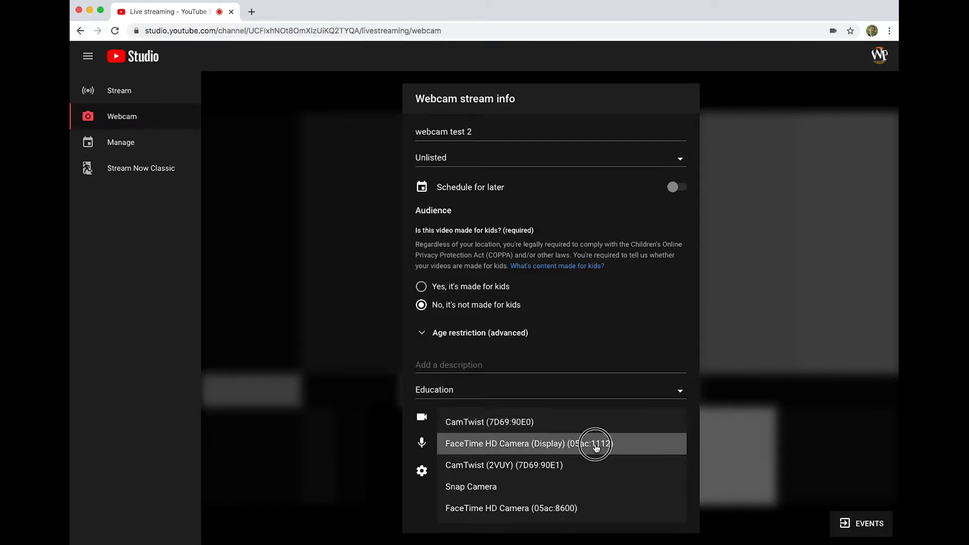
{"action": "left_click", "coordinate": [528, 444]}
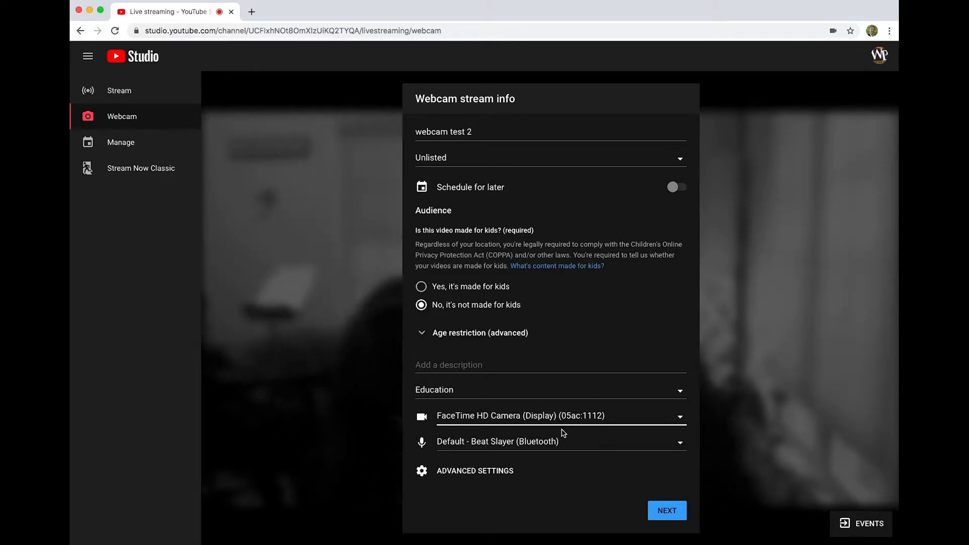
{"action": "left_click", "coordinate": [561, 416]}
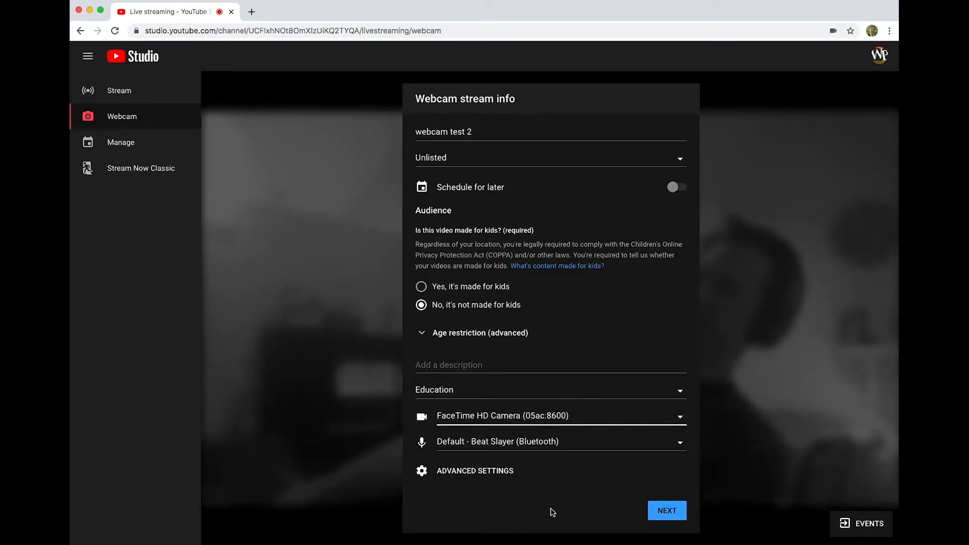
{"action": "mouse_move", "coordinate": [333, 337]}
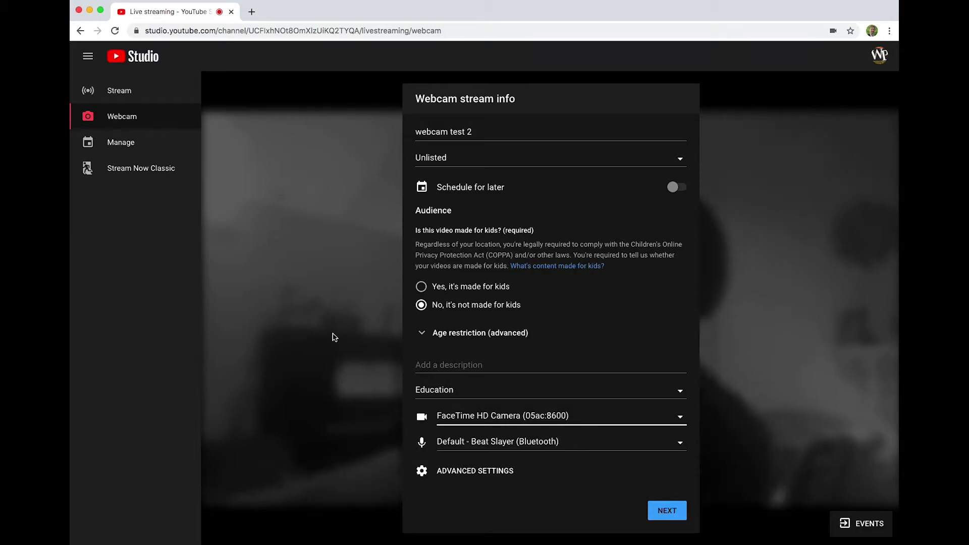
{"action": "mouse_move", "coordinate": [602, 450]}
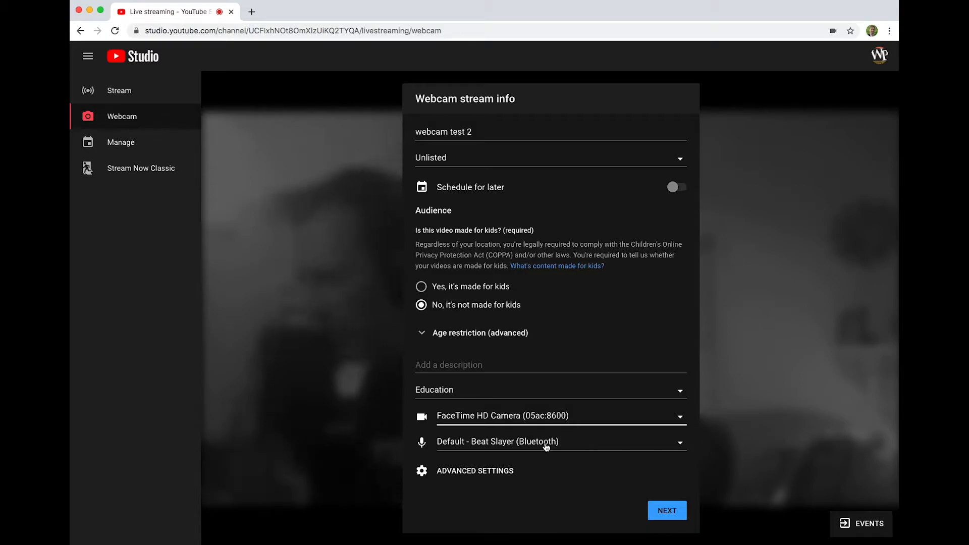
{"action": "mouse_move", "coordinate": [689, 428]}
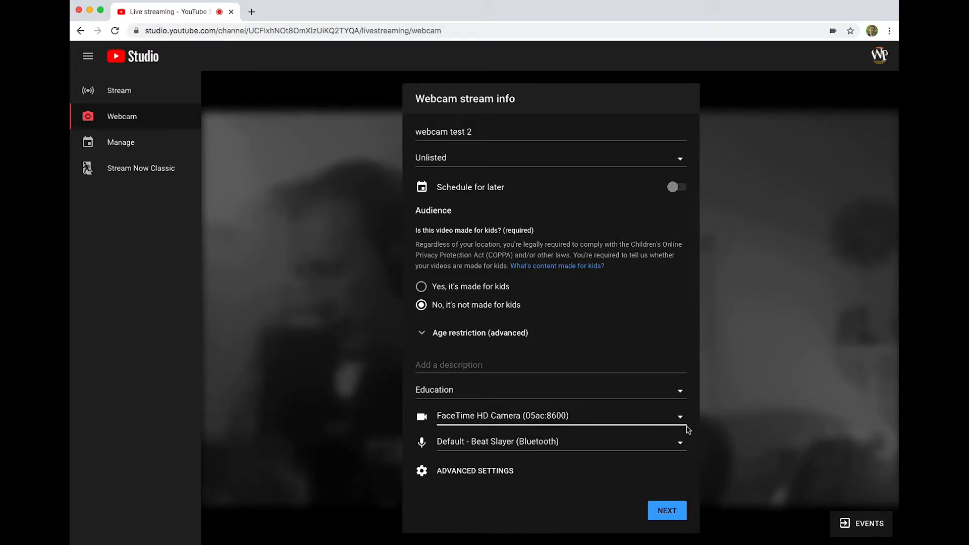
{"action": "left_click", "coordinate": [560, 416]}
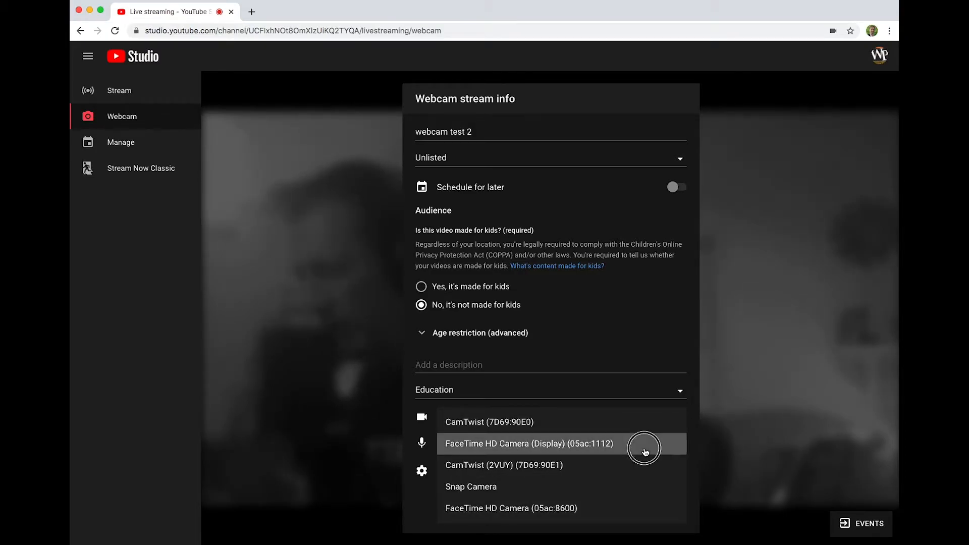
{"action": "left_click", "coordinate": [644, 444]}
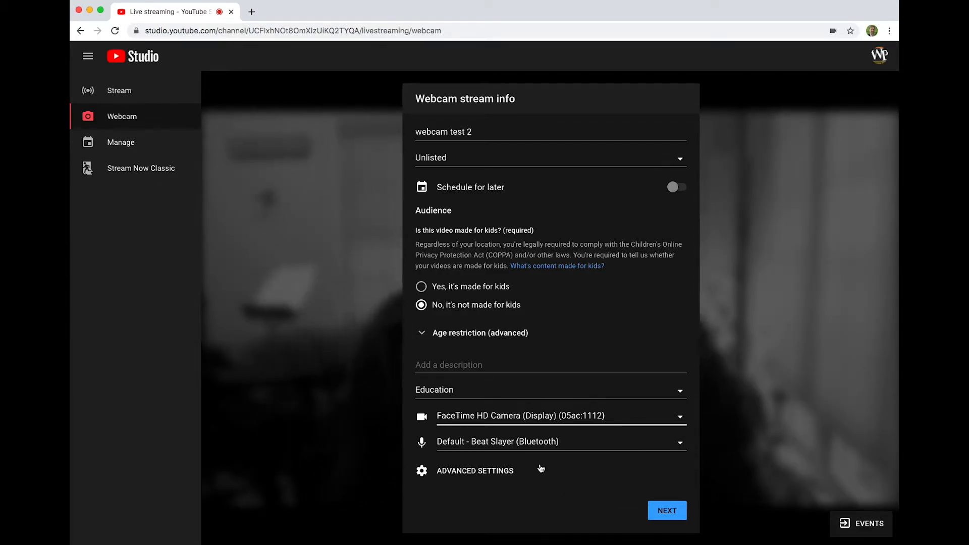
{"action": "mouse_move", "coordinate": [543, 450]}
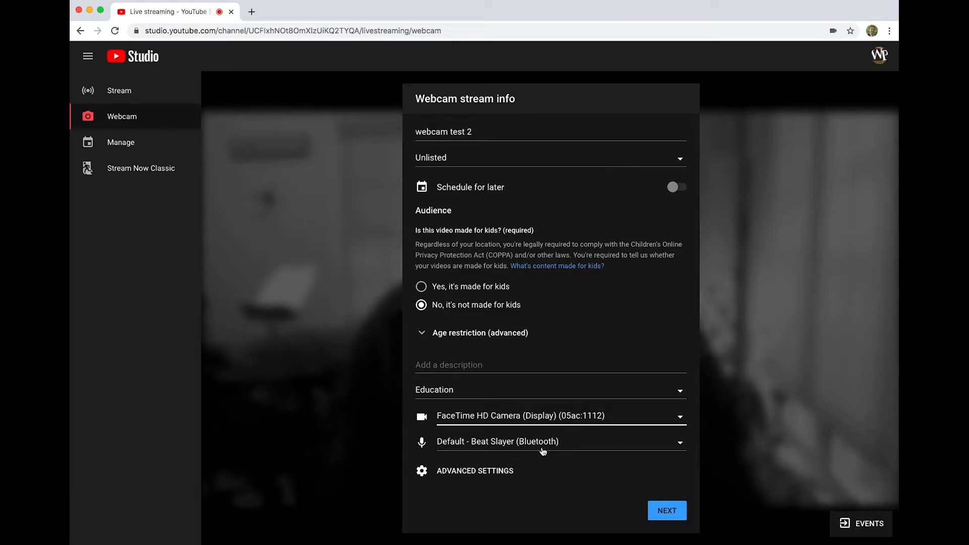
{"action": "mouse_move", "coordinate": [680, 447]}
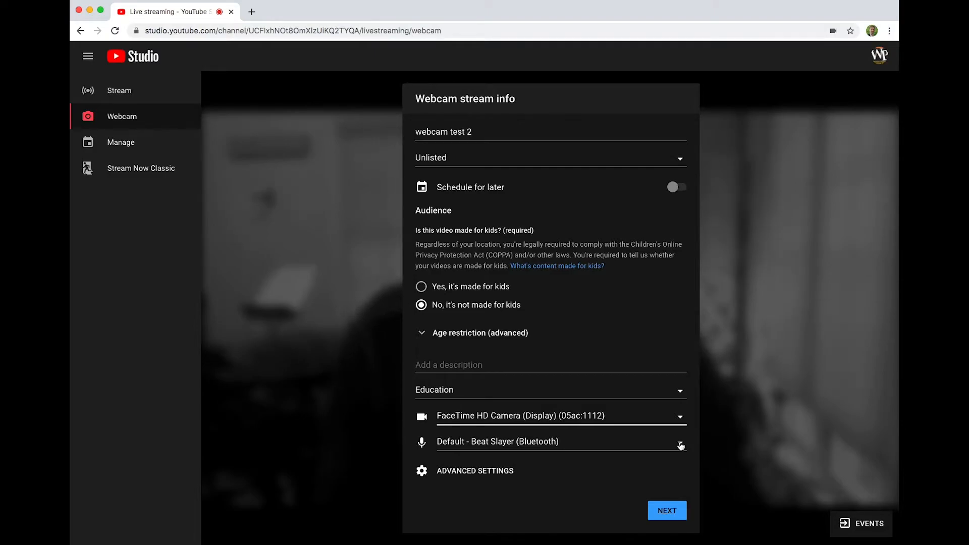
{"action": "mouse_move", "coordinate": [491, 422]}
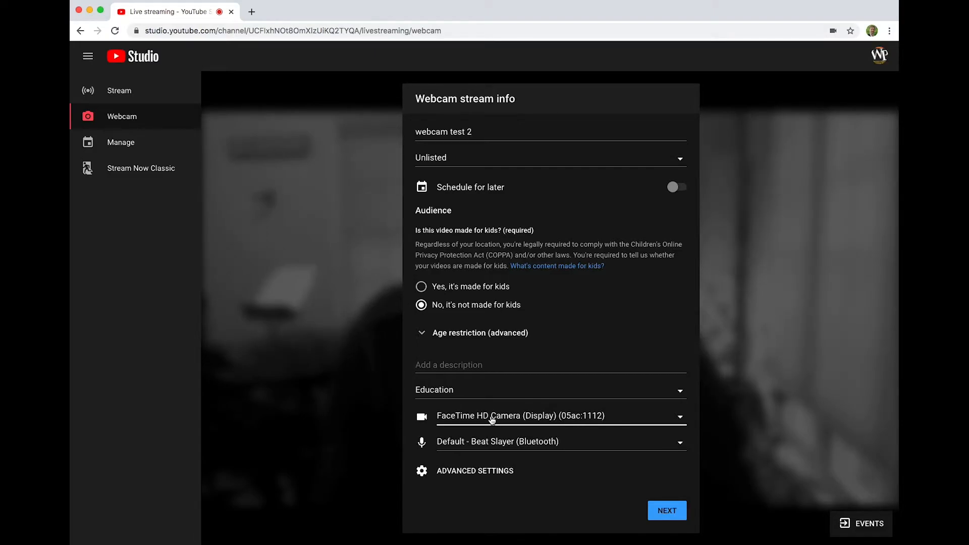
{"action": "mouse_move", "coordinate": [682, 444]}
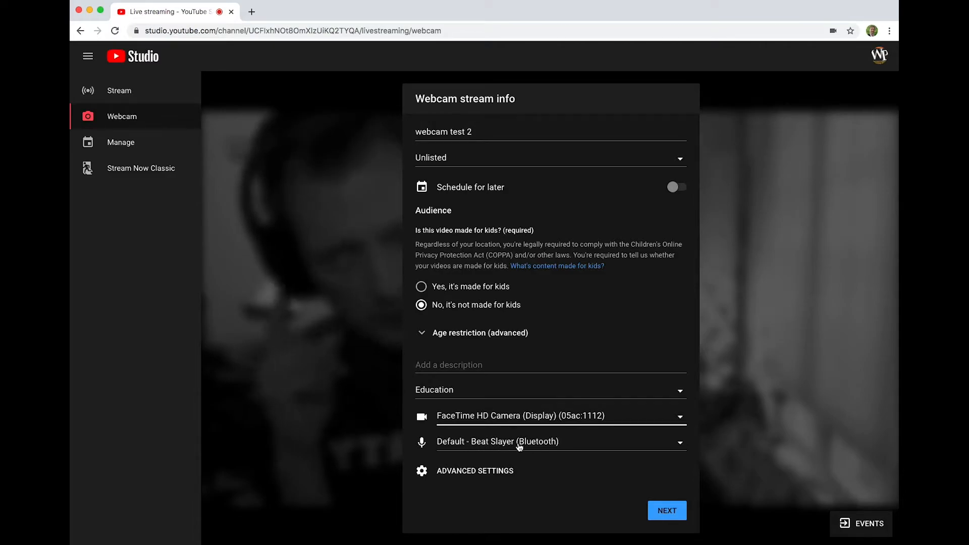
{"action": "mouse_move", "coordinate": [570, 460]}
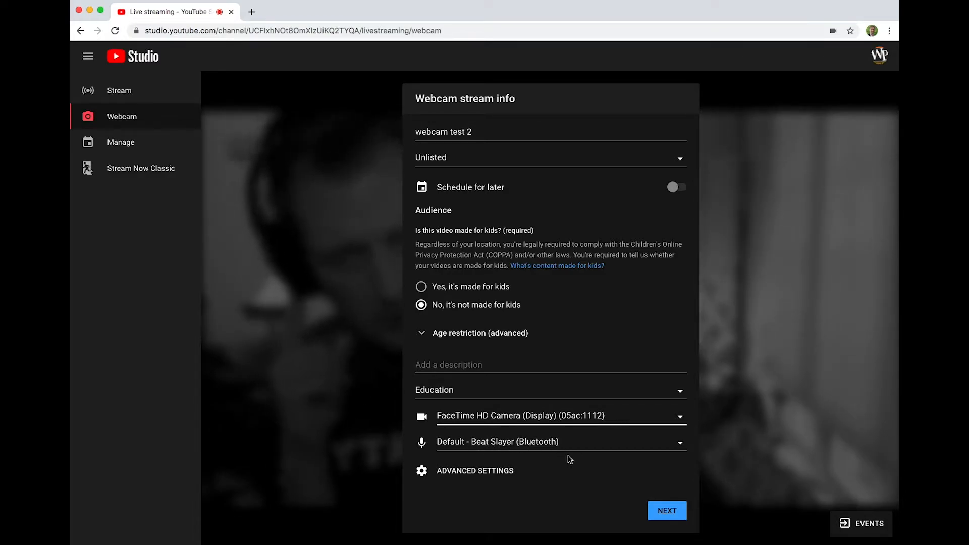
{"action": "mouse_move", "coordinate": [686, 467]}
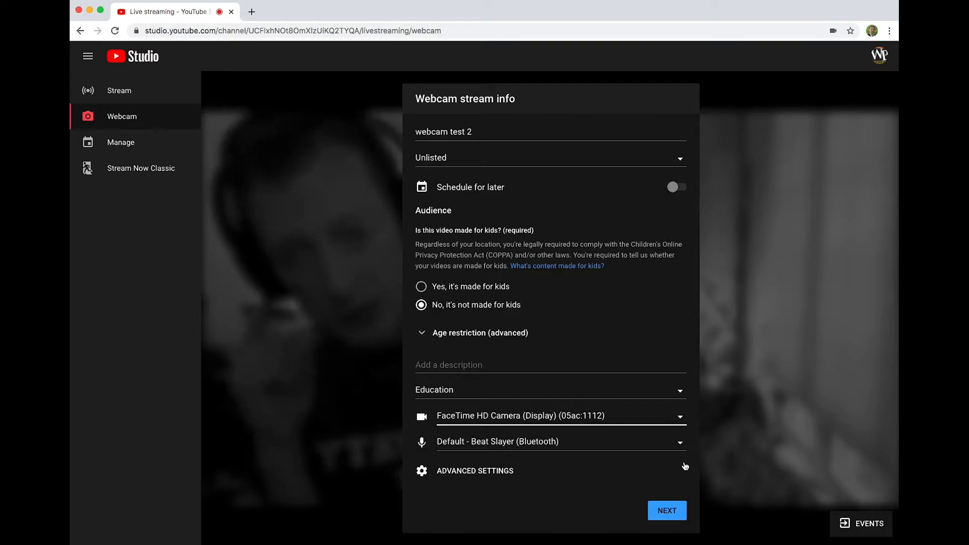
Select Beat Slayer (Bluetooth) as the stream's microphone
{"action": "left_click", "coordinate": [681, 442]}
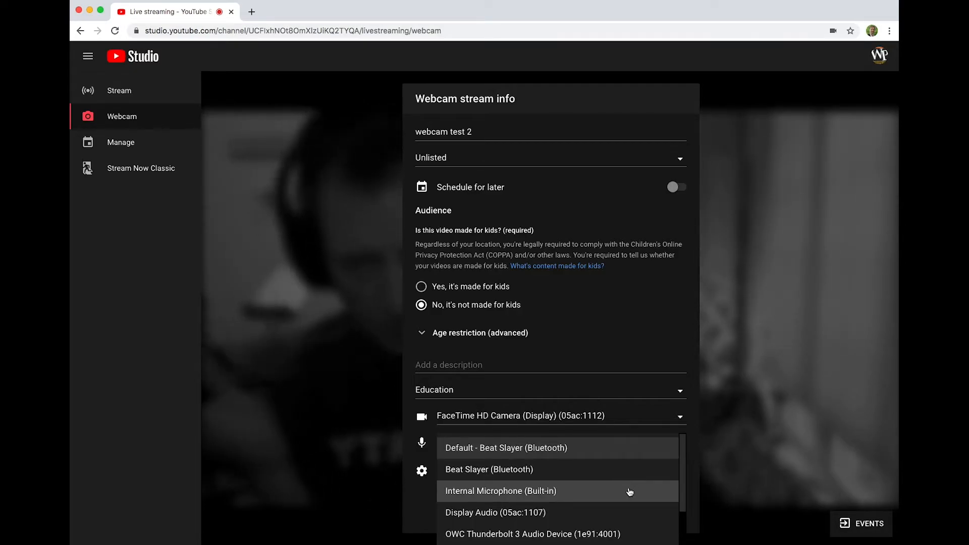
{"action": "mouse_move", "coordinate": [626, 513]}
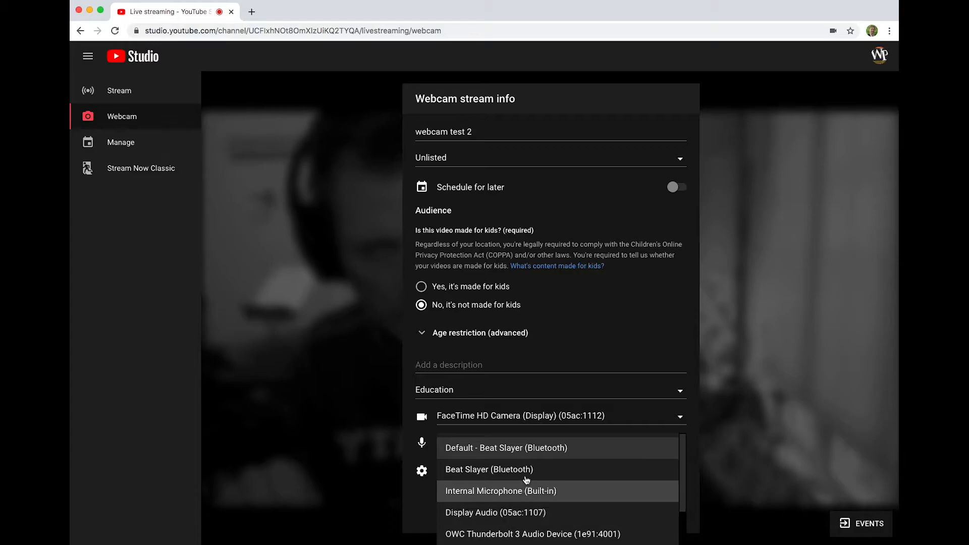
{"action": "mouse_move", "coordinate": [559, 429]}
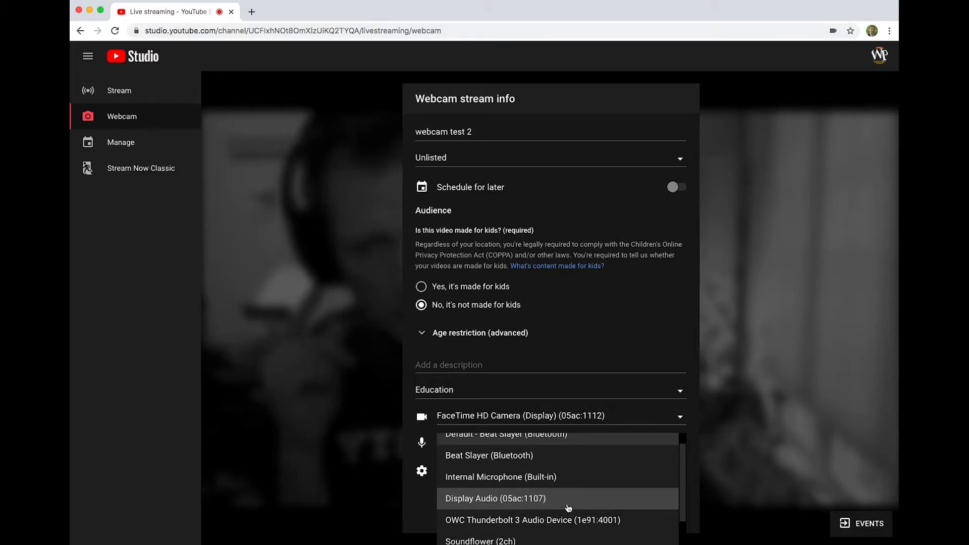
{"action": "mouse_move", "coordinate": [565, 520]}
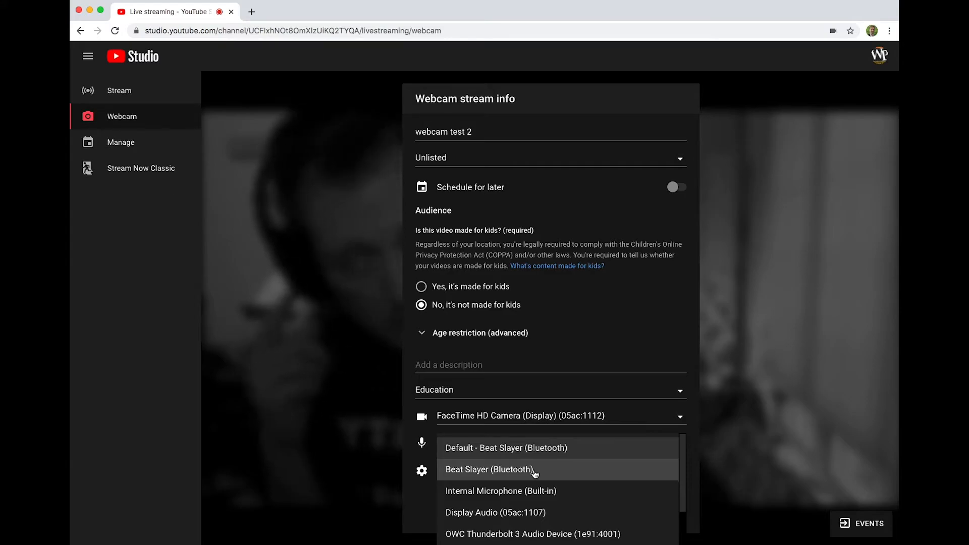
{"action": "left_click", "coordinate": [488, 469]}
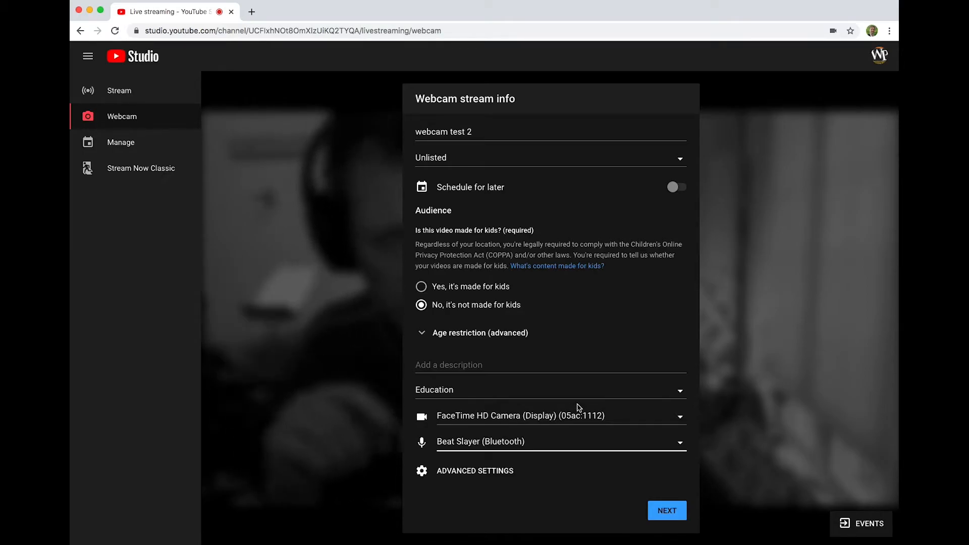
In advanced settings turn off Allow chat, then return to the stream info
{"action": "left_click", "coordinate": [474, 470]}
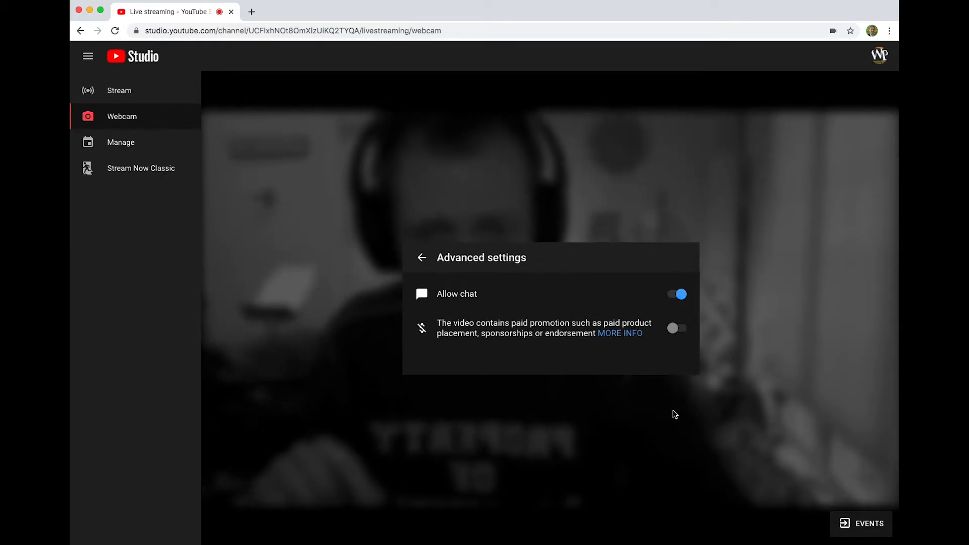
{"action": "mouse_move", "coordinate": [470, 284]}
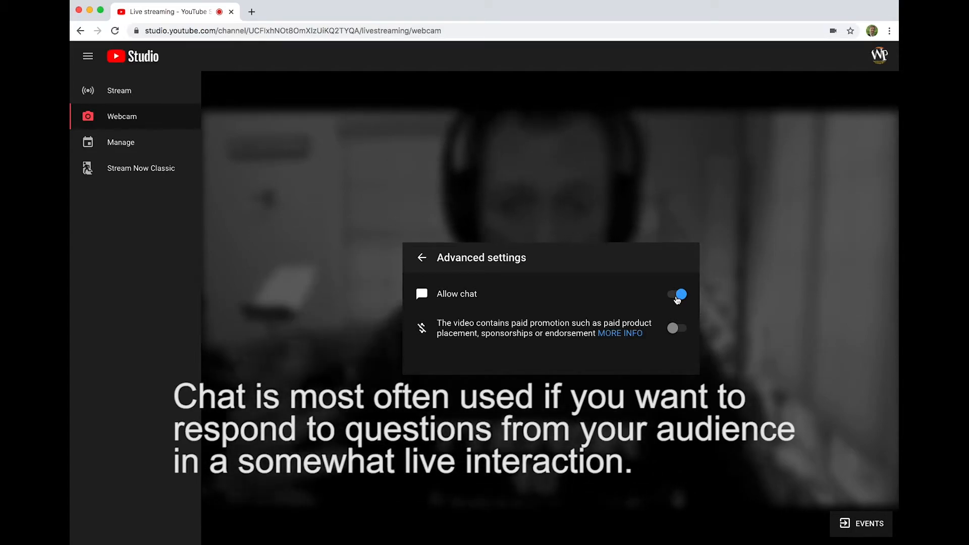
{"action": "left_click", "coordinate": [677, 295]}
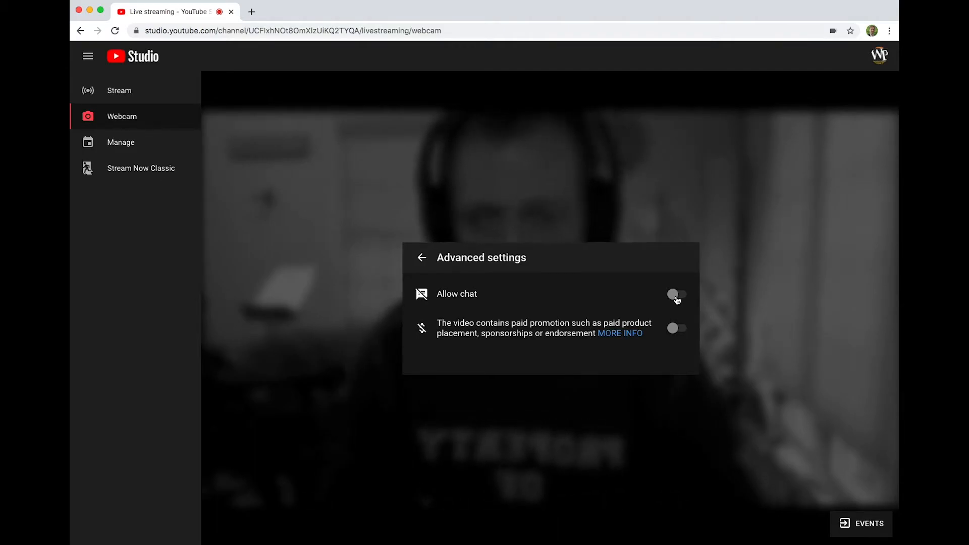
{"action": "left_click", "coordinate": [675, 295]}
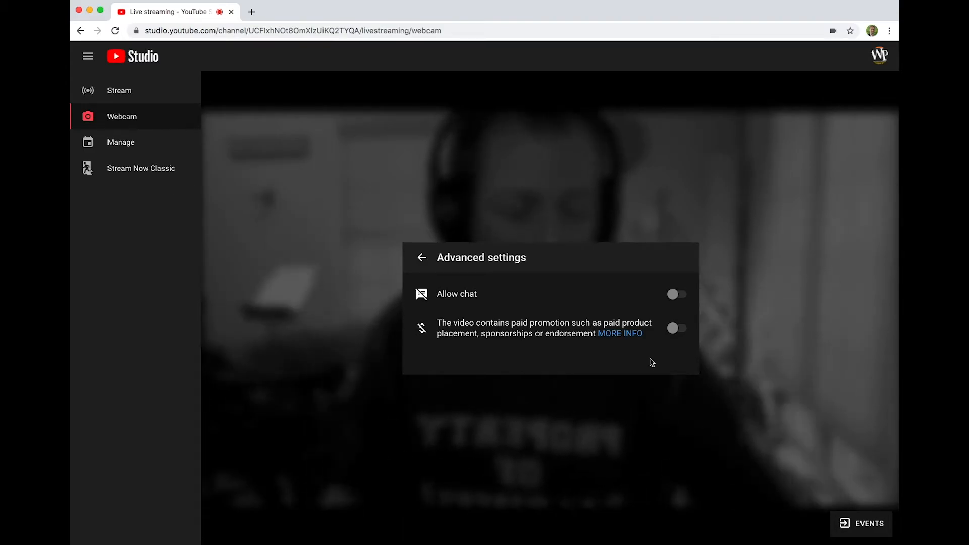
{"action": "mouse_move", "coordinate": [741, 293]}
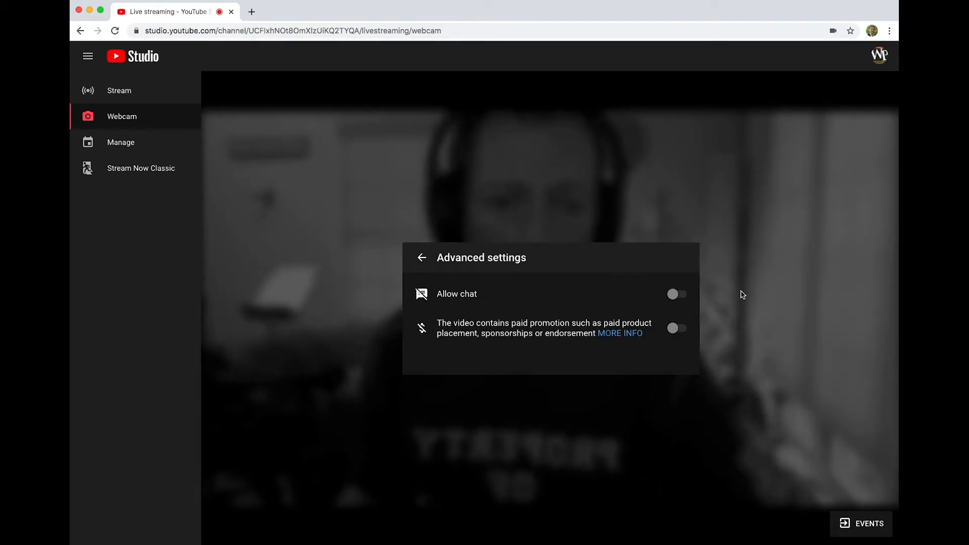
{"action": "mouse_move", "coordinate": [654, 300]}
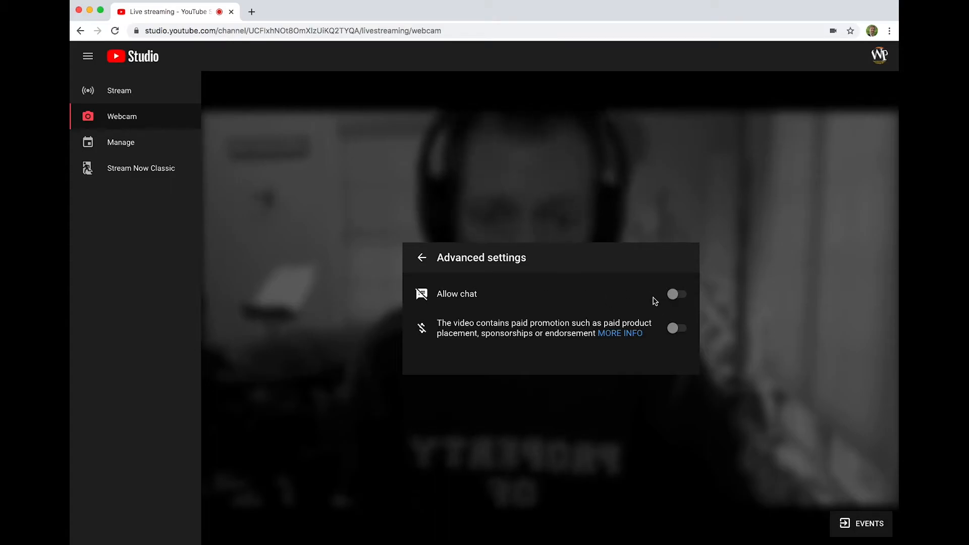
{"action": "left_click", "coordinate": [420, 258]}
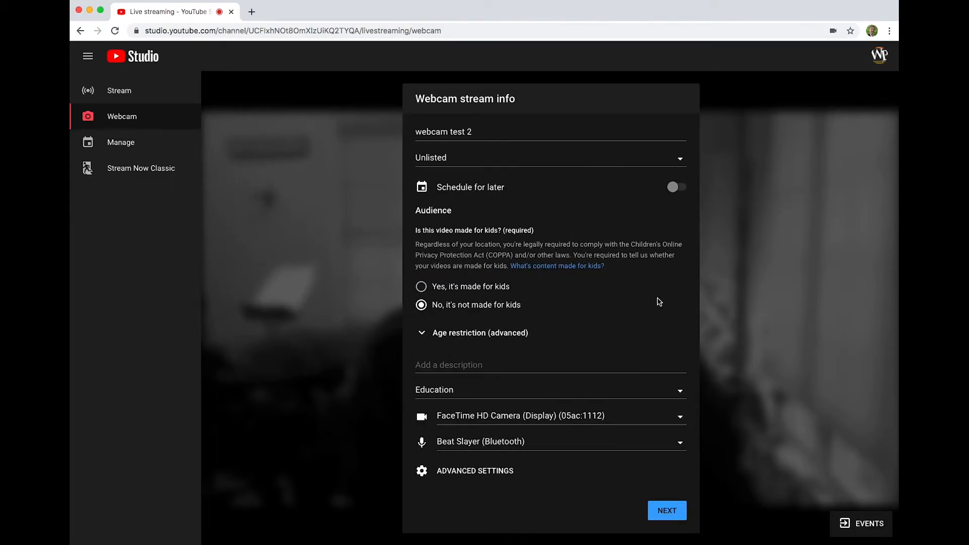
Continue to the stream preview and view the unlisted youtu.be share link
{"action": "left_click", "coordinate": [667, 511]}
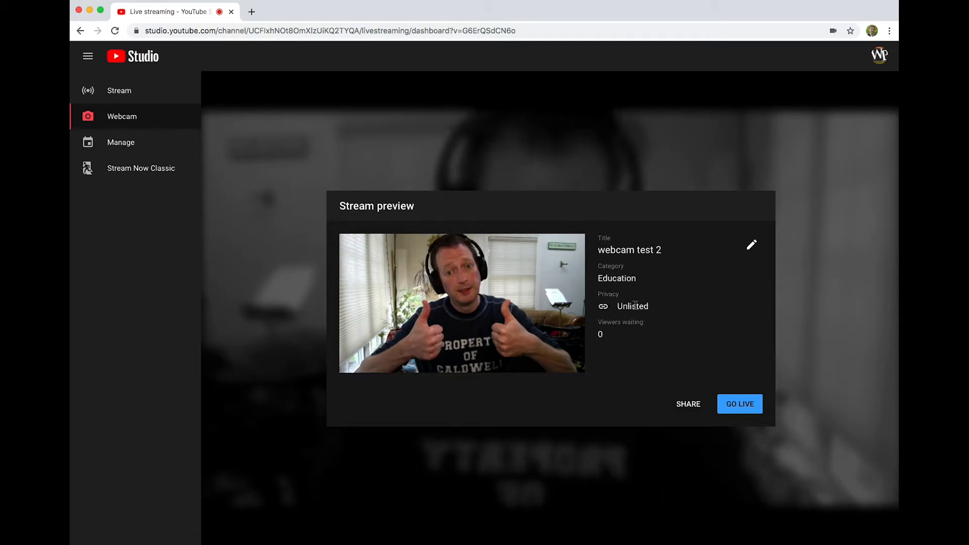
{"action": "mouse_move", "coordinate": [685, 334]}
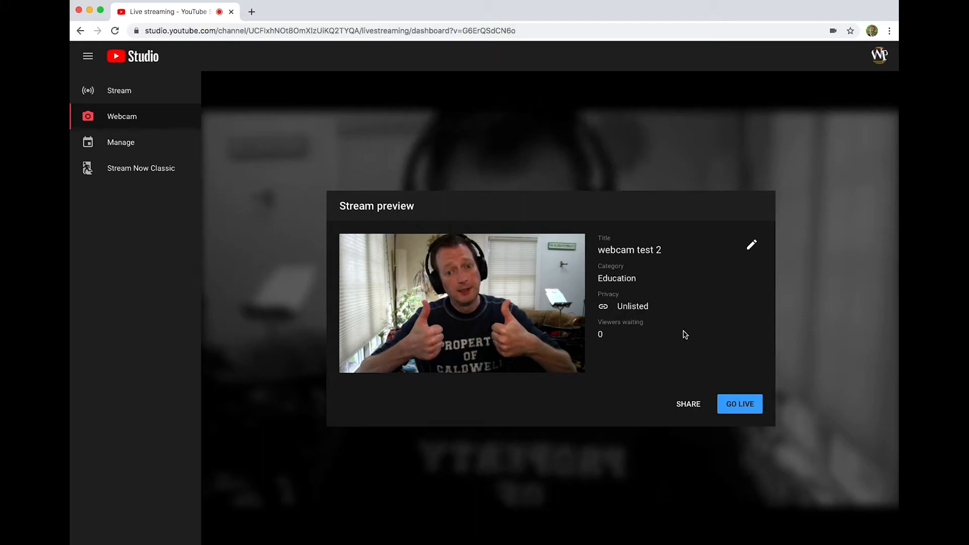
{"action": "left_click", "coordinate": [688, 404]}
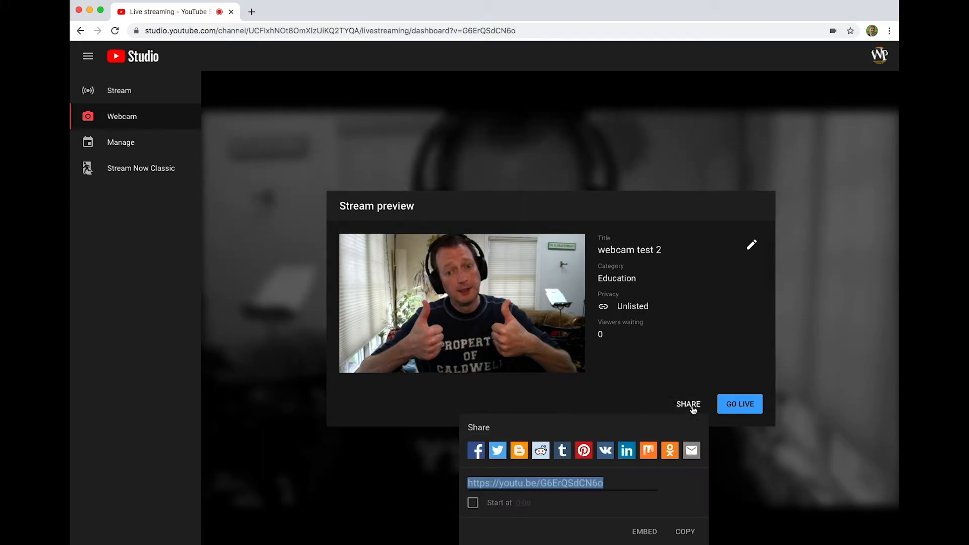
{"action": "mouse_move", "coordinate": [468, 486]}
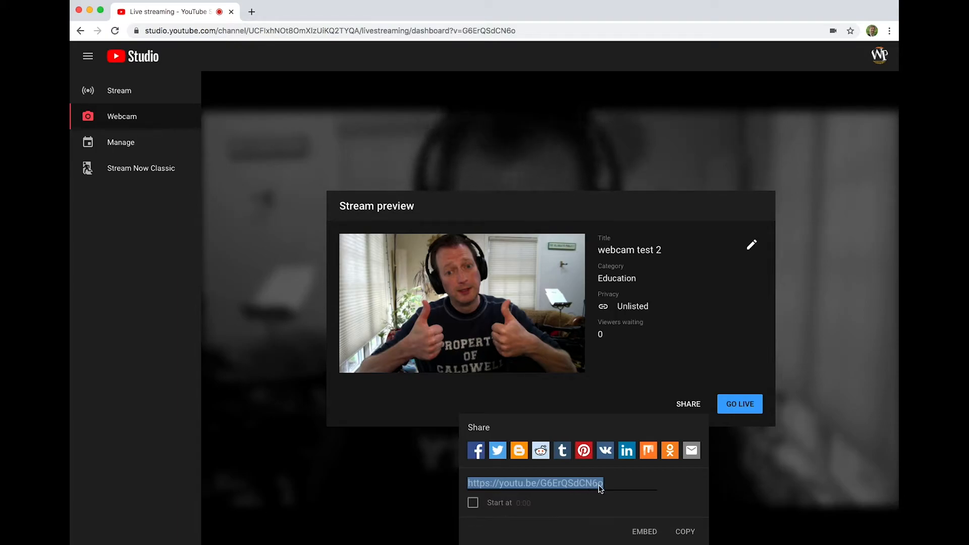
{"action": "mouse_move", "coordinate": [755, 509]}
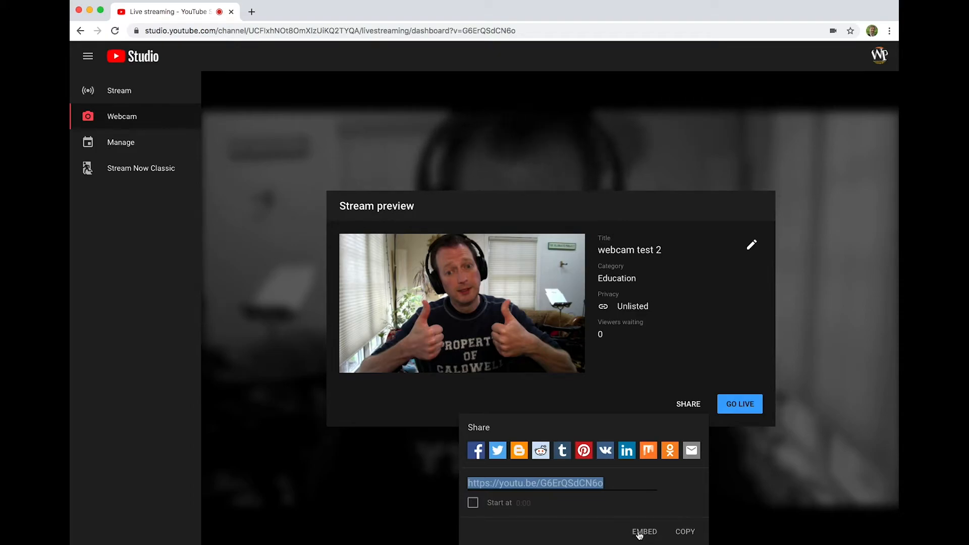
{"action": "mouse_move", "coordinate": [636, 171]}
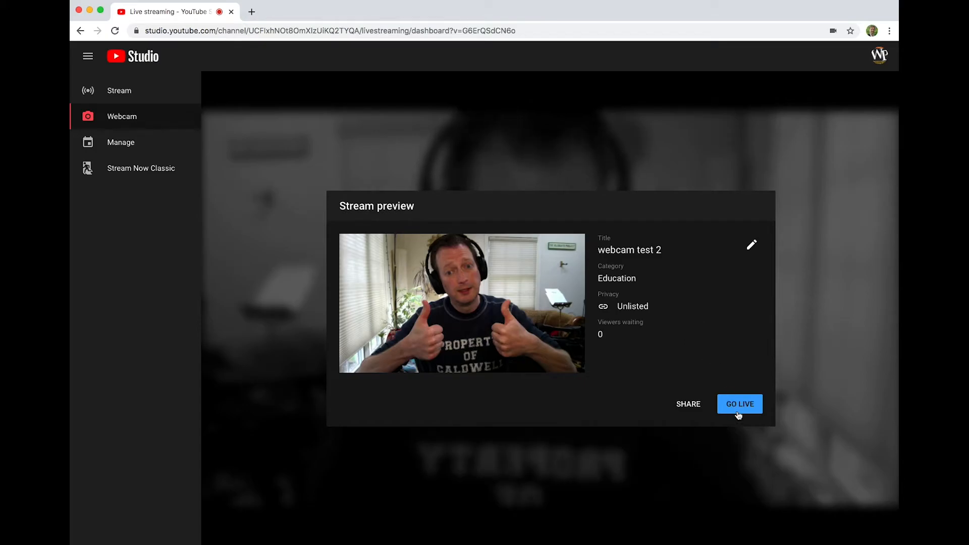
Go live with the 'webcam test 2' webcam stream from the Stream preview dialog
{"action": "left_click", "coordinate": [739, 403]}
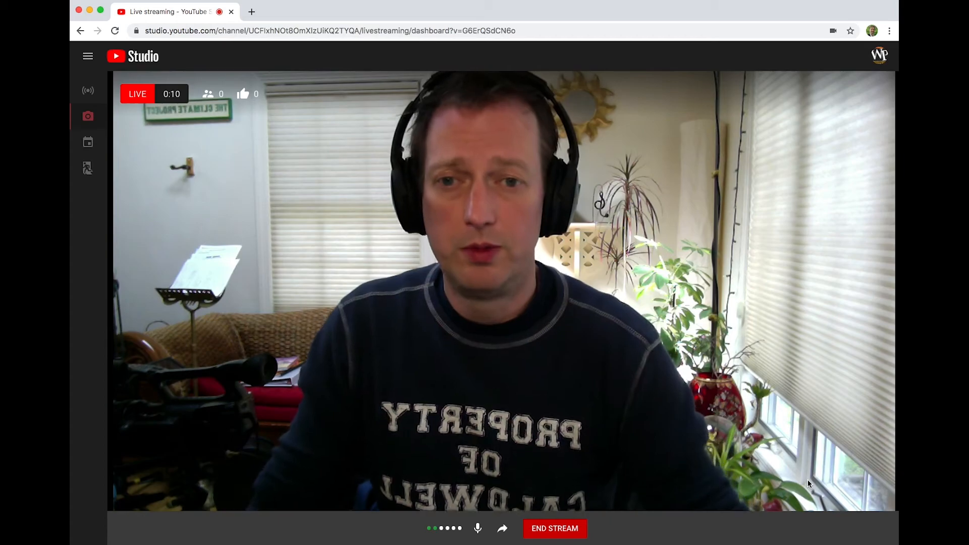
{"action": "mouse_move", "coordinate": [495, 310]}
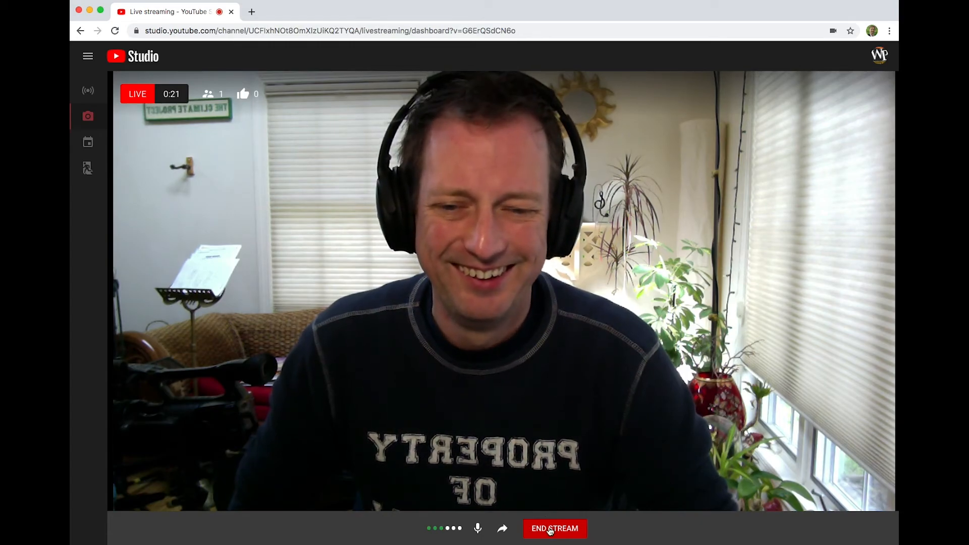
End the live stream after 29 seconds and open its recording in the Studio video editor
{"action": "left_click", "coordinate": [556, 529]}
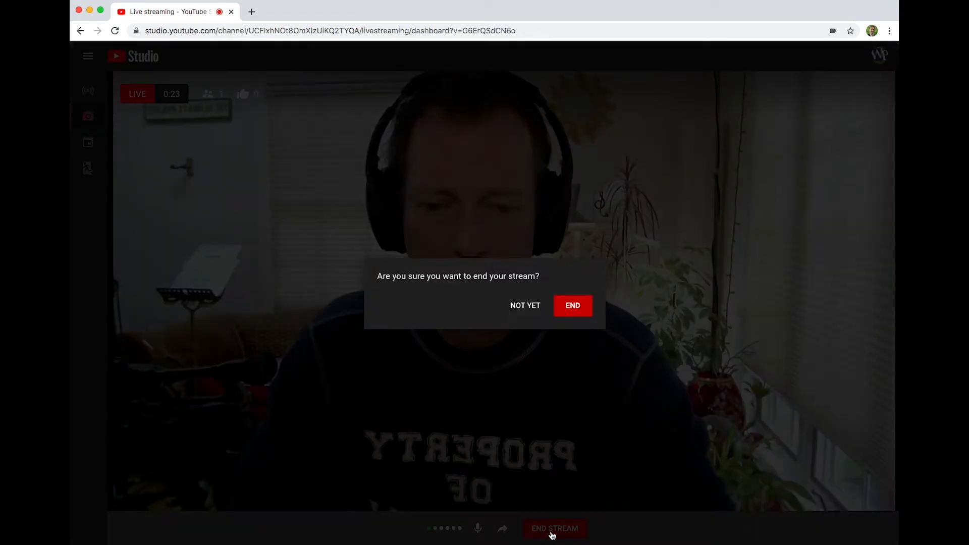
{"action": "left_click", "coordinate": [572, 305]}
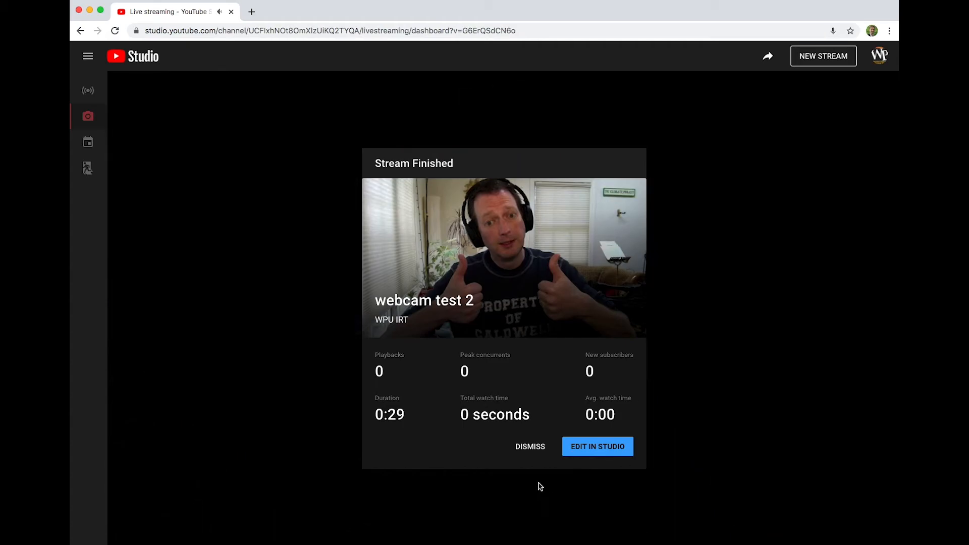
{"action": "mouse_move", "coordinate": [603, 446]}
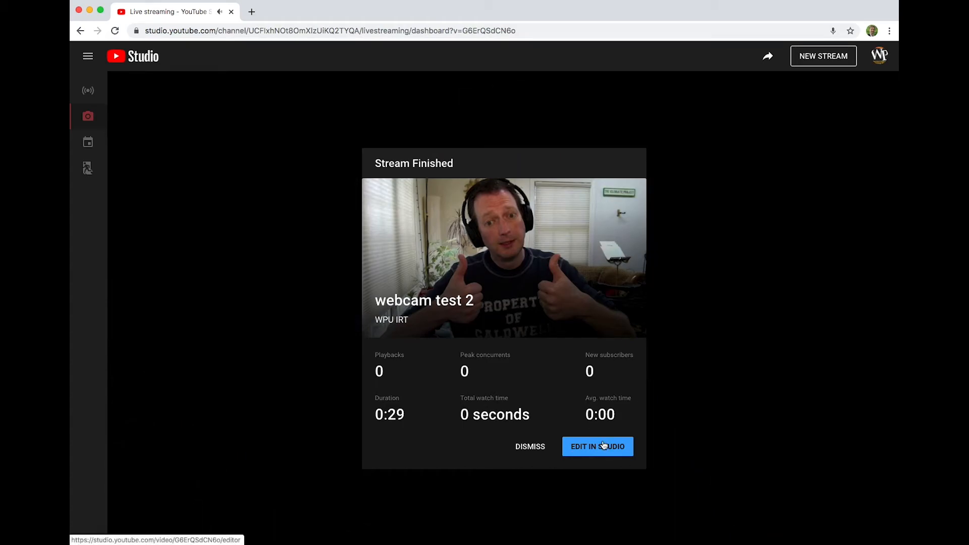
{"action": "left_click", "coordinate": [598, 446]}
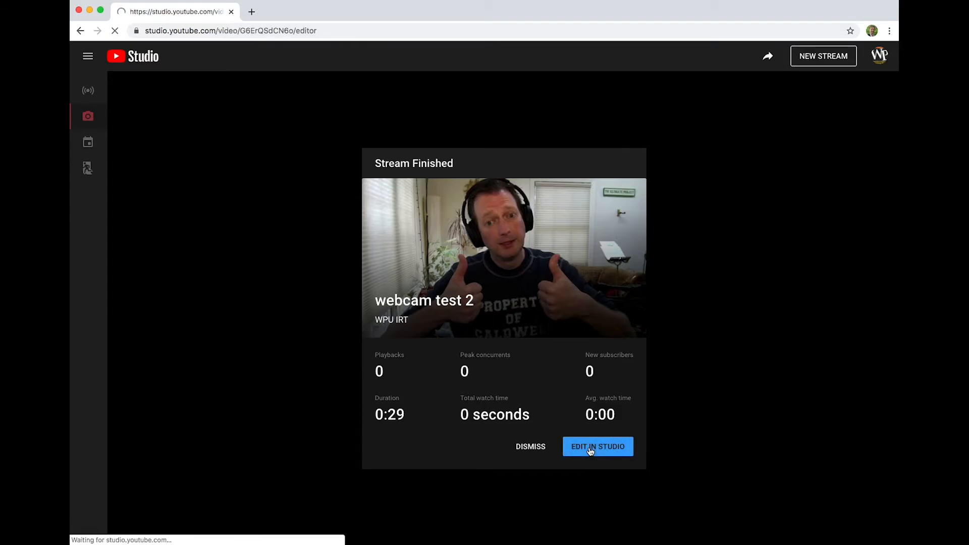
{"action": "left_click", "coordinate": [598, 446]}
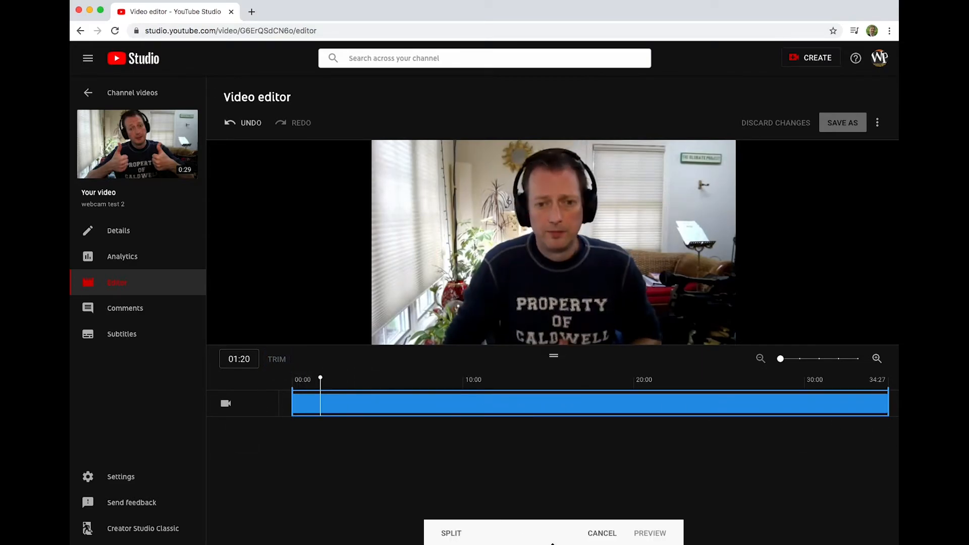
Trim the video's start to 1:20, preview it and save it as a new unlisted copy
{"action": "left_click", "coordinate": [318, 404]}
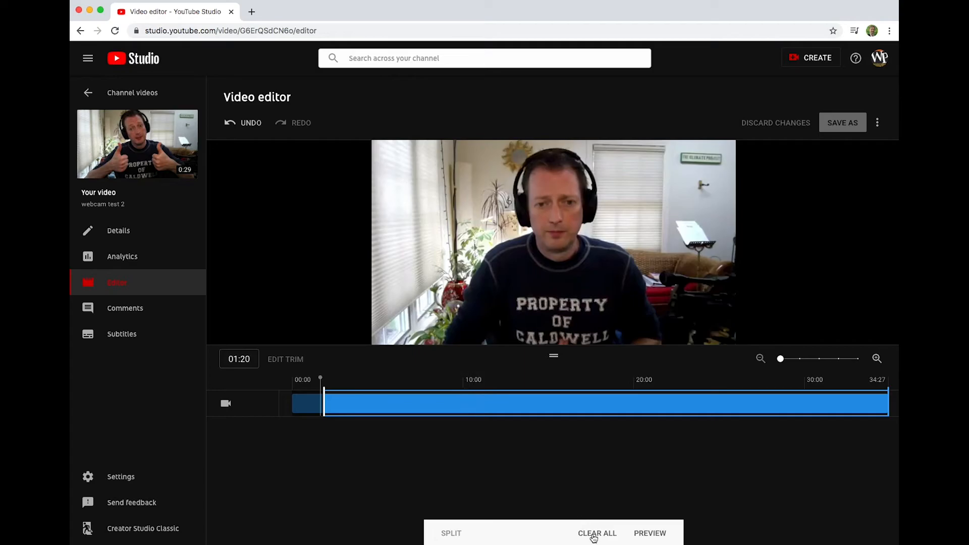
{"action": "left_click", "coordinate": [597, 533]}
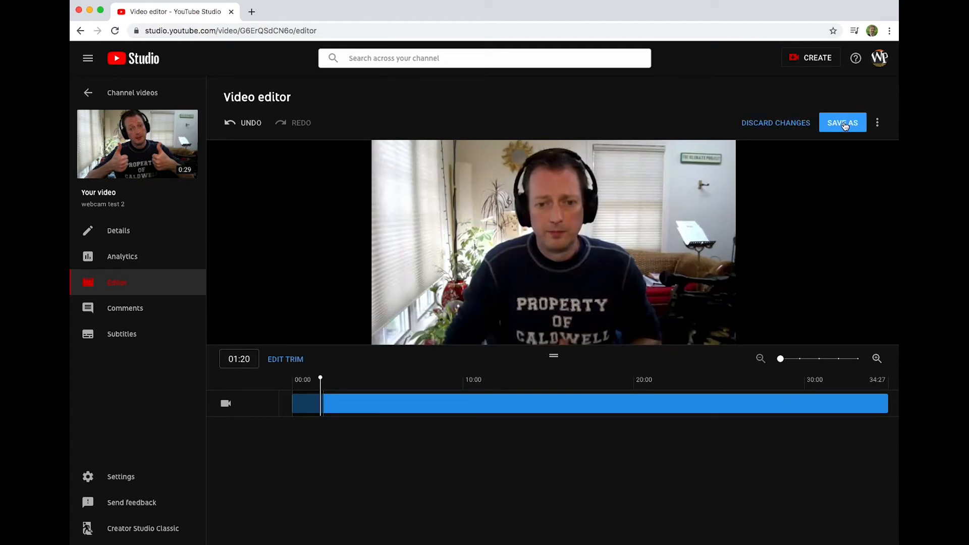
{"action": "left_click", "coordinate": [842, 123]}
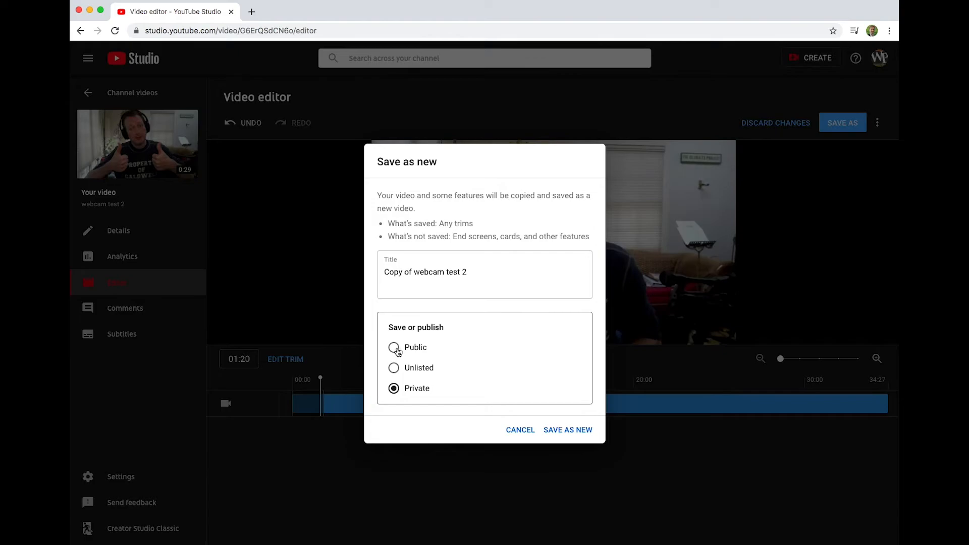
{"action": "mouse_move", "coordinate": [493, 407]}
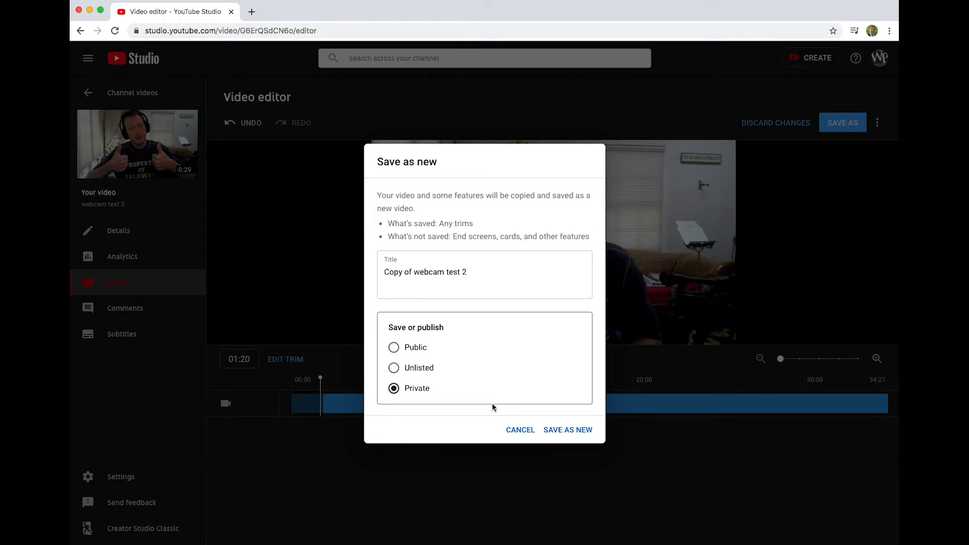
{"action": "mouse_move", "coordinate": [414, 378]}
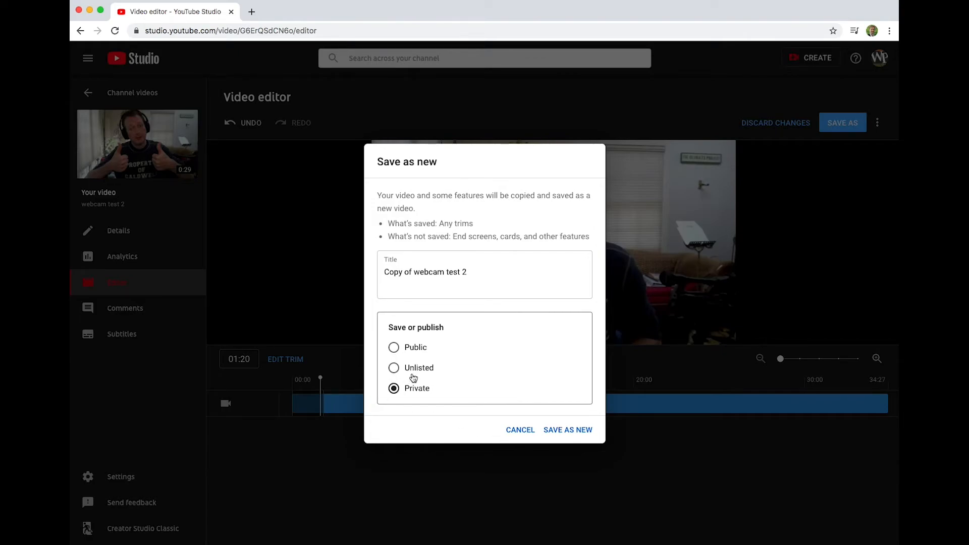
{"action": "left_click", "coordinate": [394, 367]}
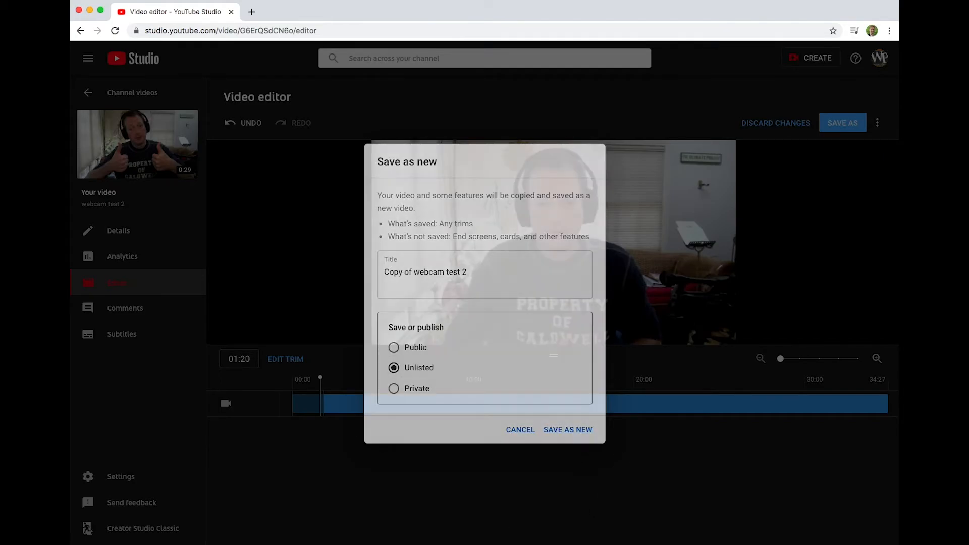
{"action": "left_click", "coordinate": [567, 430]}
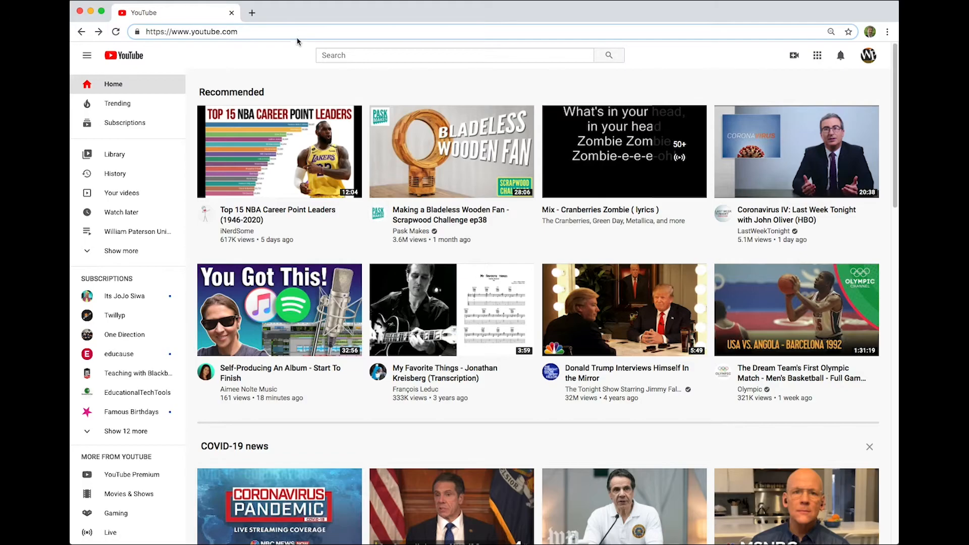
{"action": "mouse_move", "coordinate": [876, 76]}
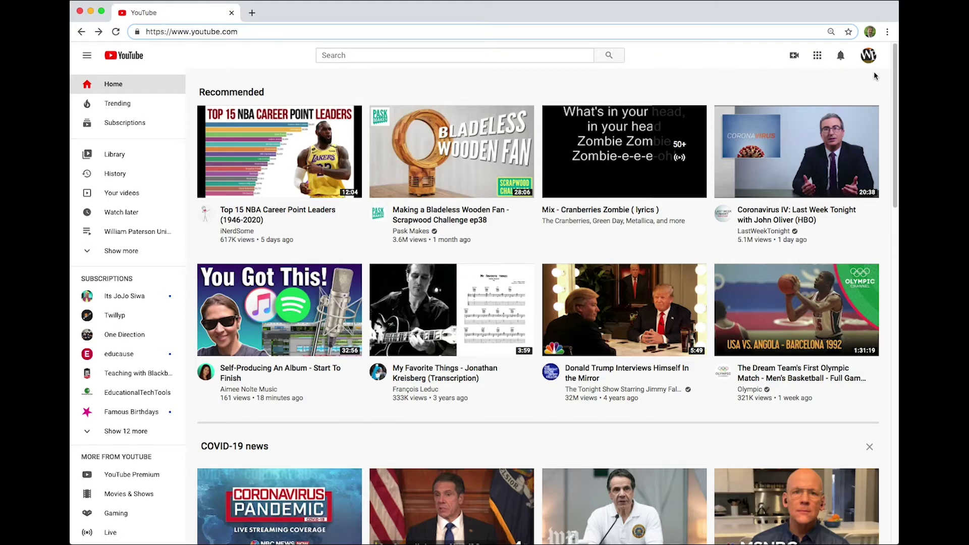
Go to YouTube Studio from the avatar menu and open the channel's videos list
{"action": "left_click", "coordinate": [868, 54]}
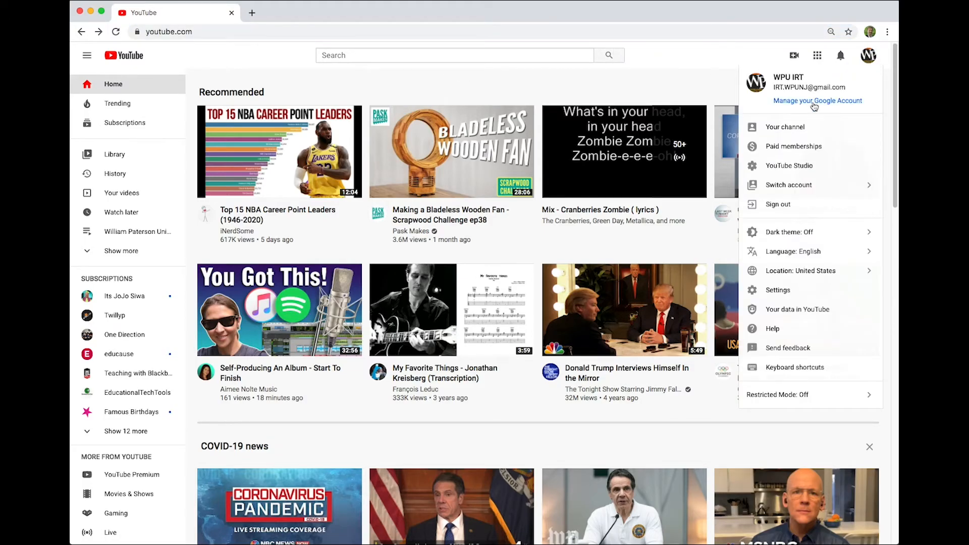
{"action": "left_click", "coordinate": [789, 166]}
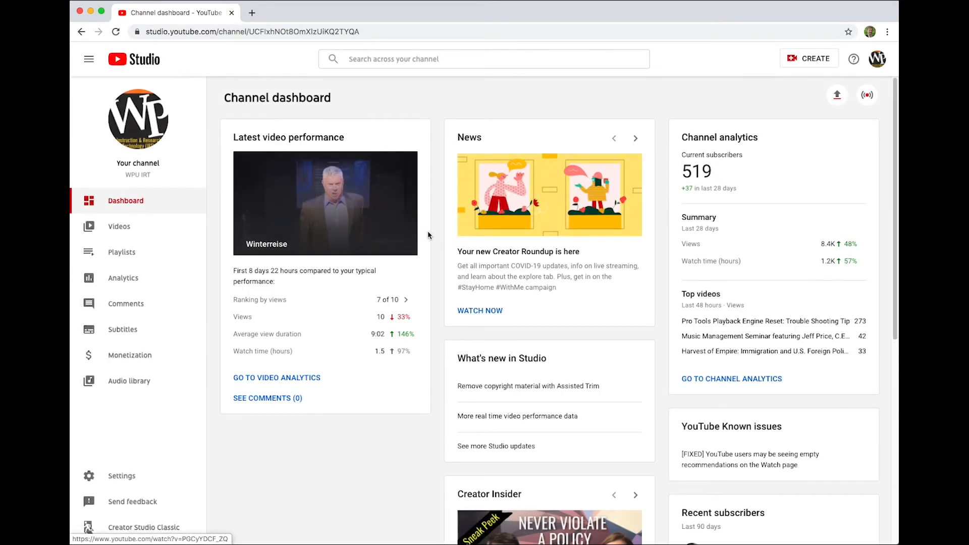
{"action": "left_click", "coordinate": [120, 226]}
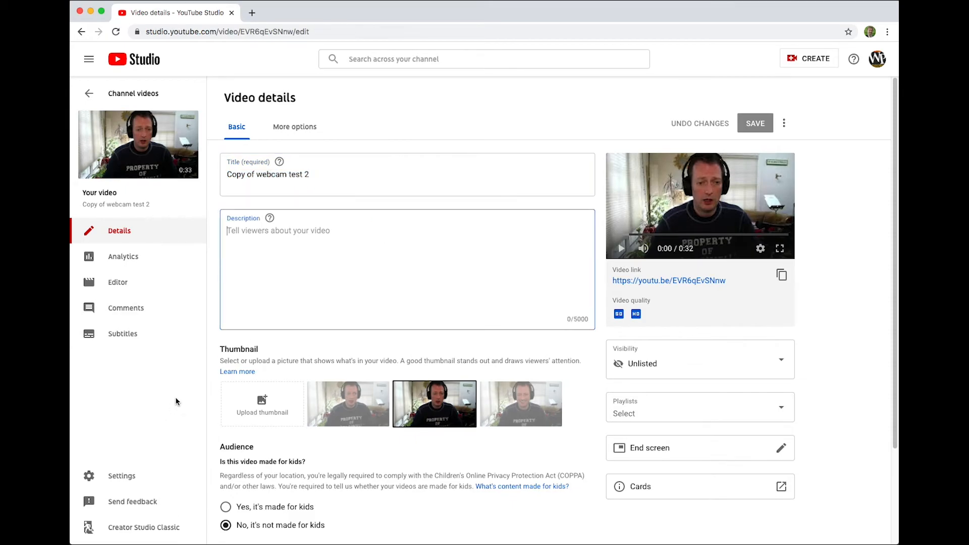
{"action": "left_click", "coordinate": [699, 359]}
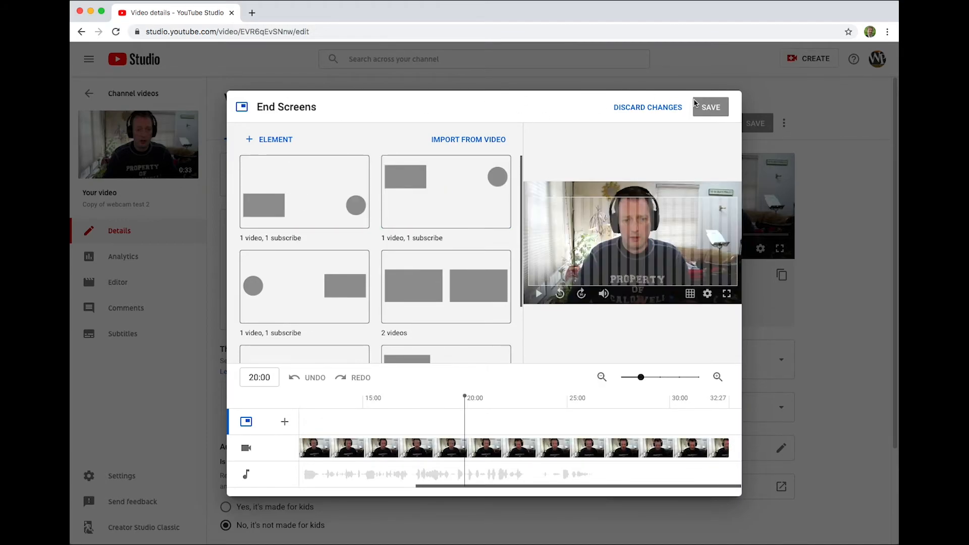
{"action": "left_click", "coordinate": [710, 107]}
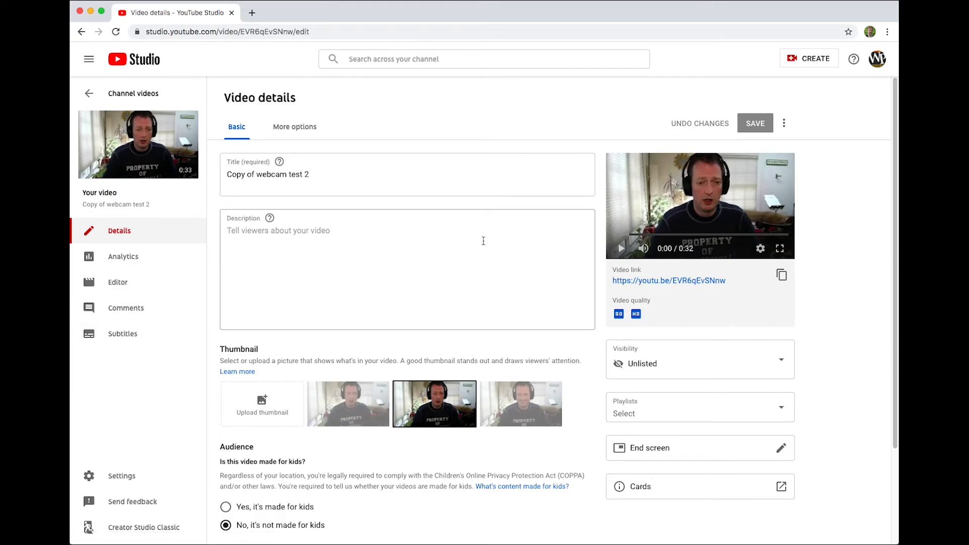
{"action": "mouse_move", "coordinate": [535, 262]}
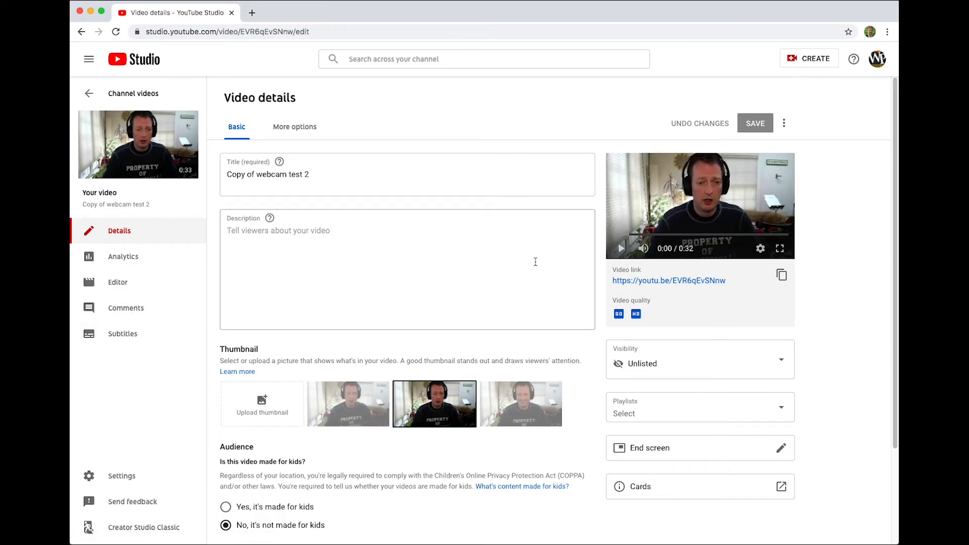
{"action": "mouse_move", "coordinate": [446, 275]}
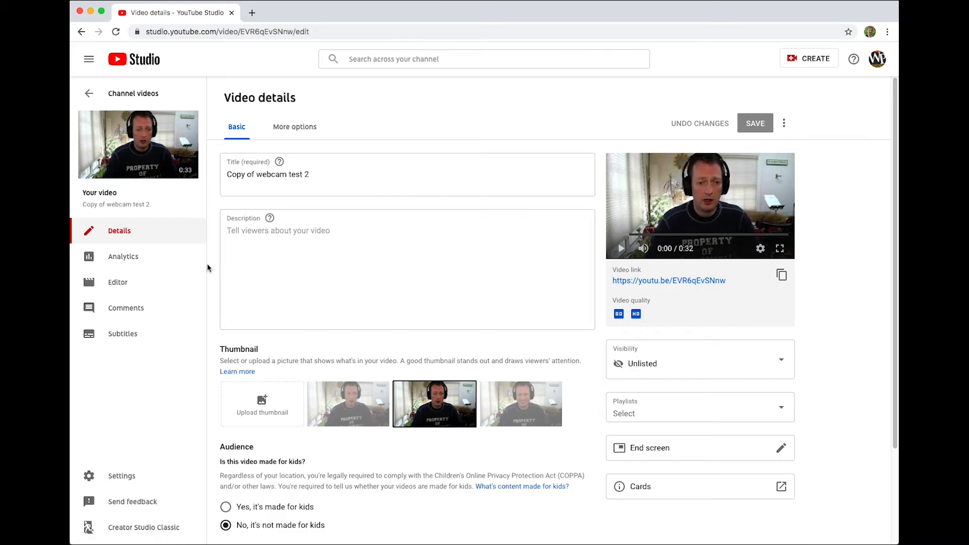
Browse the copy's Analytics overview, Reach, Engagement and Audience tabs, then head to the Editor
{"action": "left_click", "coordinate": [123, 256]}
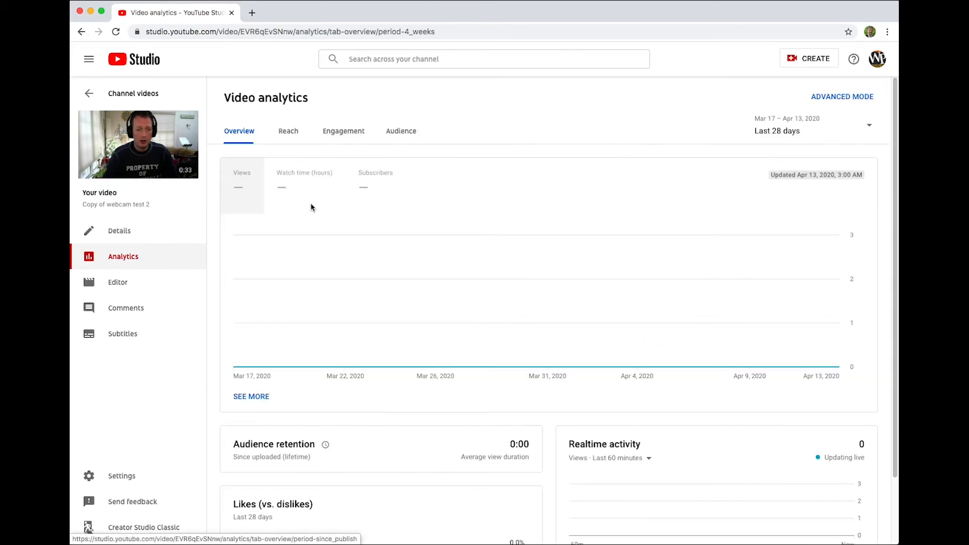
{"action": "left_click", "coordinate": [288, 131]}
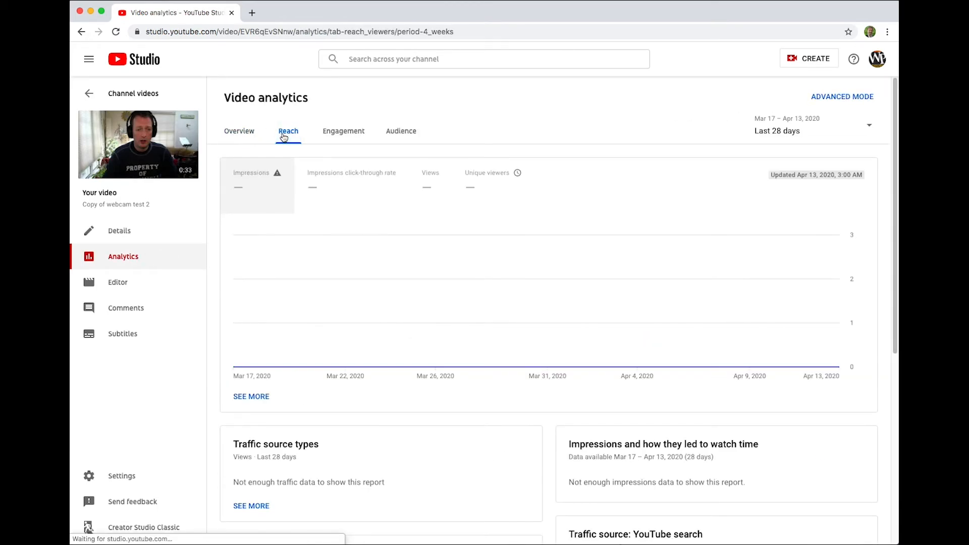
{"action": "left_click", "coordinate": [344, 131]}
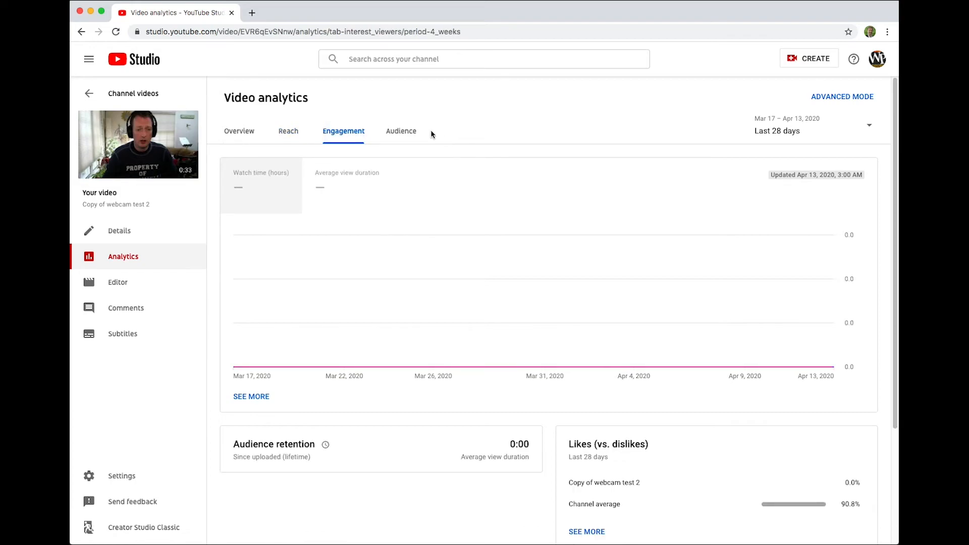
{"action": "left_click", "coordinate": [401, 130]}
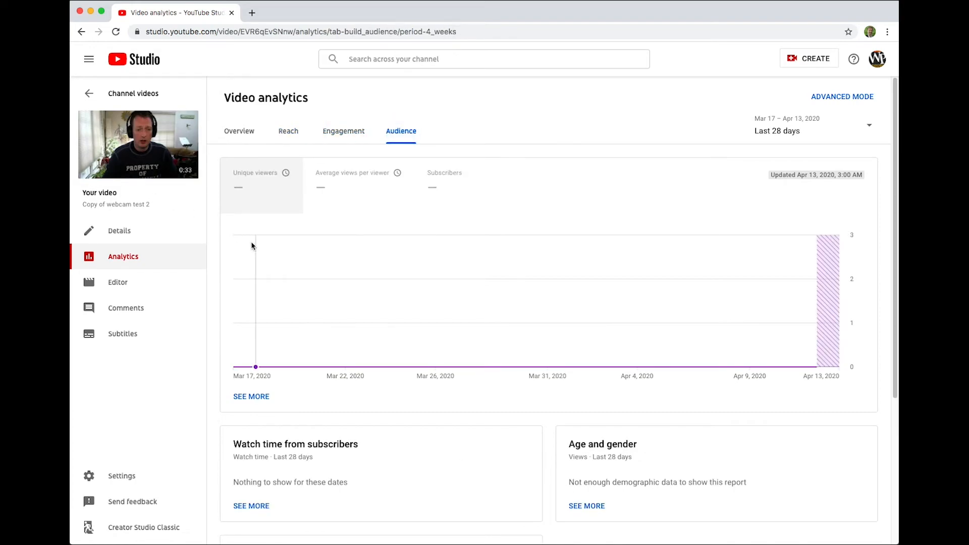
{"action": "mouse_move", "coordinate": [141, 369]}
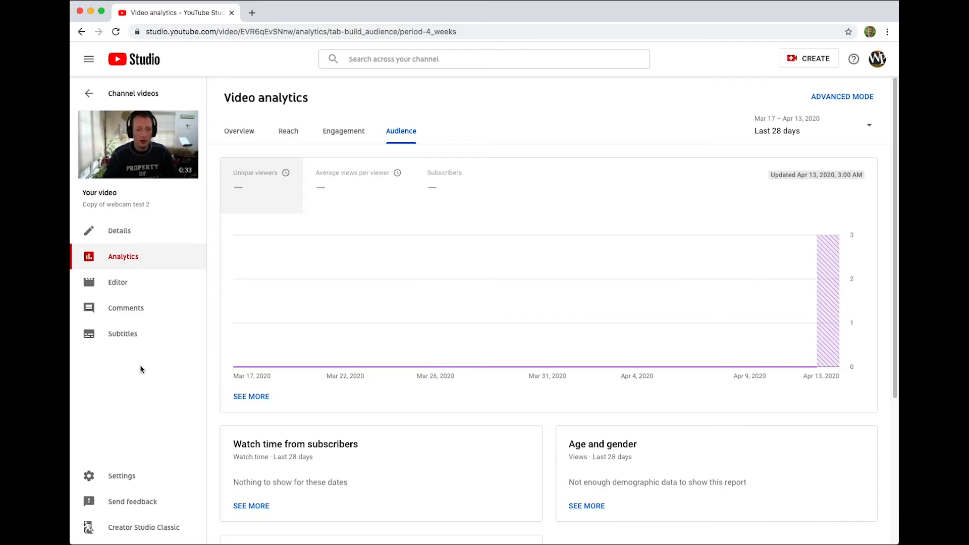
{"action": "left_click", "coordinate": [117, 282]}
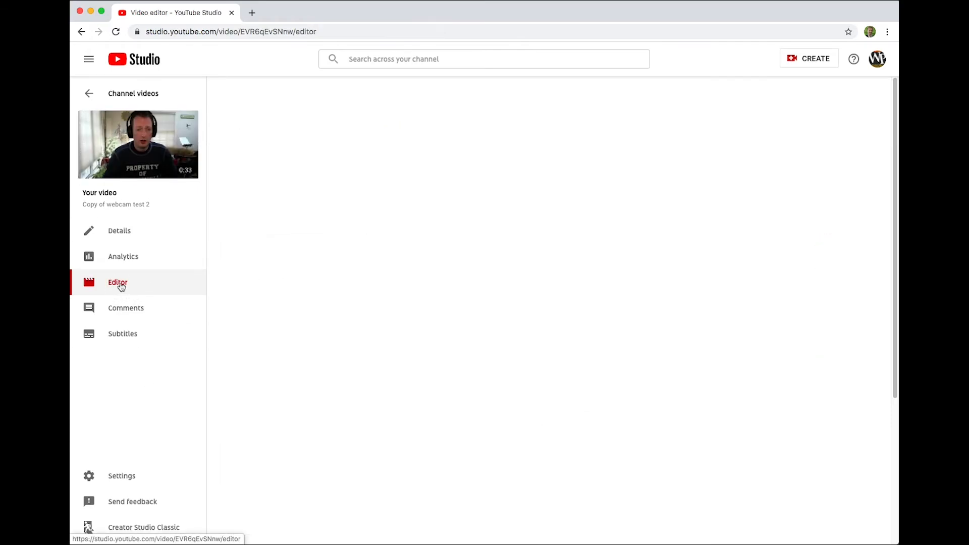
Load the video editor timeline for 'Copy of webcam test 2' with its video and audio tracks
{"action": "left_click", "coordinate": [117, 282]}
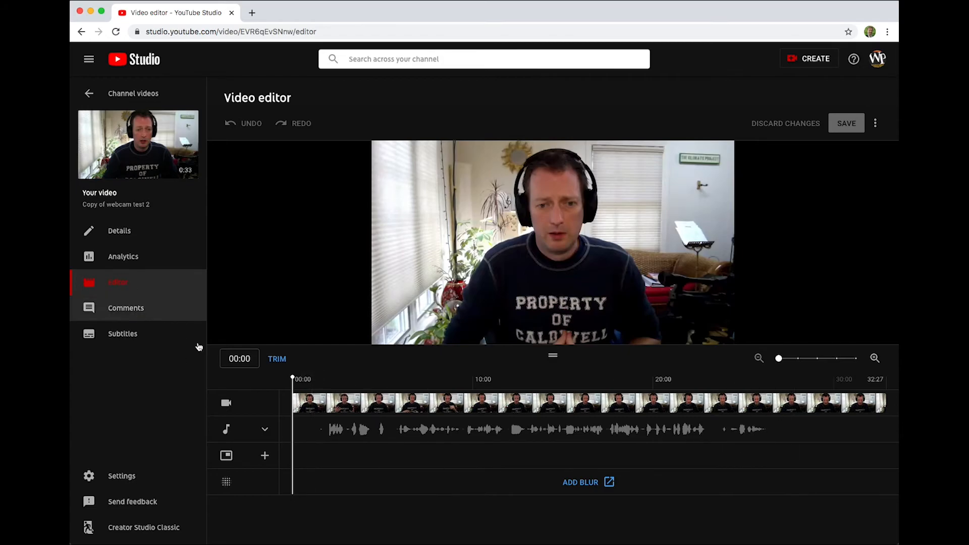
{"action": "mouse_move", "coordinate": [731, 418]}
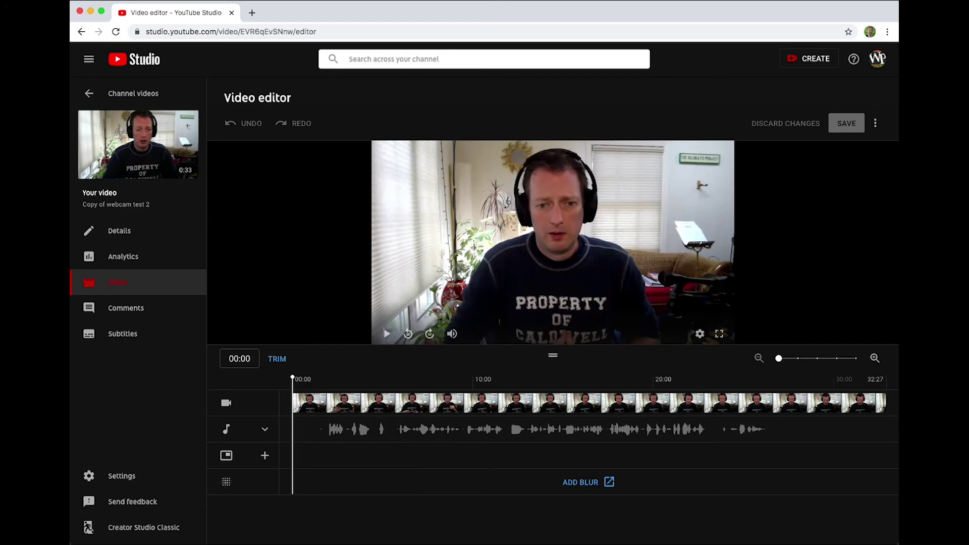
{"action": "mouse_move", "coordinate": [156, 285]}
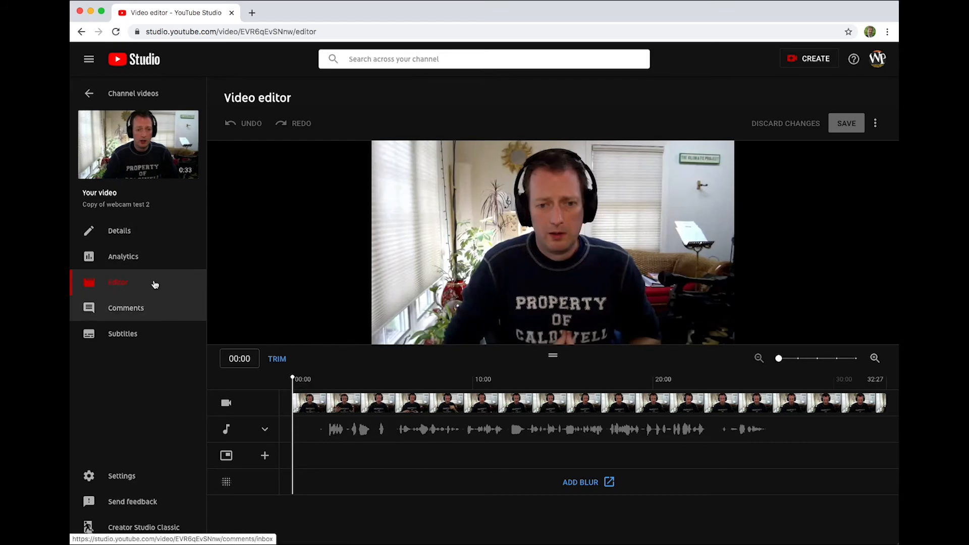
Show the Video comments page for the copy, which lists no comments found
{"action": "left_click", "coordinate": [125, 308]}
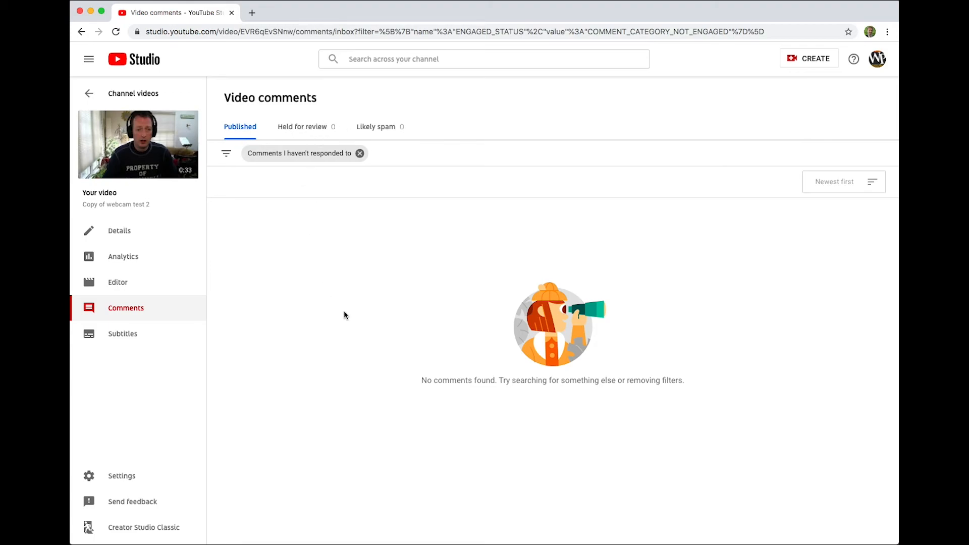
{"action": "mouse_move", "coordinate": [470, 181]}
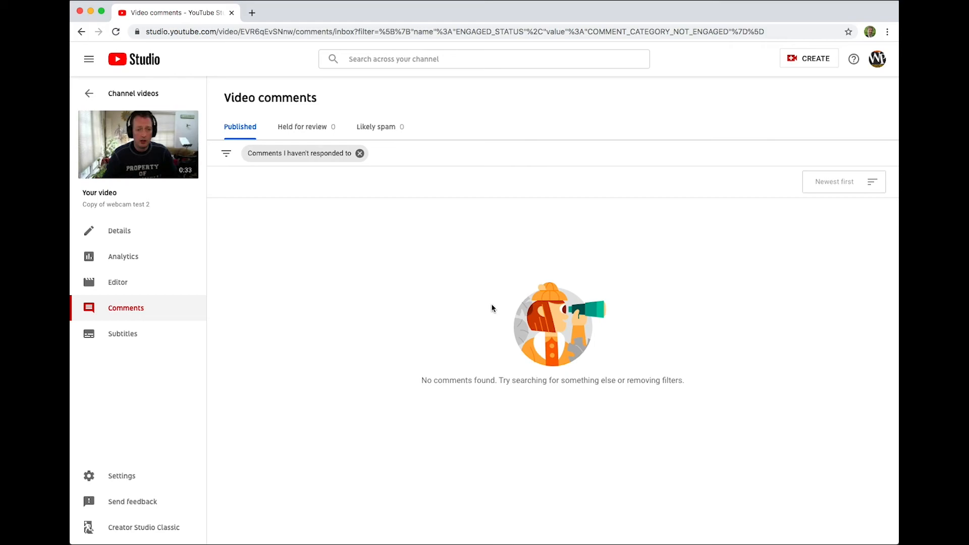
{"action": "mouse_move", "coordinate": [292, 176]}
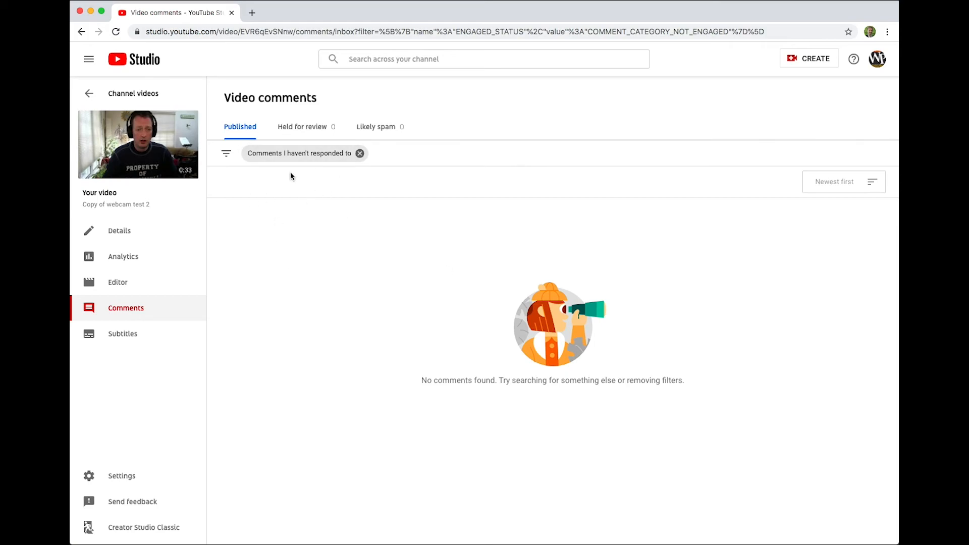
{"action": "mouse_move", "coordinate": [214, 273]}
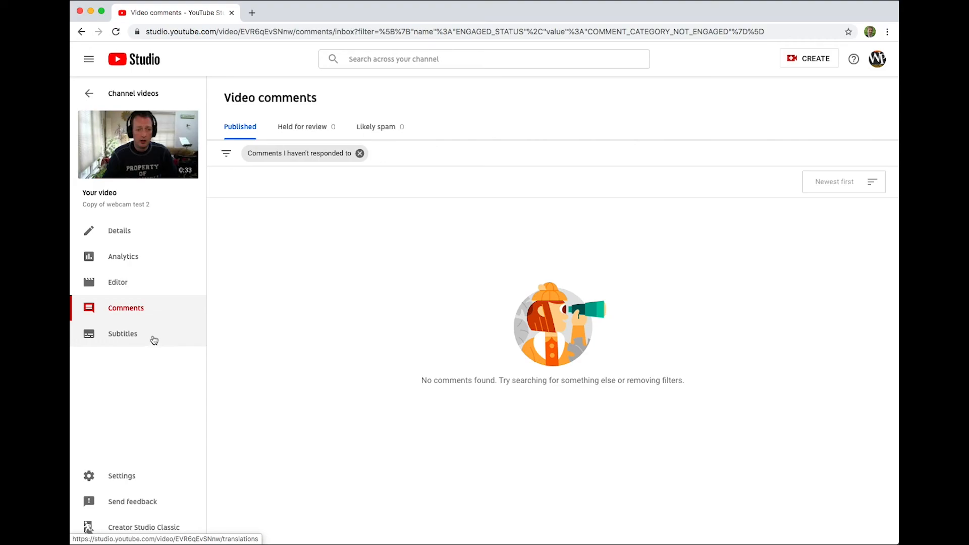
Show the copy's Subtitles page listing English, glance at the title and description details, and return
{"action": "left_click", "coordinate": [123, 333]}
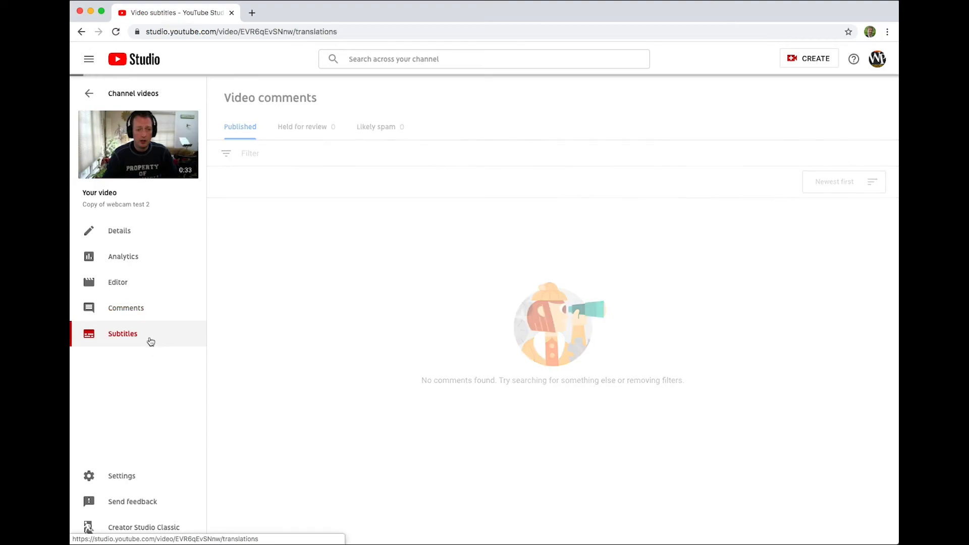
{"action": "left_click", "coordinate": [123, 333]}
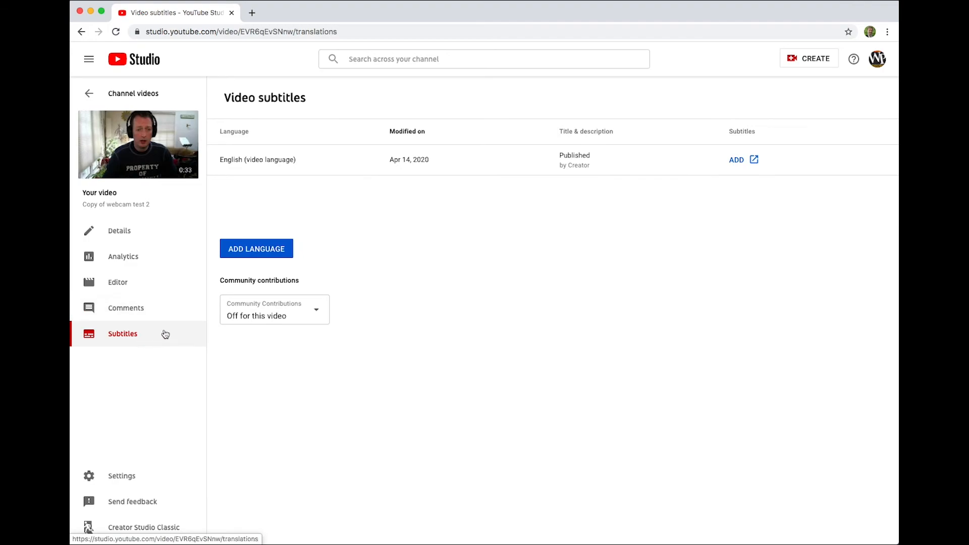
{"action": "mouse_move", "coordinate": [599, 157]}
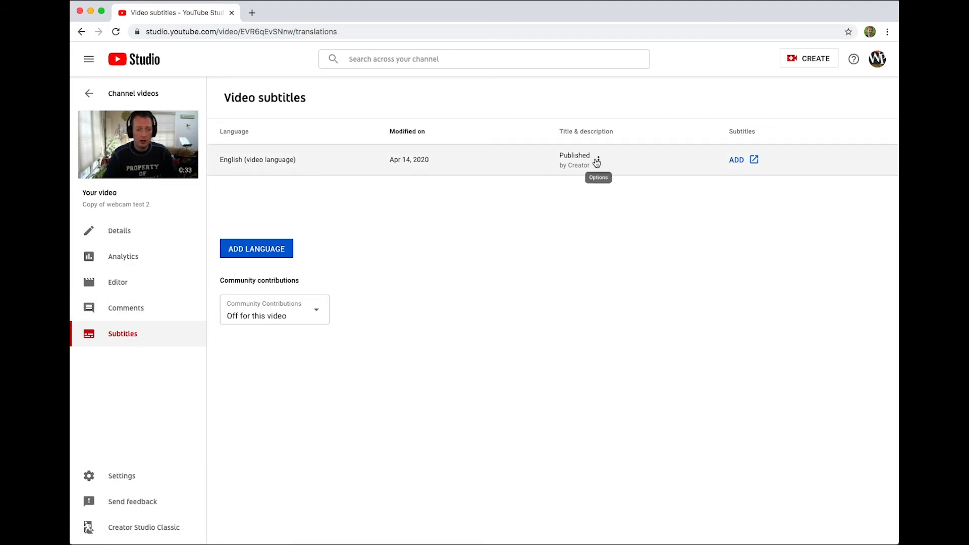
{"action": "mouse_move", "coordinate": [564, 168]}
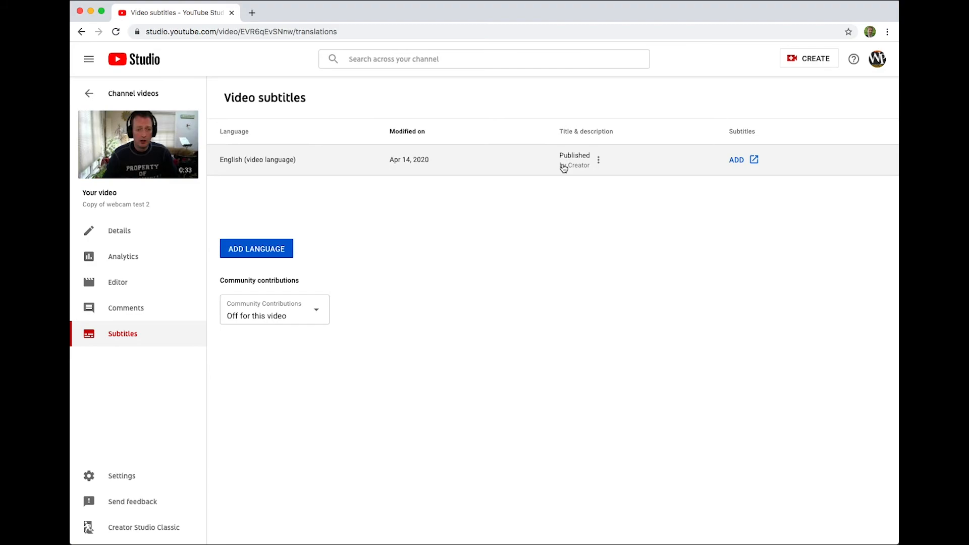
{"action": "mouse_move", "coordinate": [592, 212]}
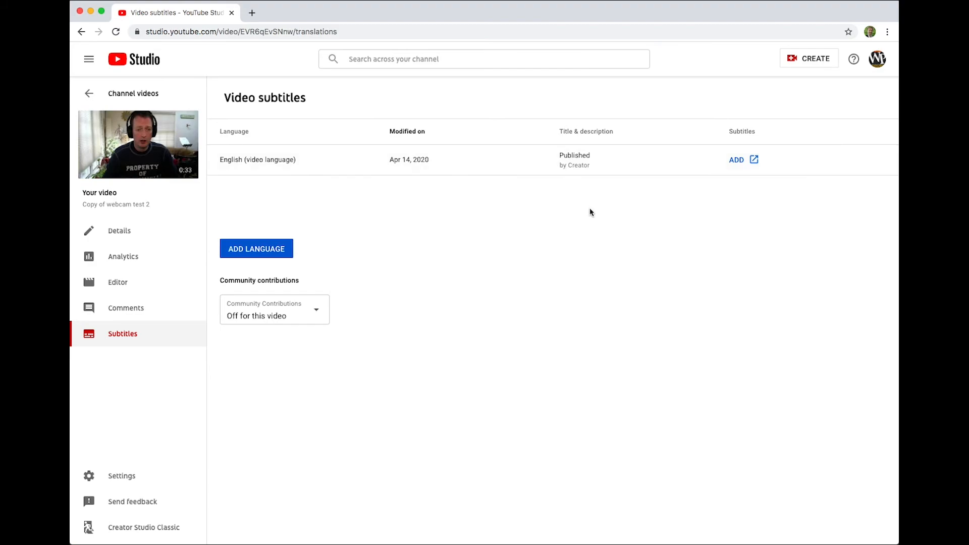
{"action": "mouse_move", "coordinate": [537, 207]}
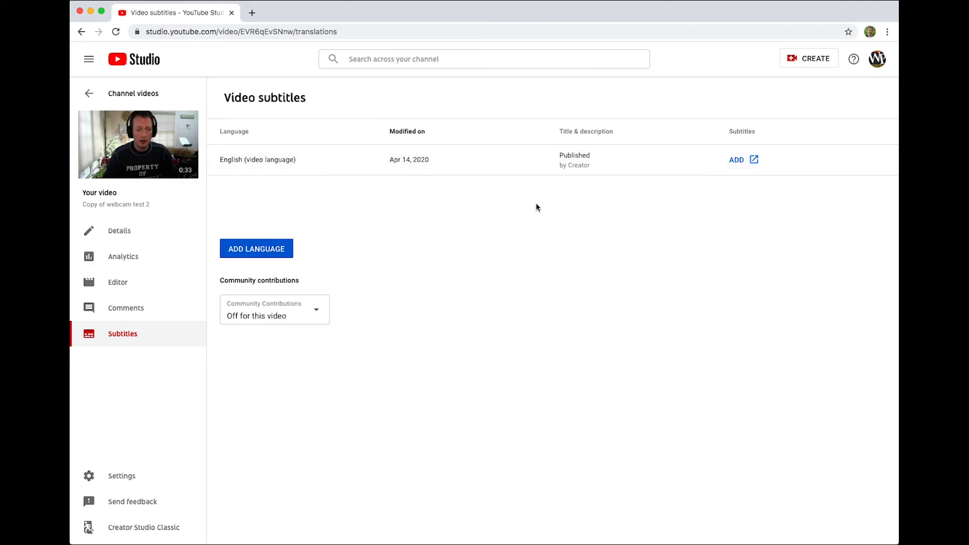
{"action": "mouse_move", "coordinate": [596, 157]}
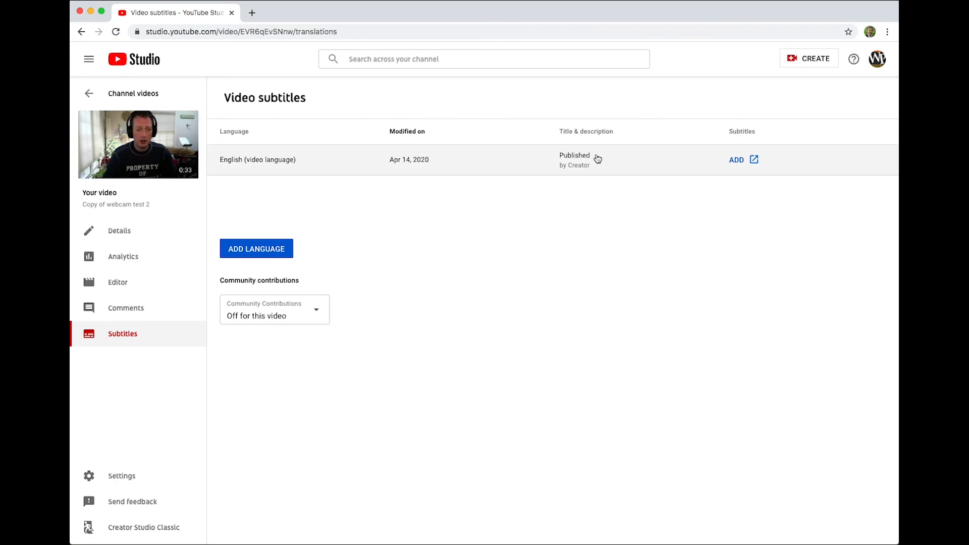
{"action": "left_click", "coordinate": [119, 230]}
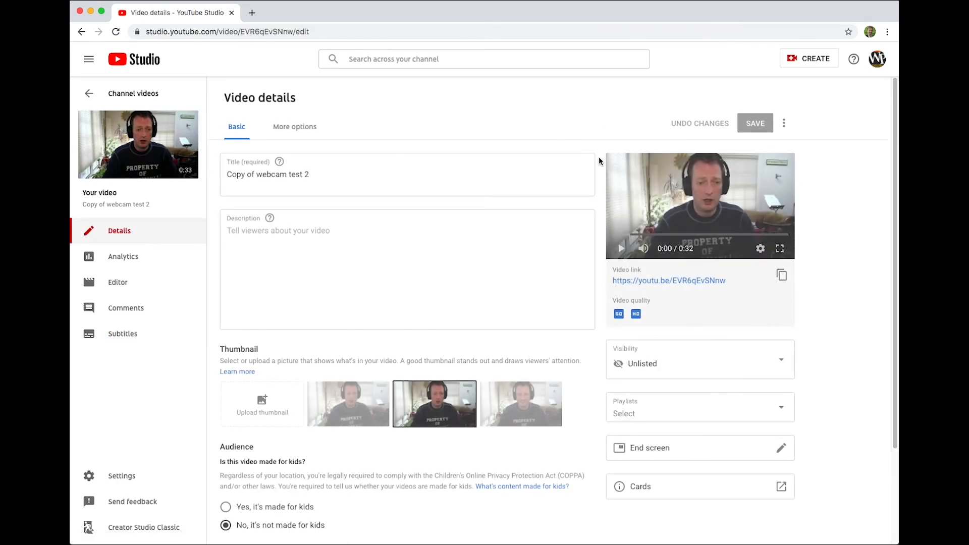
{"action": "mouse_move", "coordinate": [125, 341]}
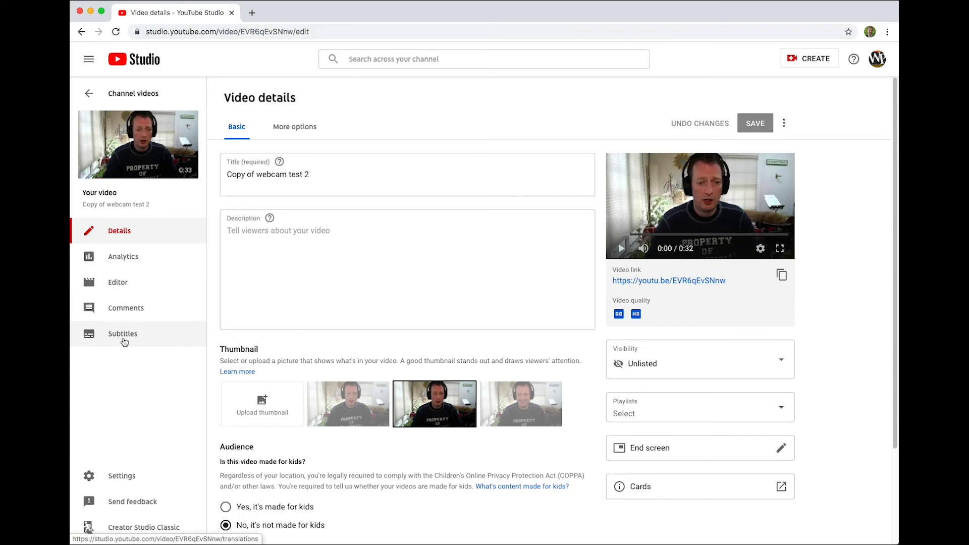
{"action": "left_click", "coordinate": [123, 333]}
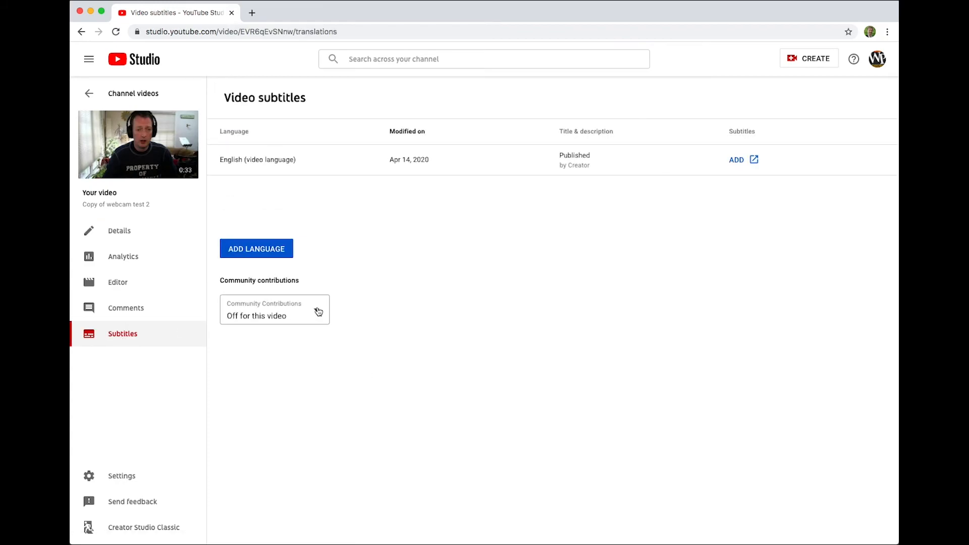
{"action": "left_click", "coordinate": [878, 59]}
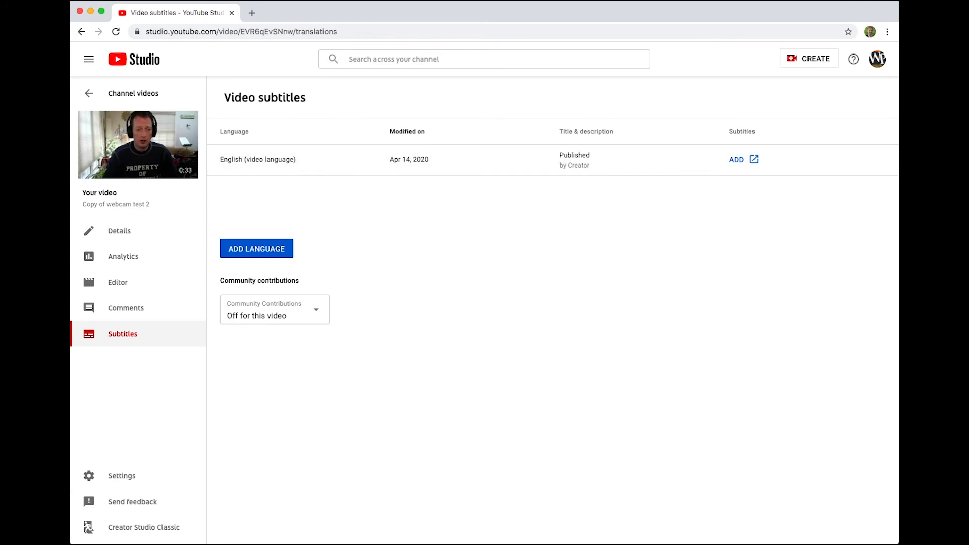
Switch to Creator Studio Classic, citing a missing feature, landing on the video's subtitles and CC page
{"action": "left_click", "coordinate": [143, 541]}
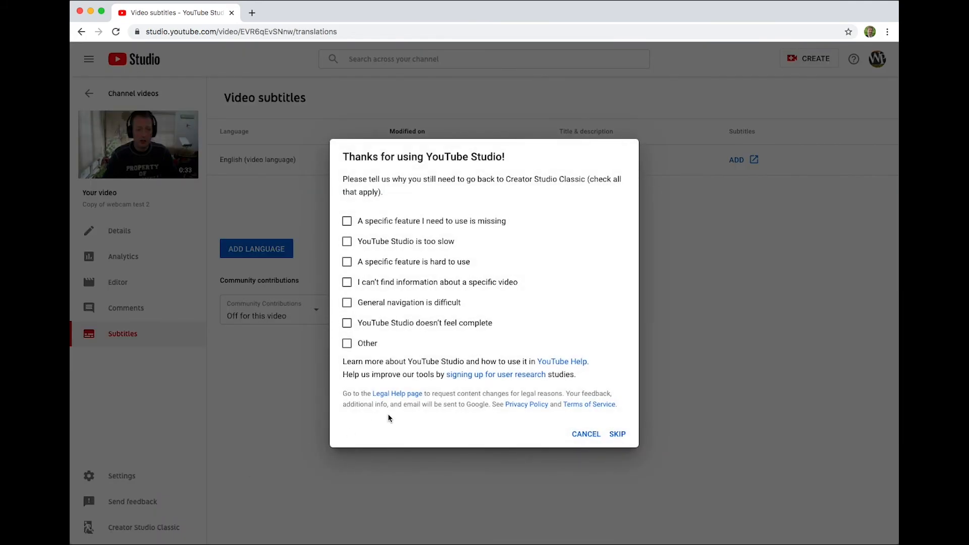
{"action": "left_click", "coordinate": [346, 221]}
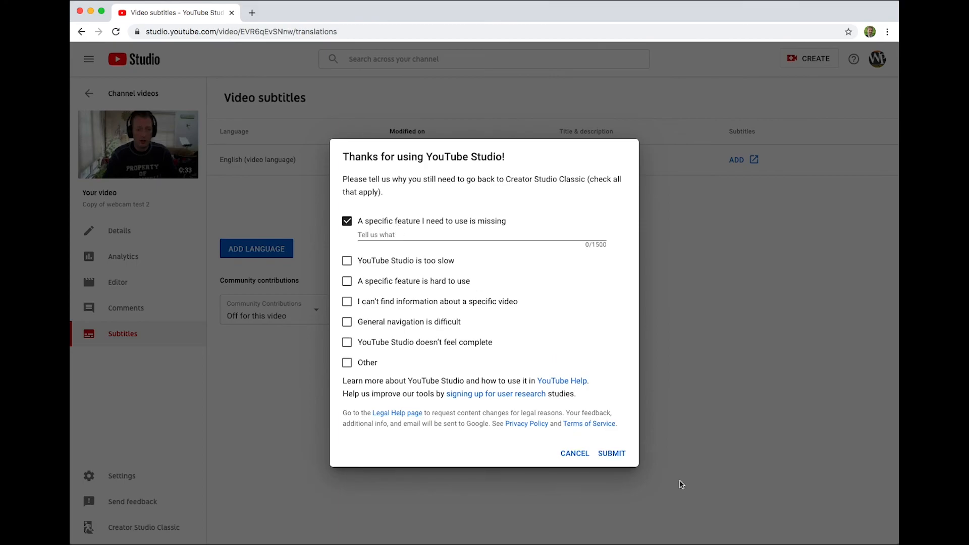
{"action": "left_click", "coordinate": [612, 454]}
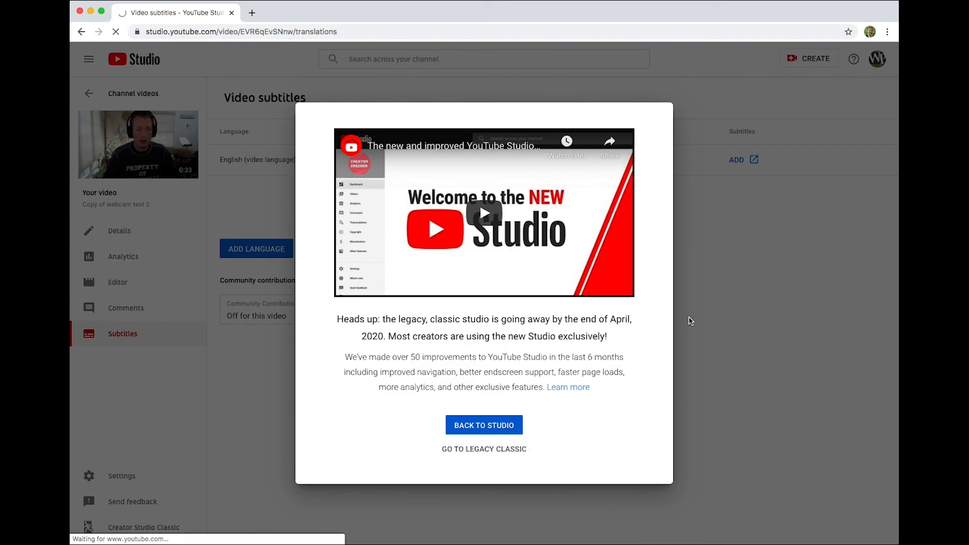
{"action": "left_click", "coordinate": [485, 449]}
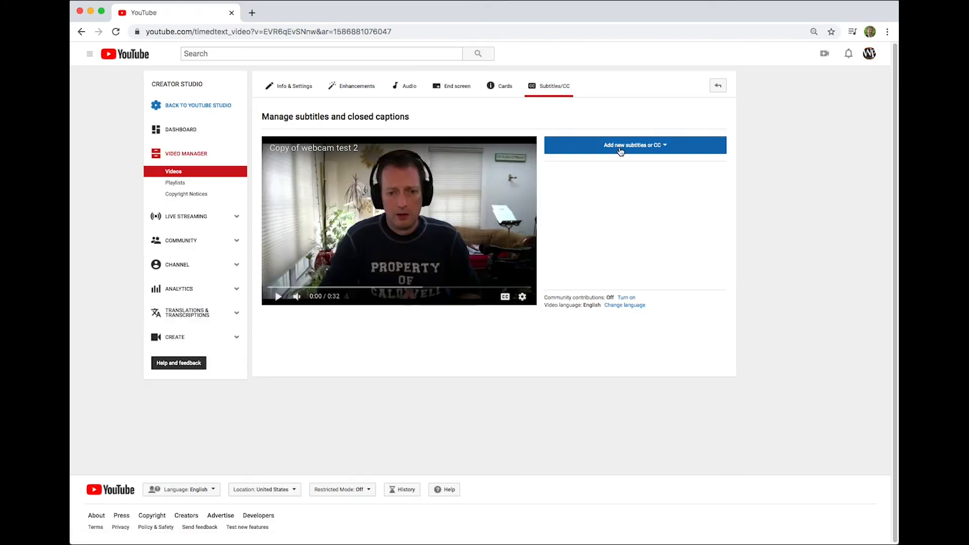
Add new English subtitles to the copy using the Transcribe and auto-sync method
{"action": "left_click", "coordinate": [635, 146]}
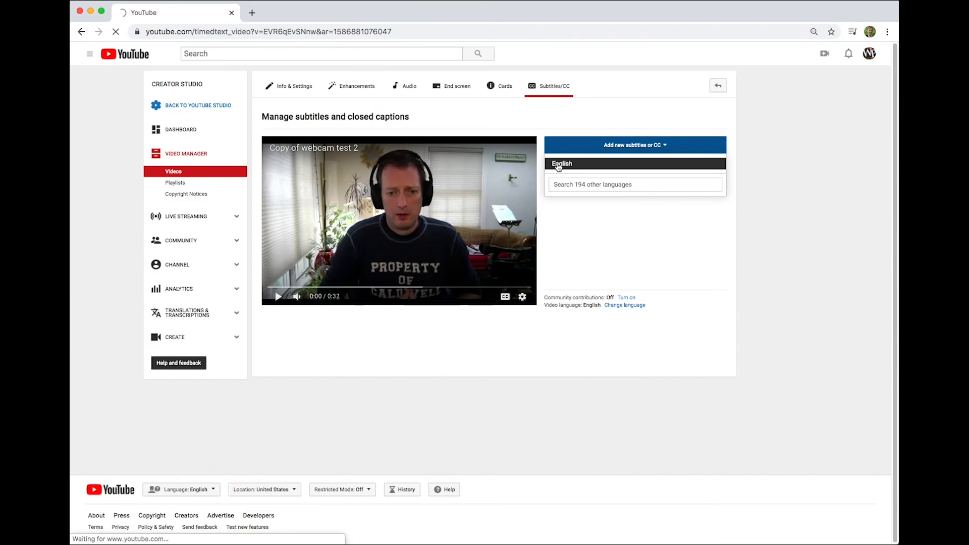
{"action": "left_click", "coordinate": [561, 163]}
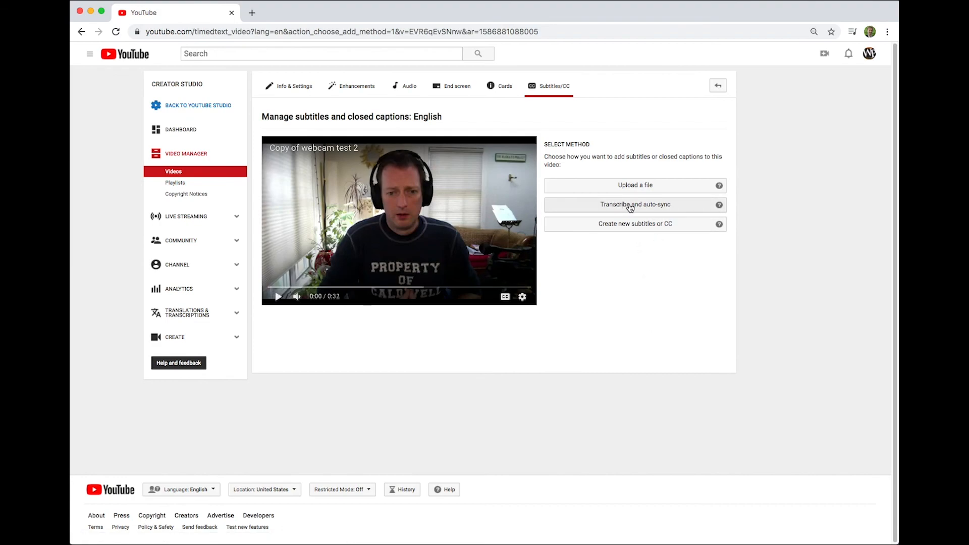
{"action": "left_click", "coordinate": [630, 204]}
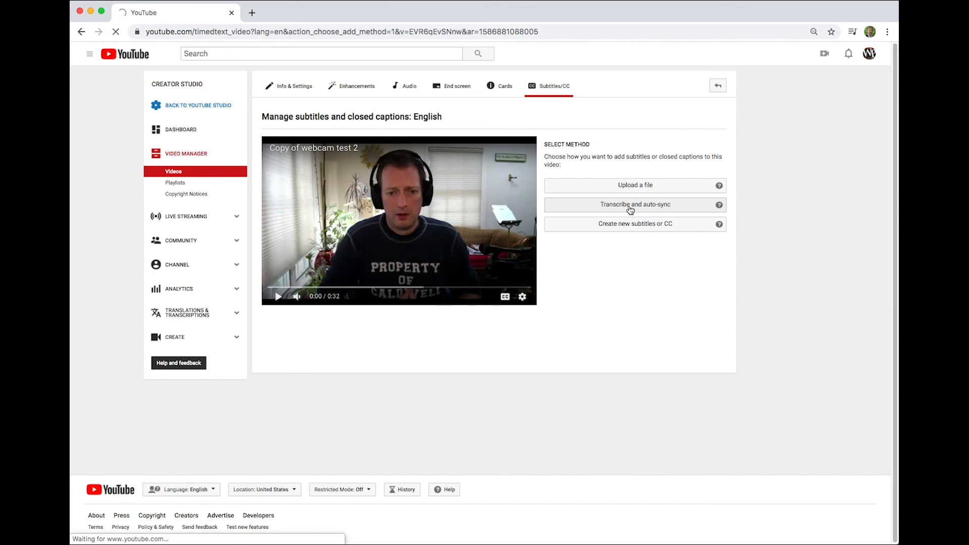
{"action": "left_click", "coordinate": [634, 204]}
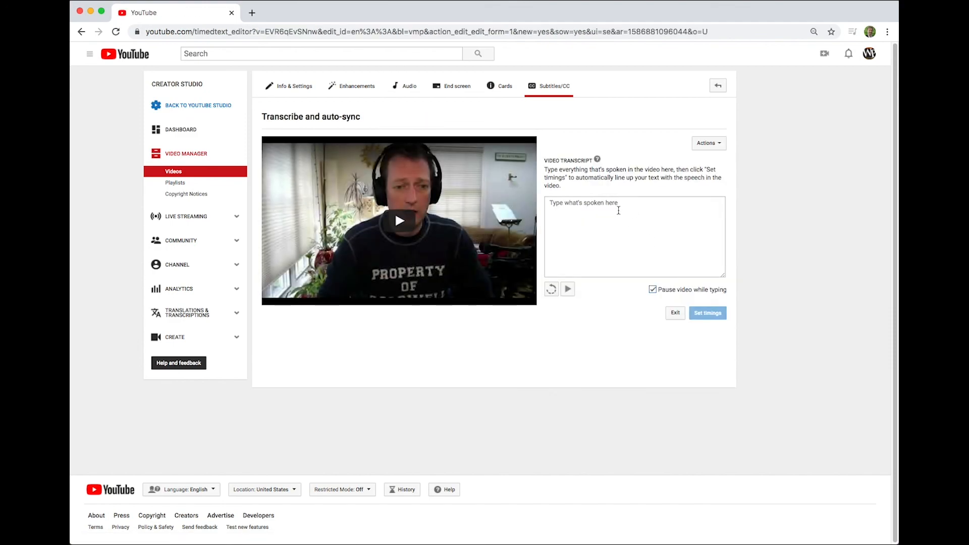
Begin the Video Transcript box with the typed word 'hello'
{"action": "left_click", "coordinate": [581, 207]}
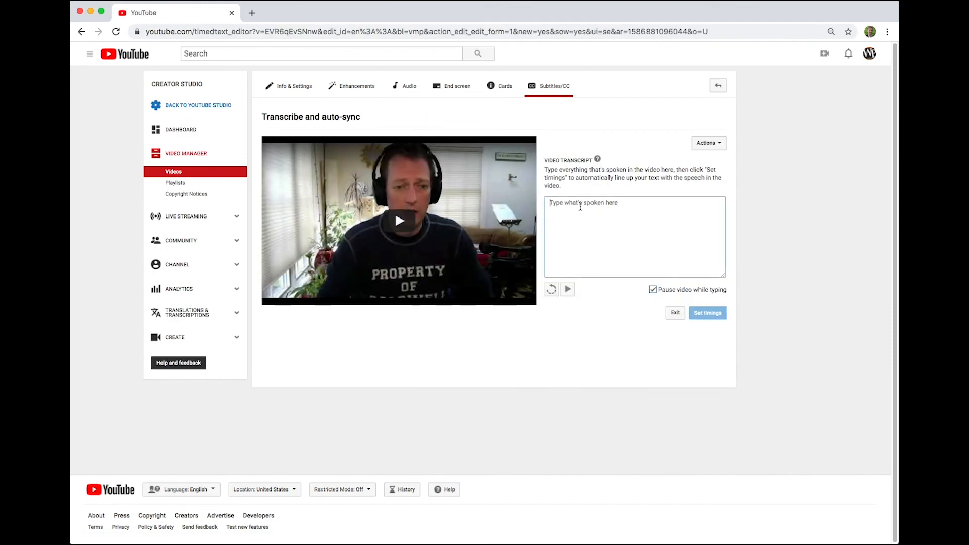
{"action": "type", "text": "hello"}
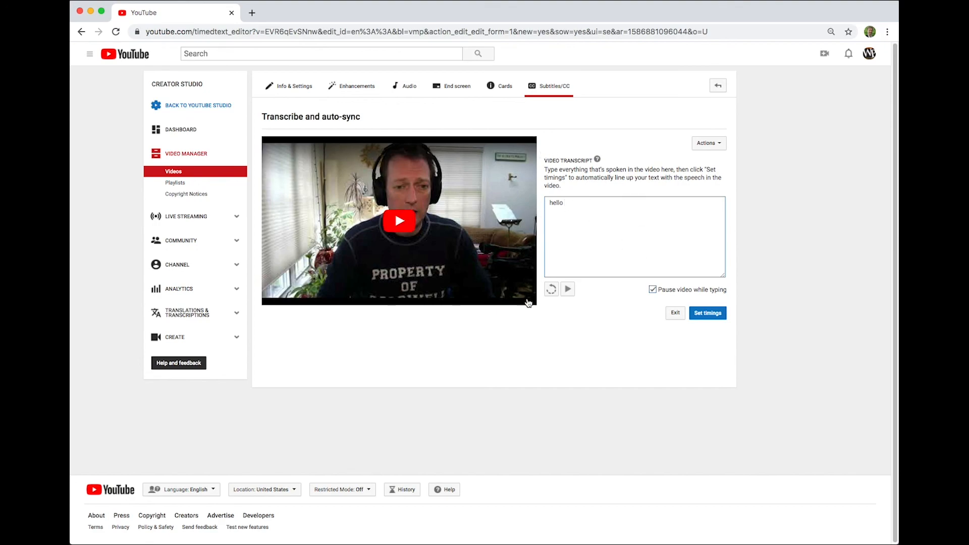
{"action": "mouse_move", "coordinate": [461, 292]}
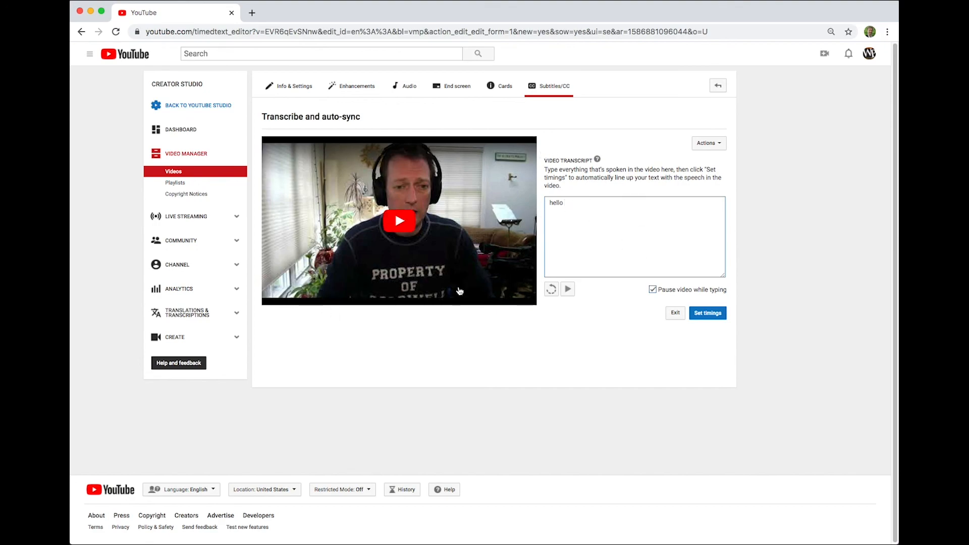
{"action": "mouse_move", "coordinate": [682, 372]}
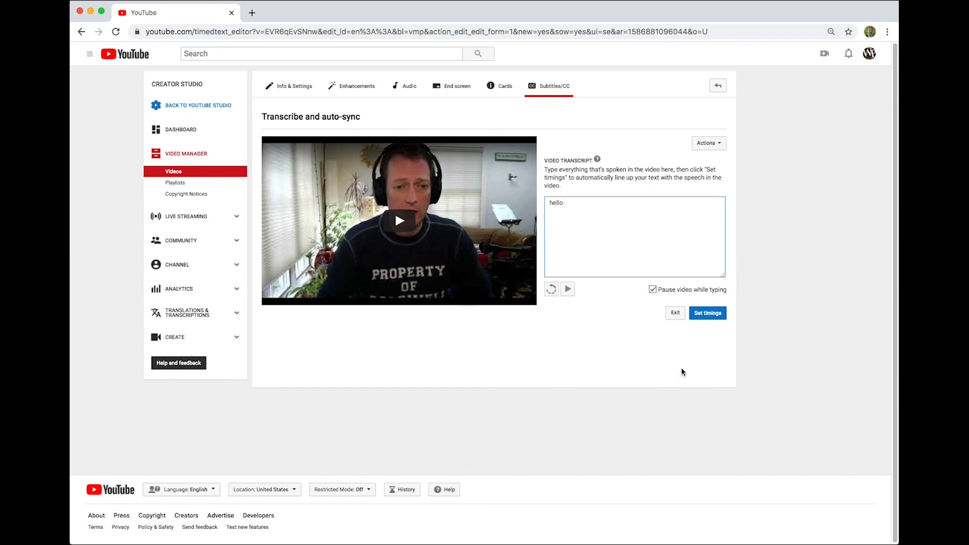